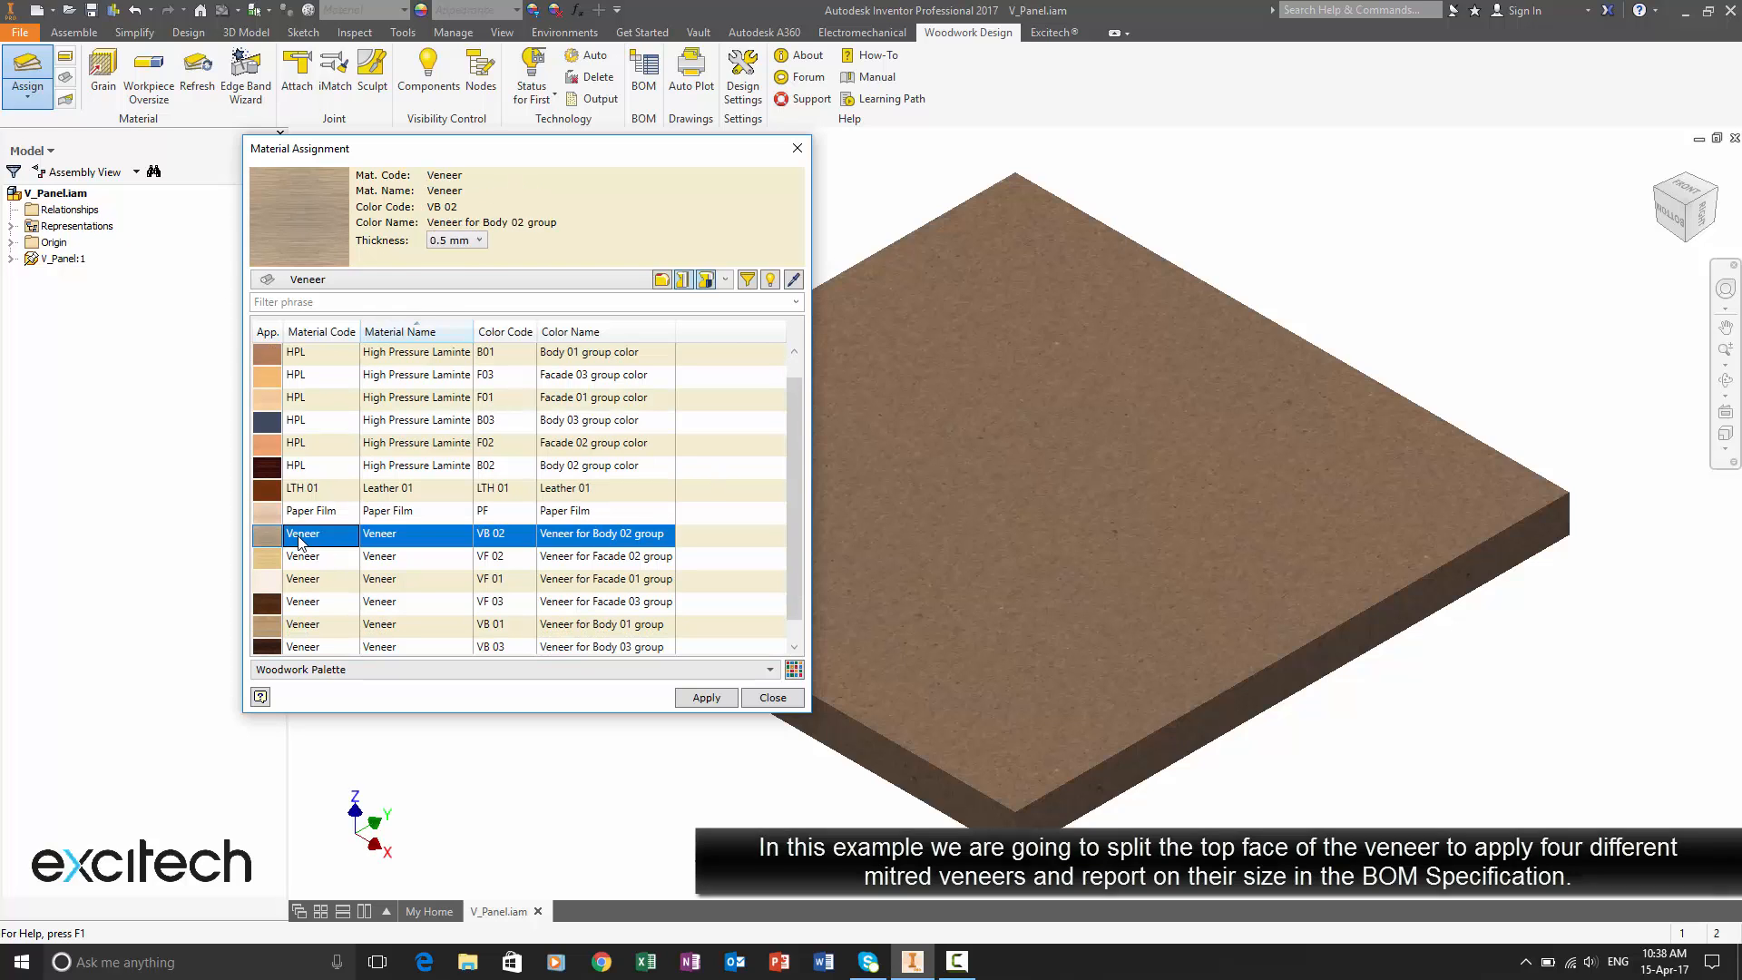
Step: Apply the VB 02 veneer at 0.5 mm thickness to the panel's top face
left_click(706, 697)
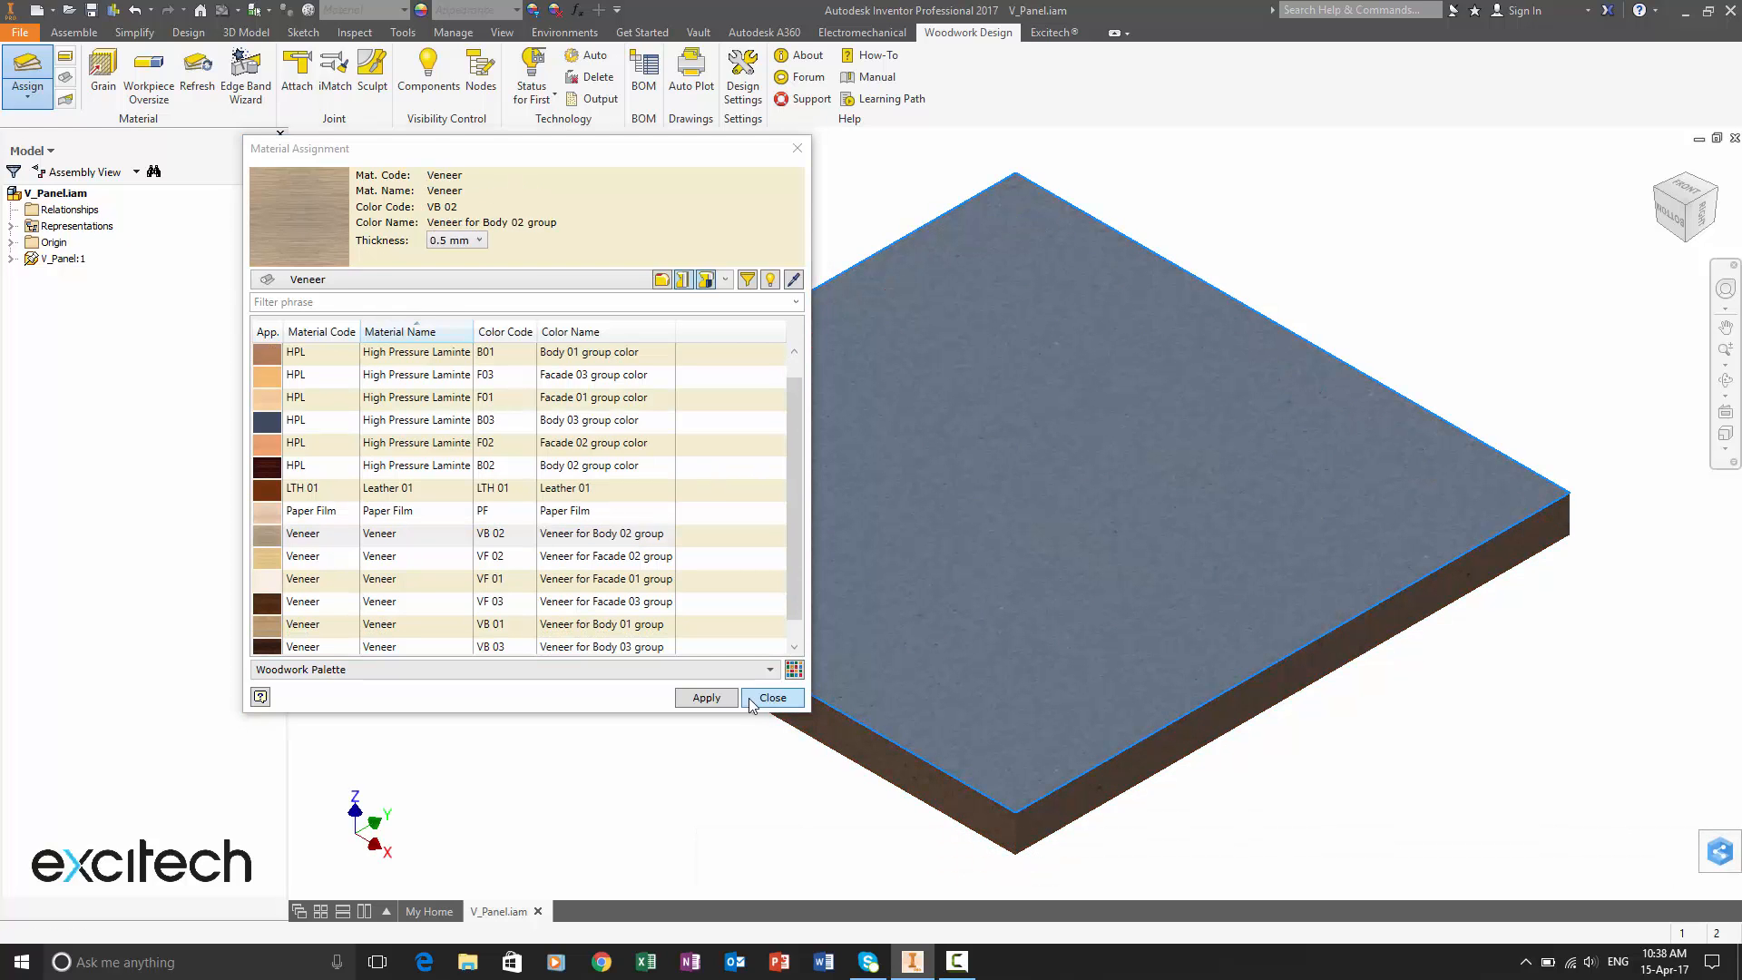
Step: Close material assignment and finish a centred 200 × 200 mm square sketch on the top face
left_click(706, 697)
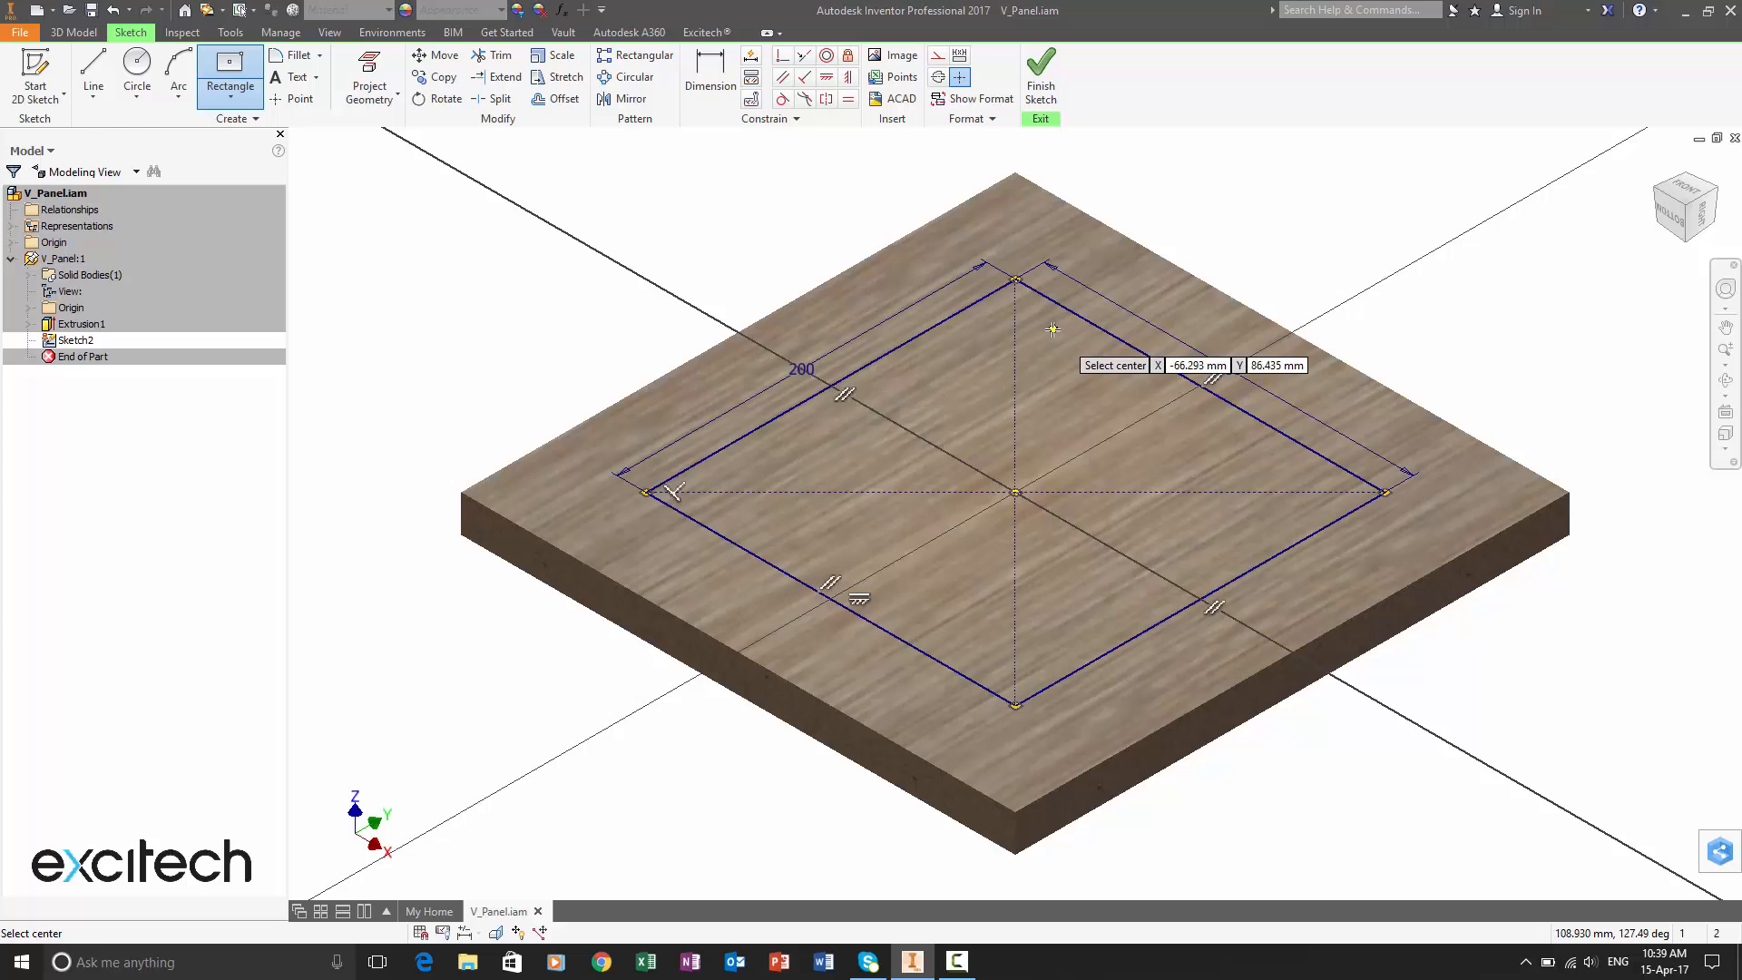
left_click(1038, 72)
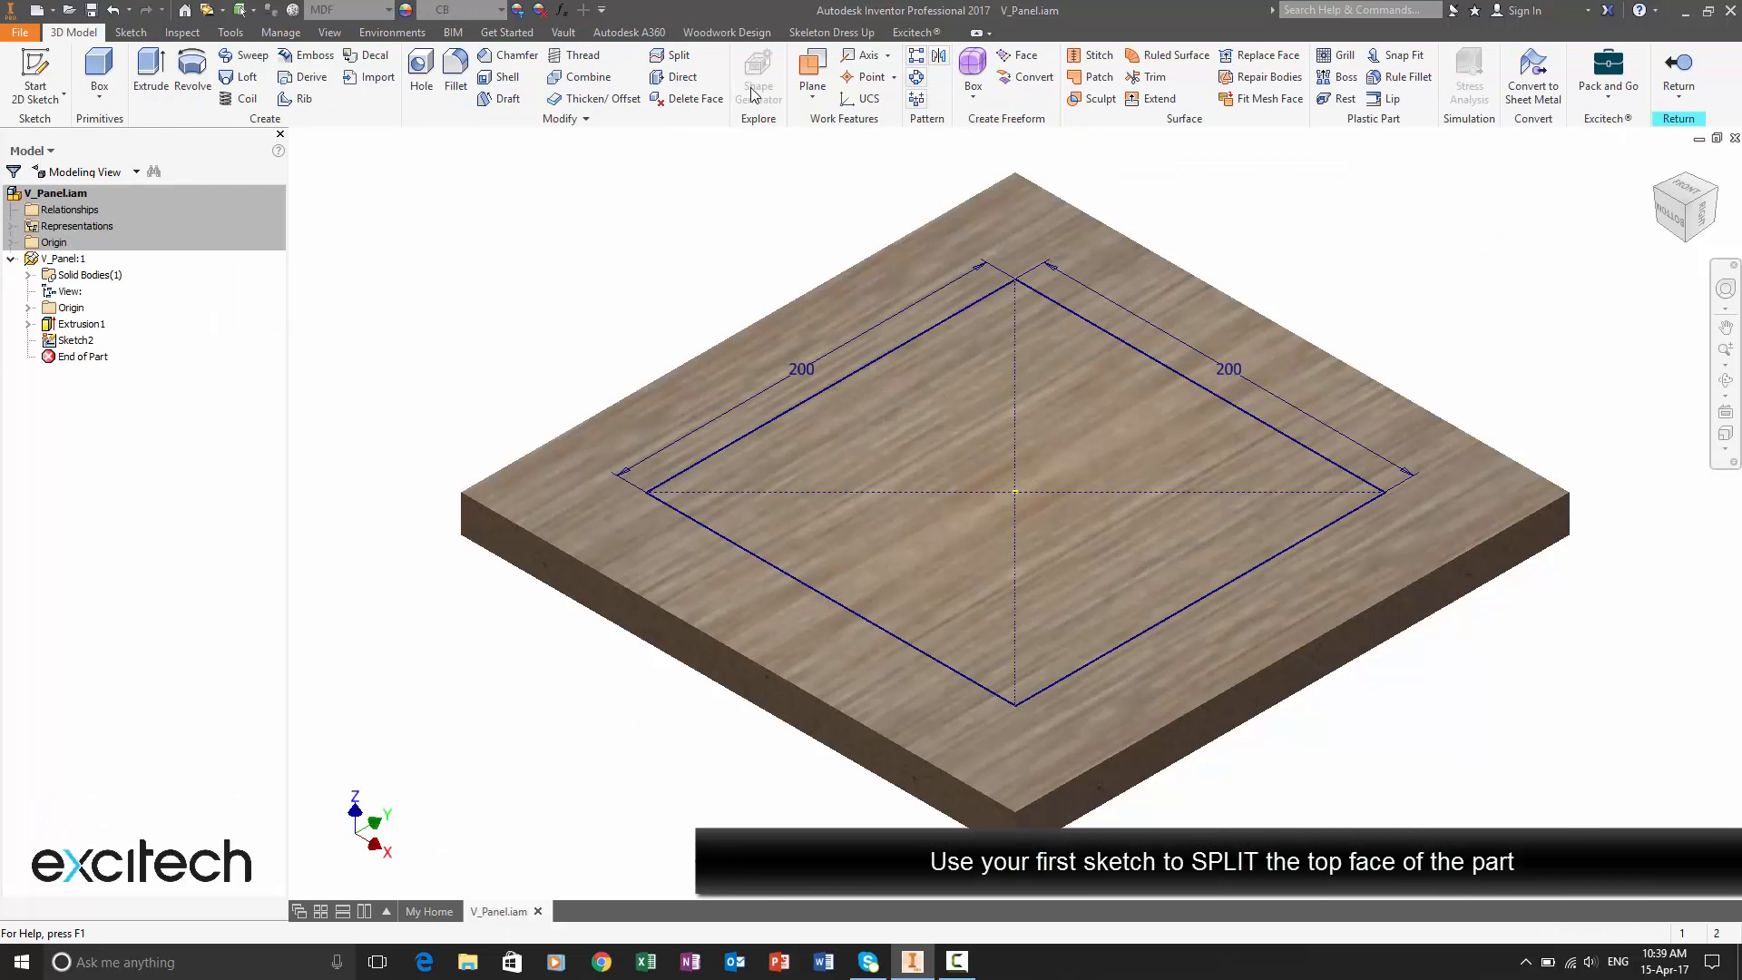
Step: Split the top face along the 200 mm square sketch, creating Split1
left_click(673, 55)
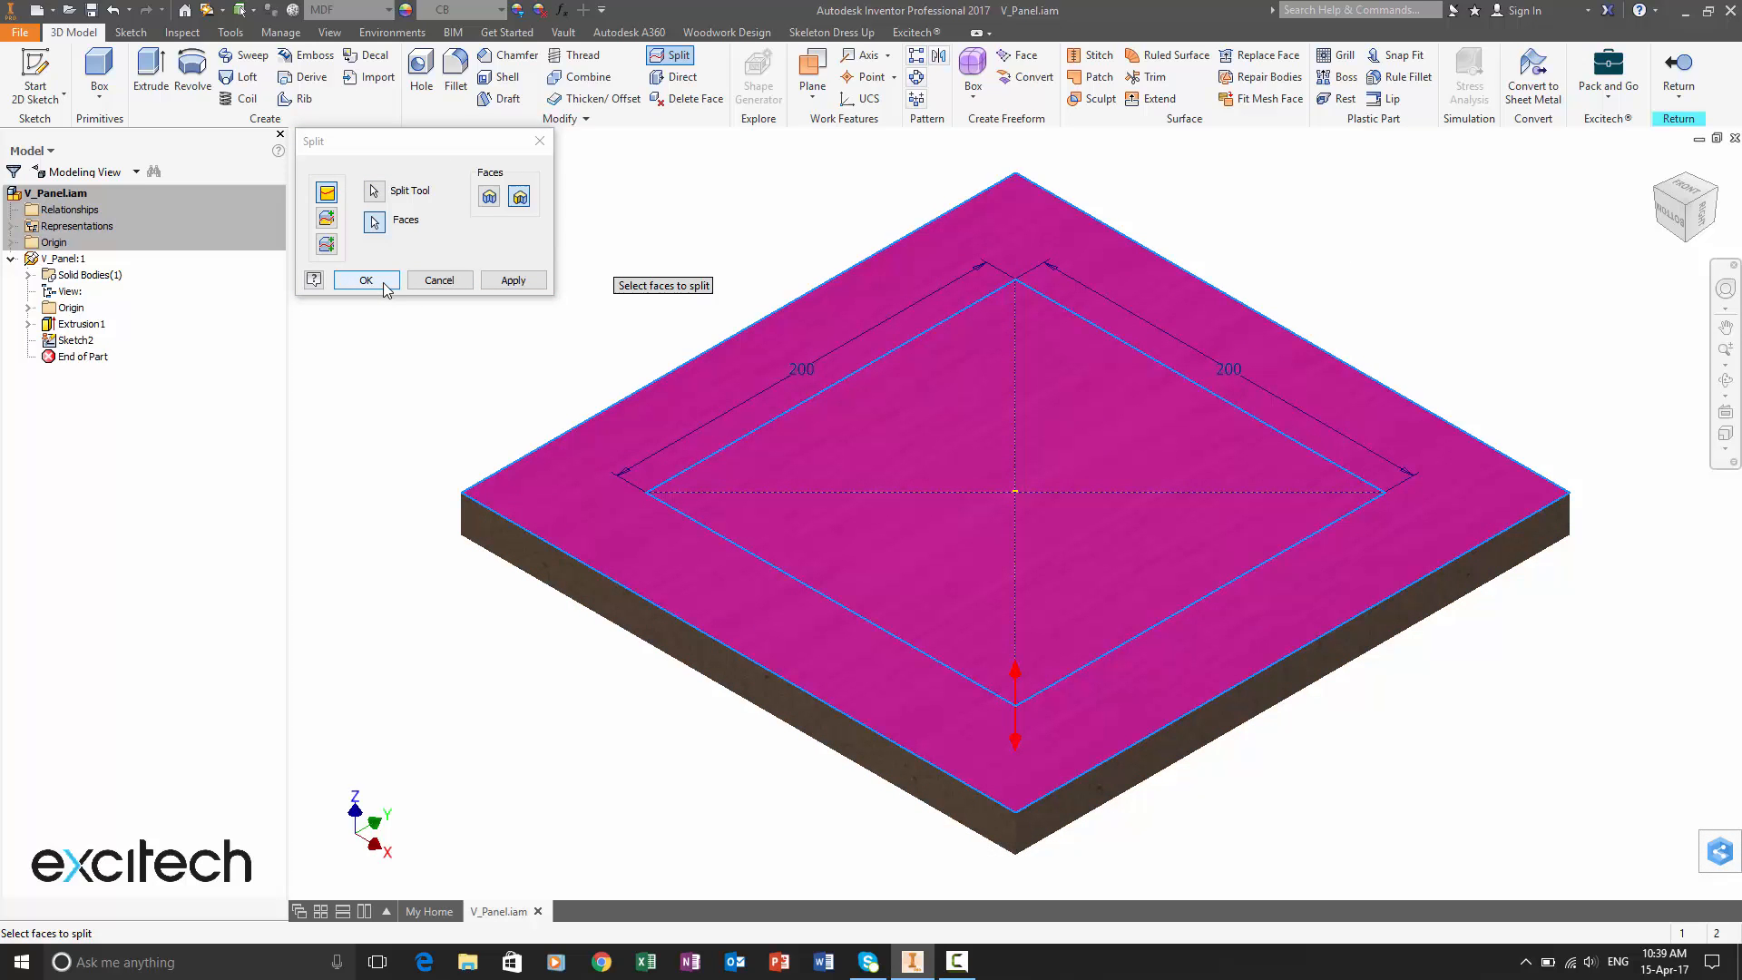
left_click(365, 279)
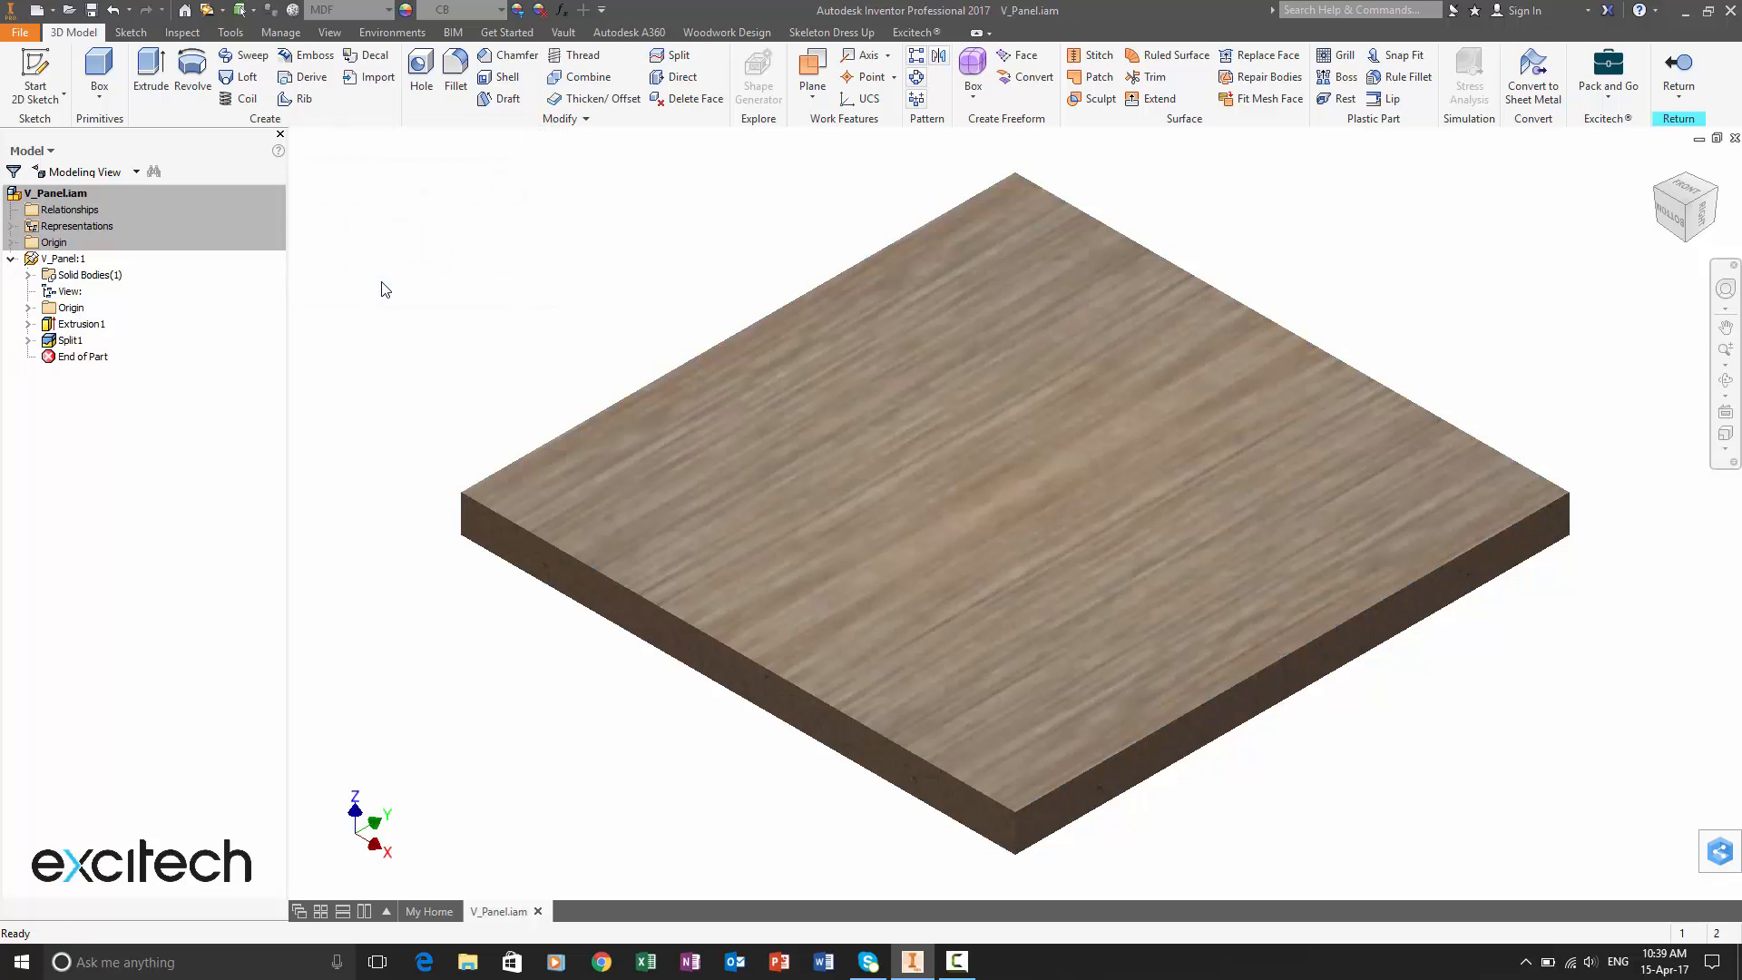
mouse_move(466, 140)
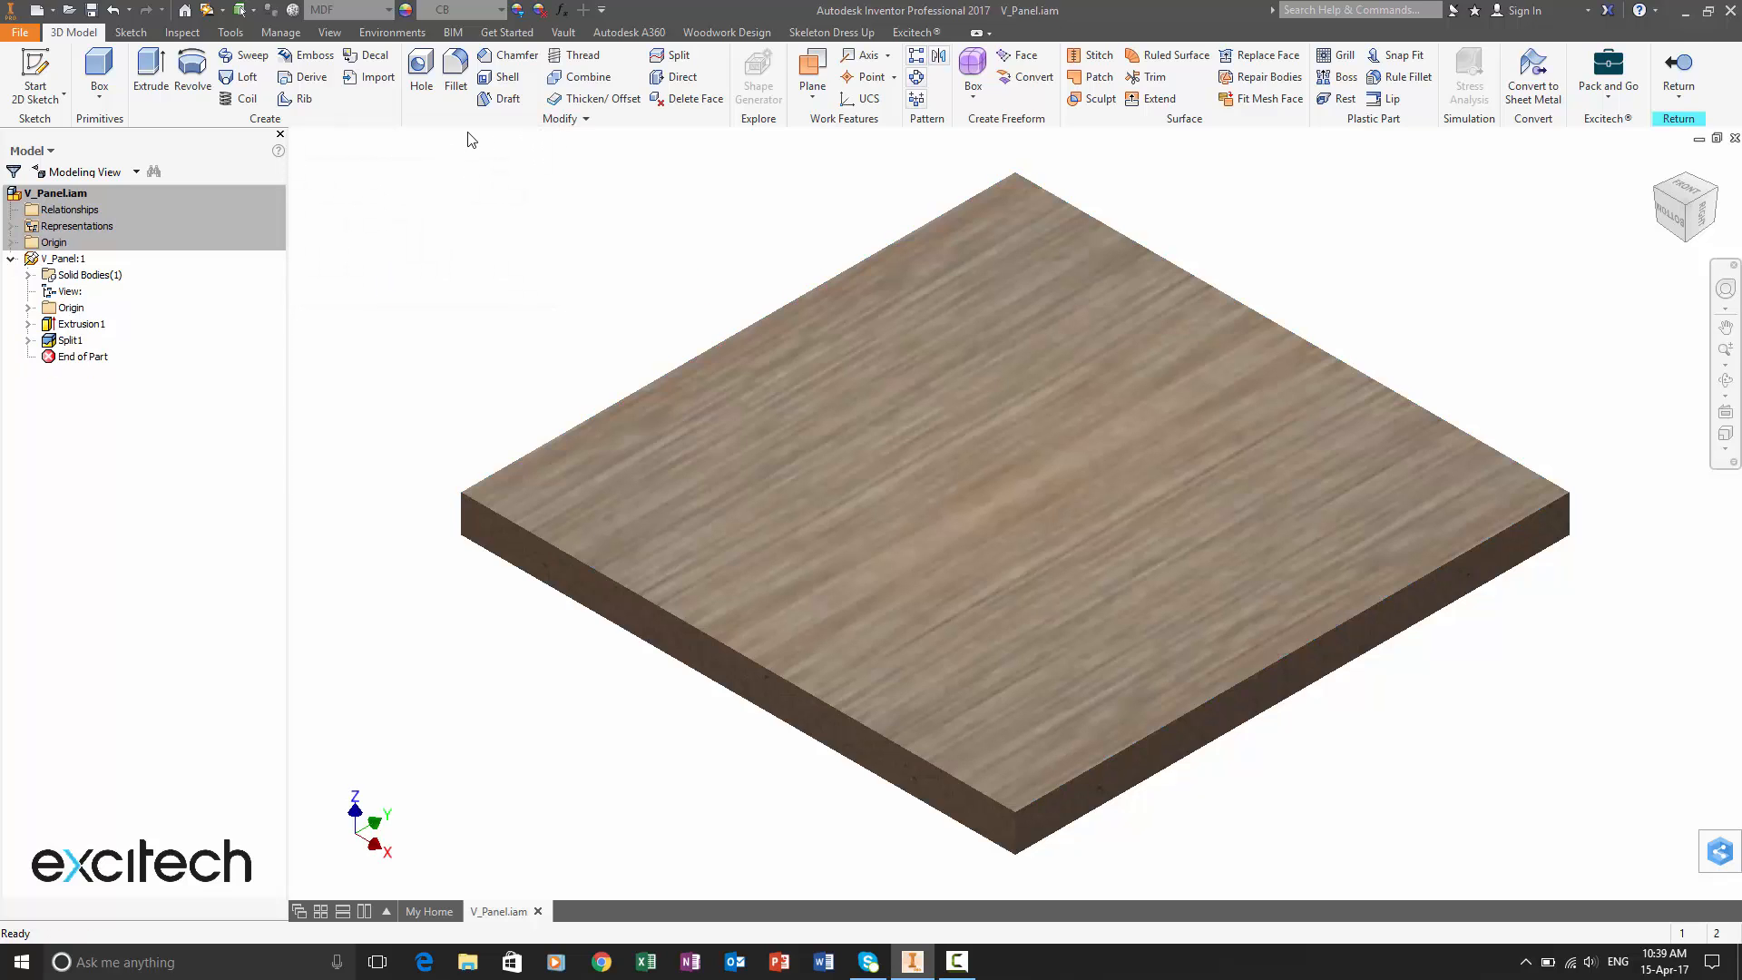
Step: Sketch a centred 180 × 180 mm rectangle inside the split square and finish it
left_click(329, 31)
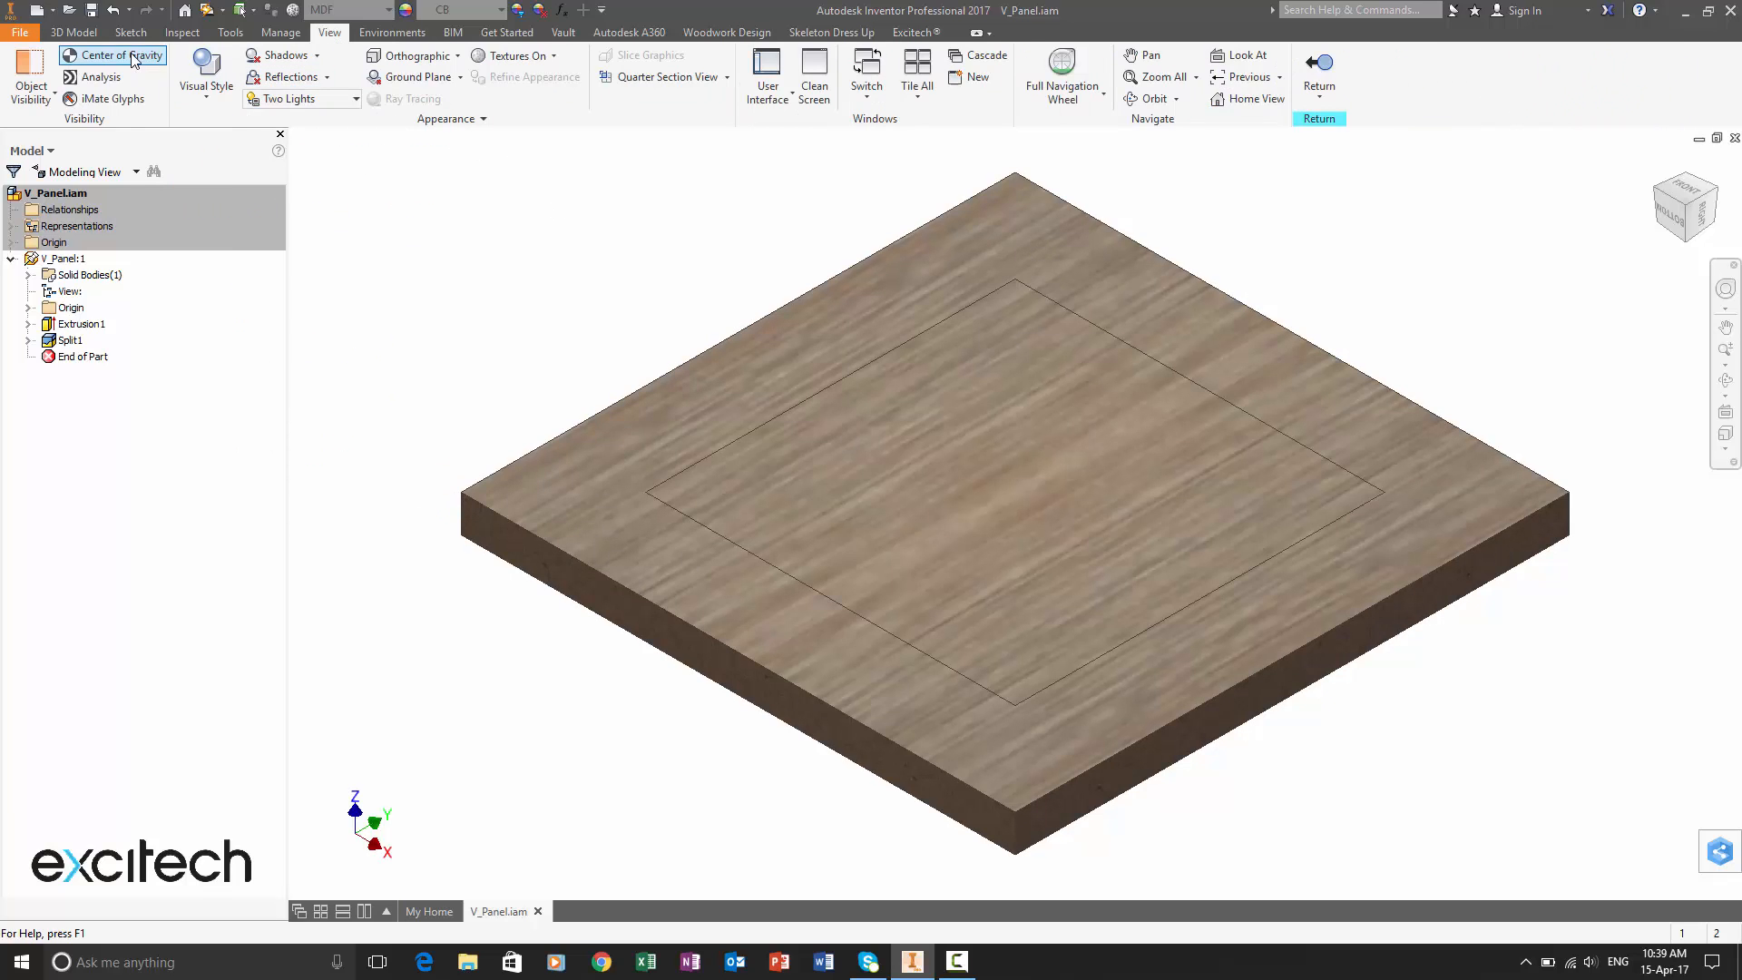
left_click(131, 31)
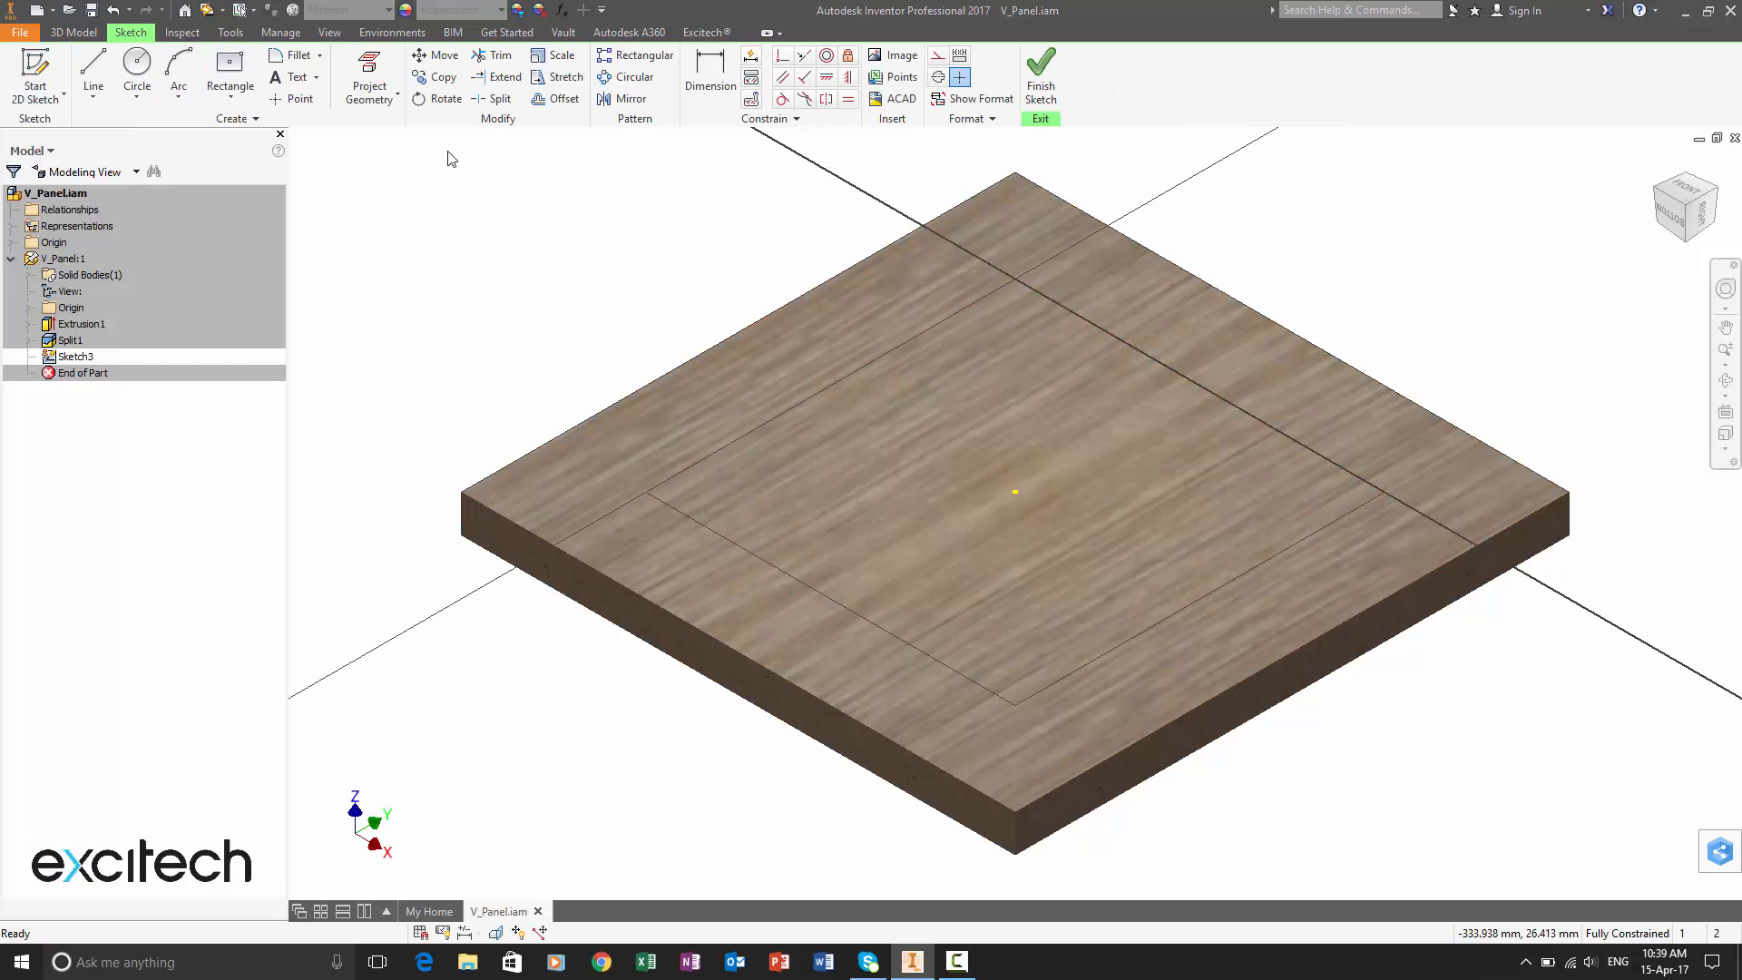
left_click(230, 76)
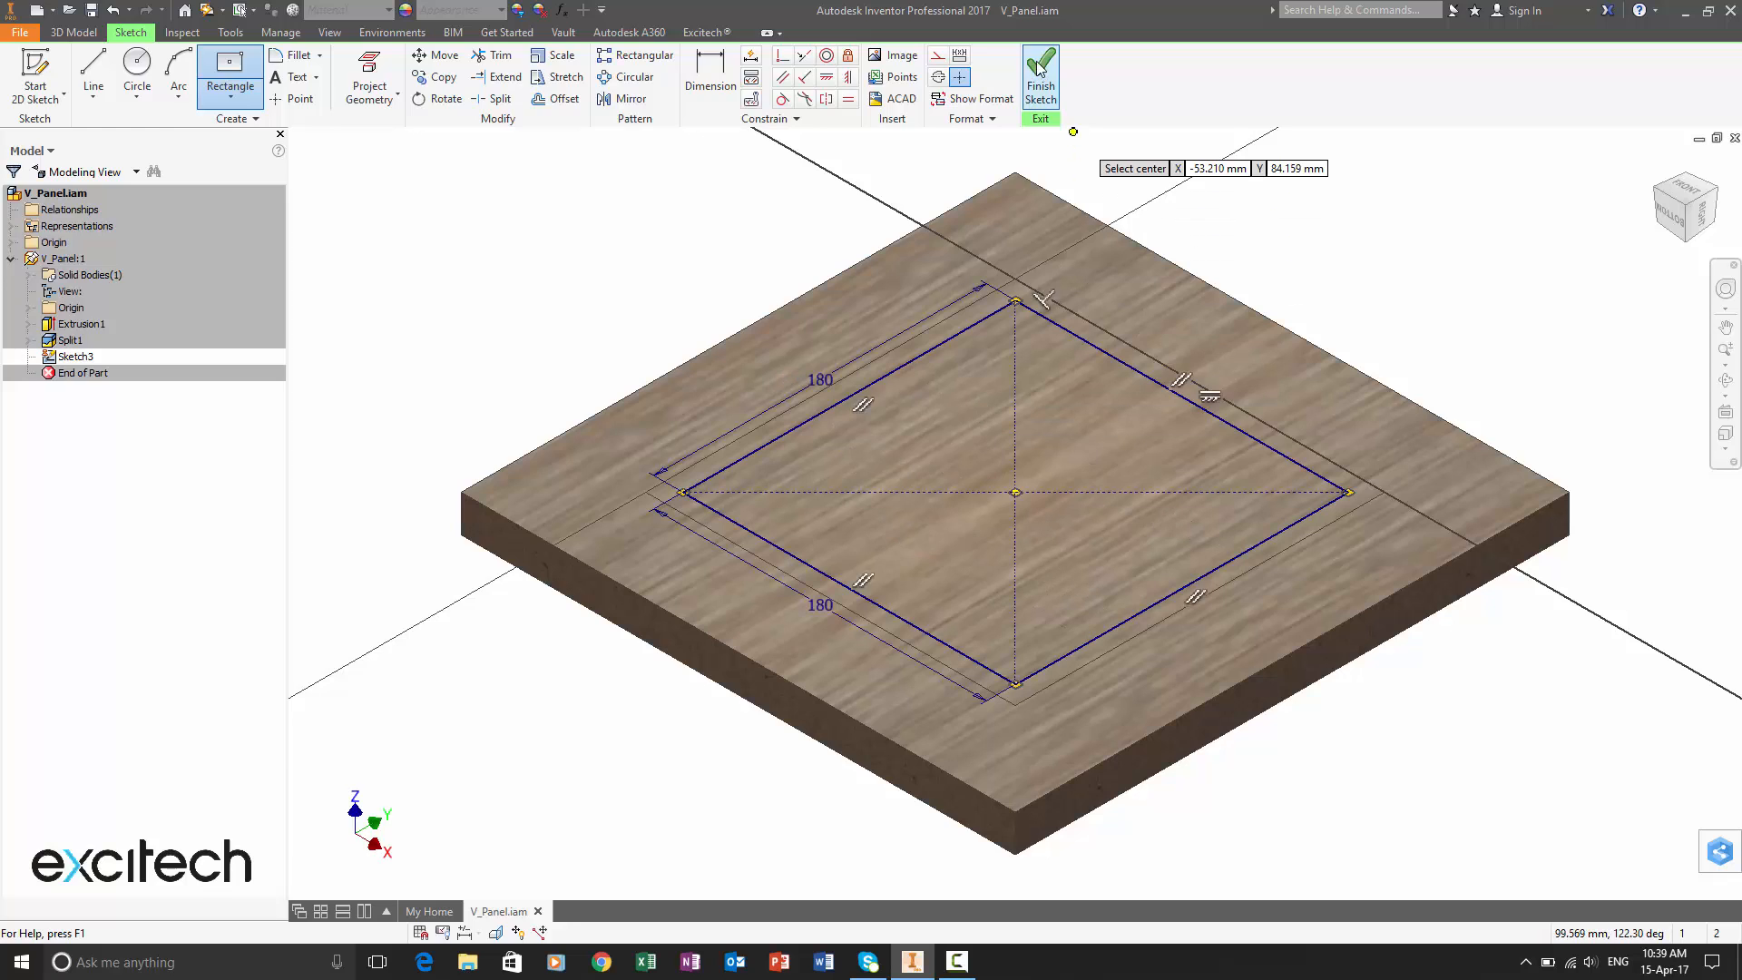
left_click(1040, 78)
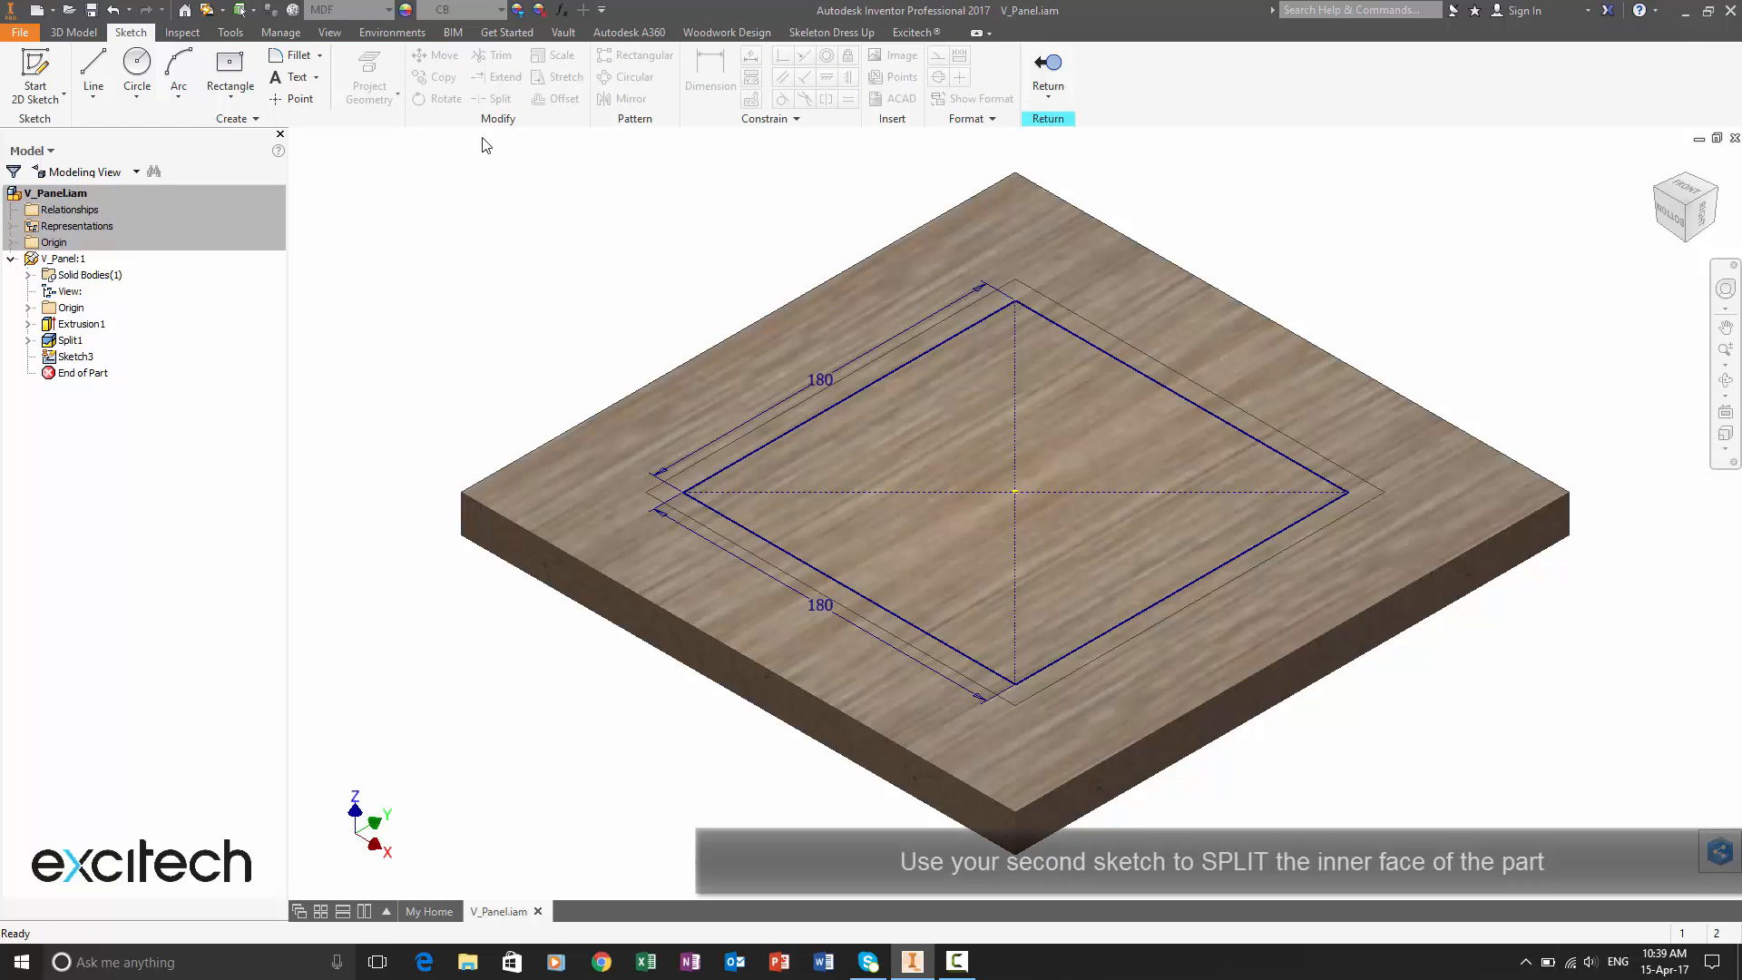
Step: Split the inner top face along the 180 mm square sketch, creating Split2
left_click(73, 31)
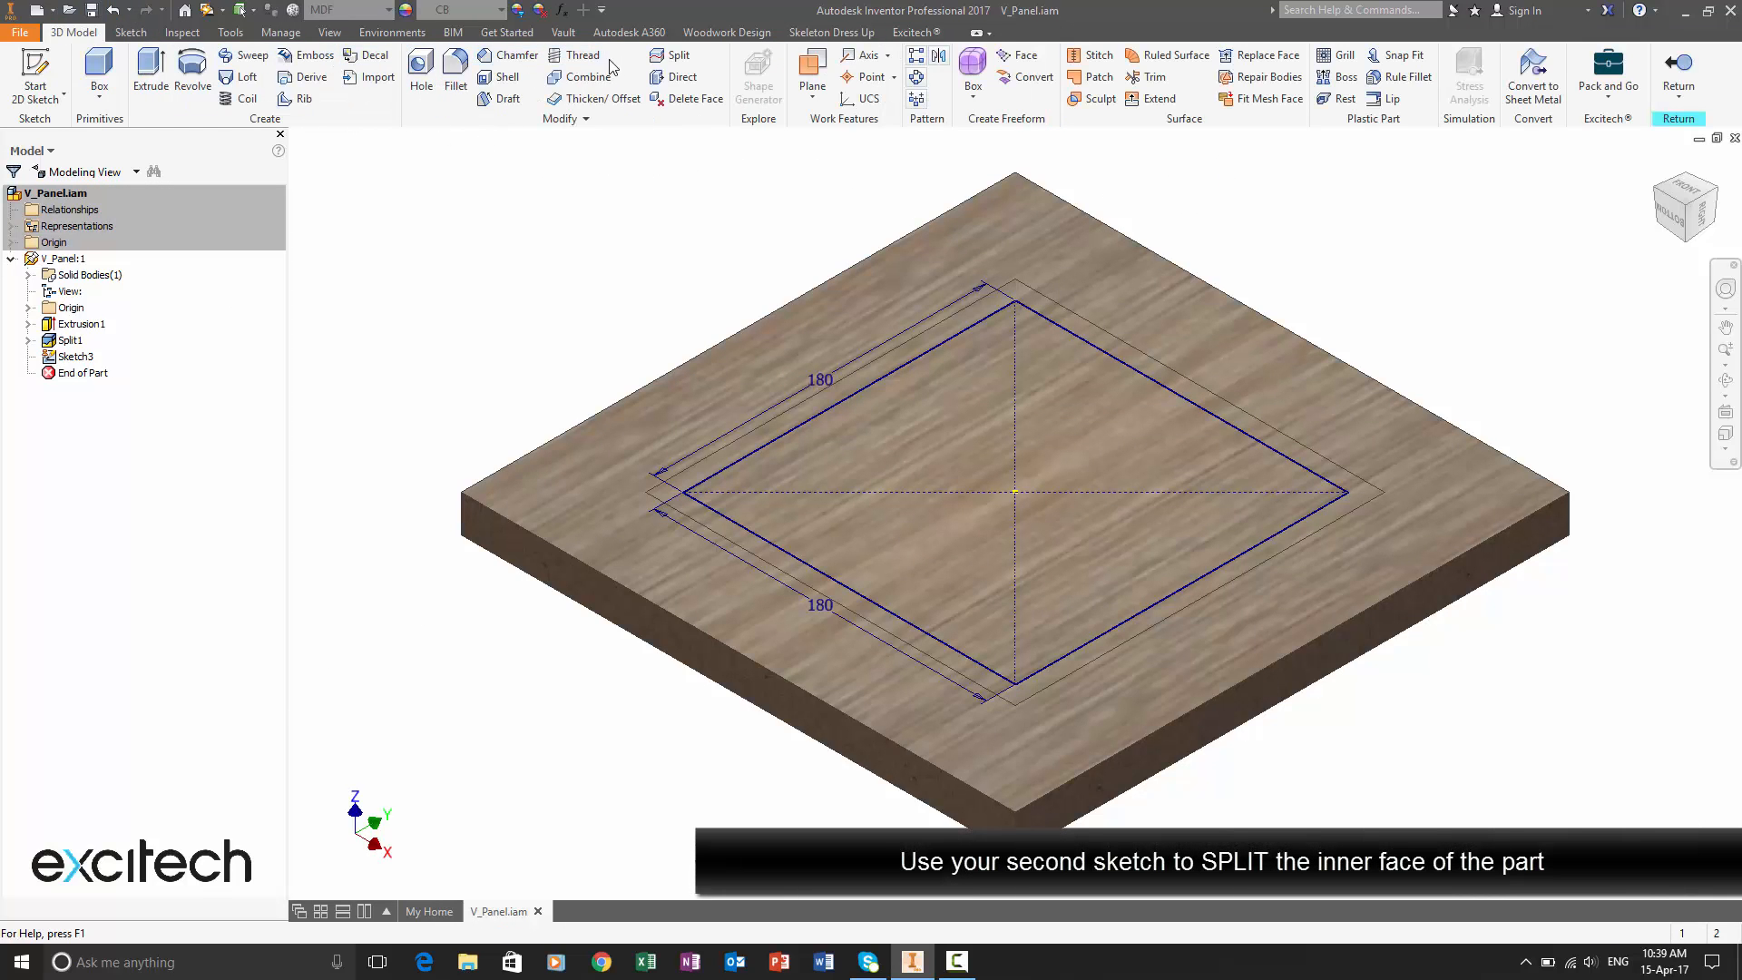
left_click(672, 54)
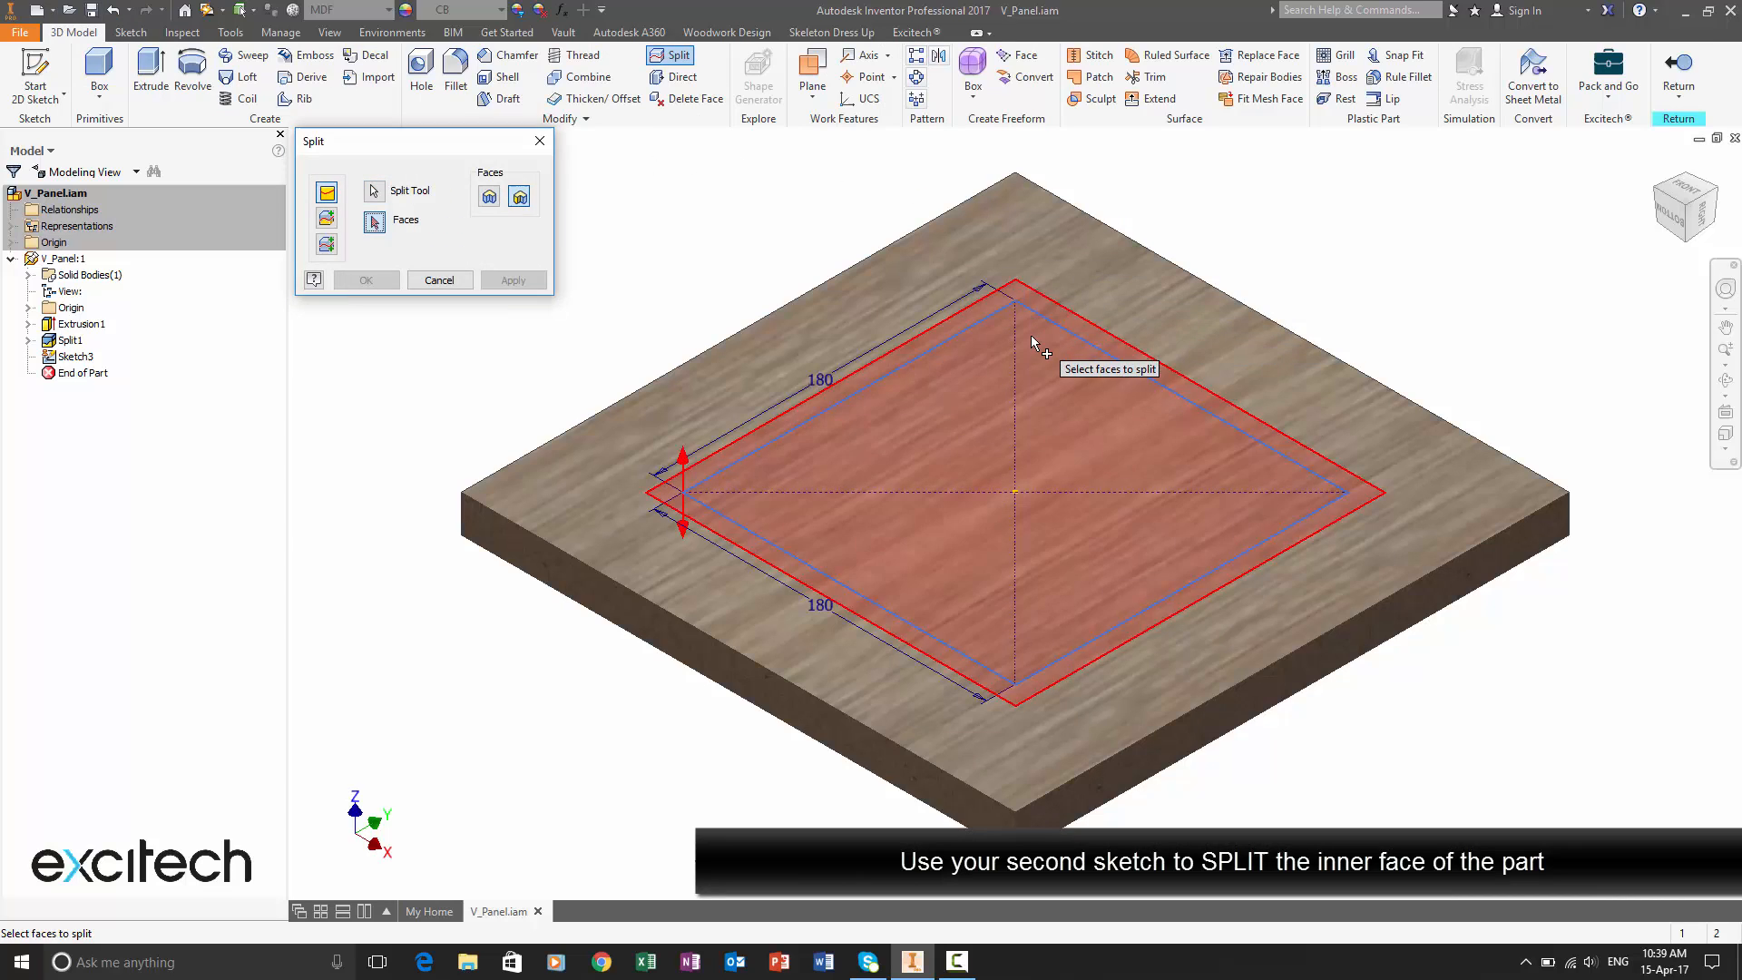
left_click(365, 279)
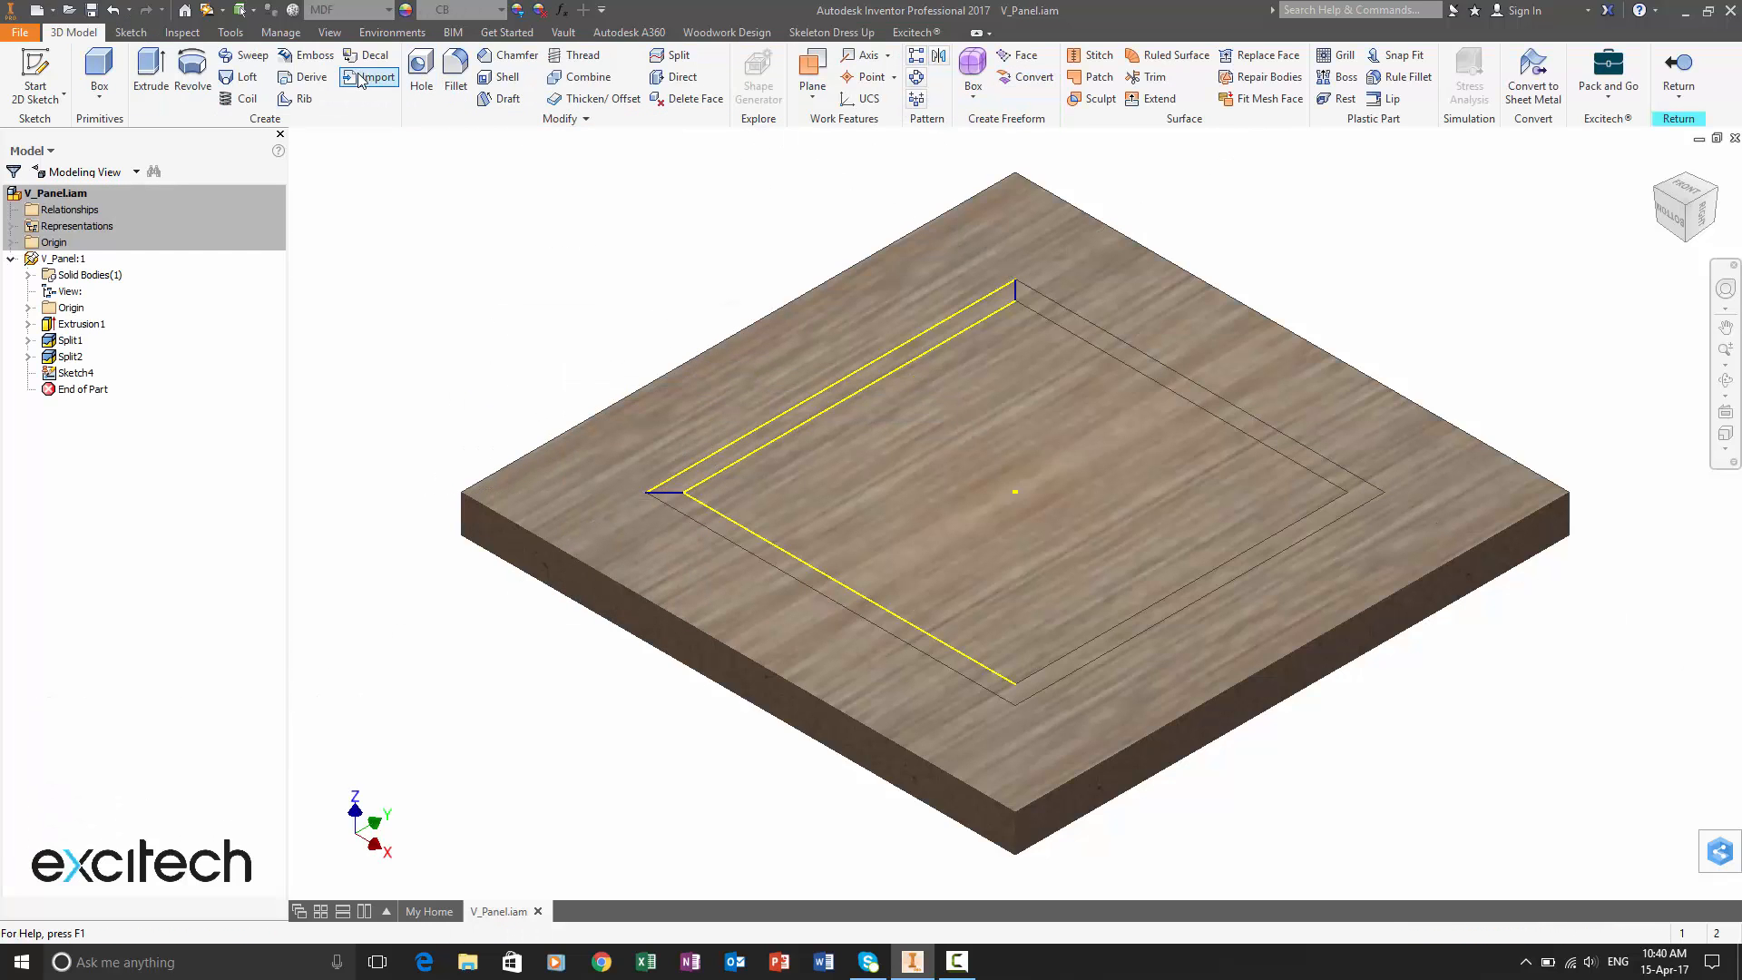
mouse_move(672, 56)
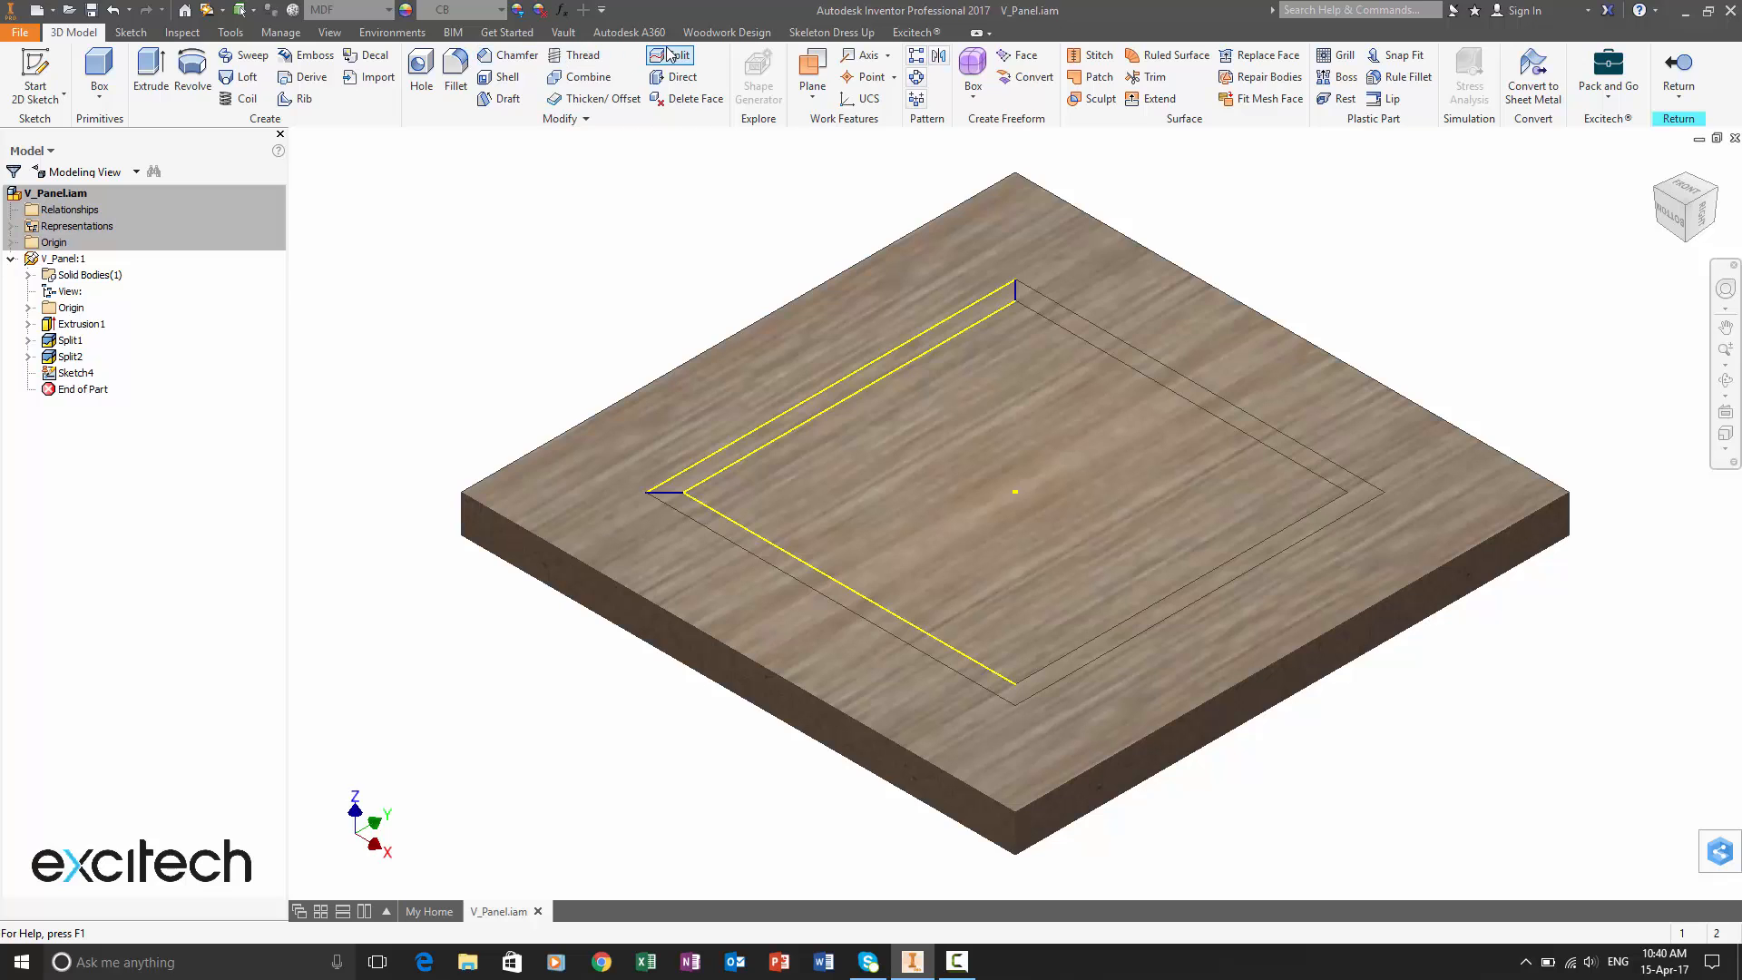
Step: Split the top face with the border-strip Sketch4, creating Split3
left_click(670, 57)
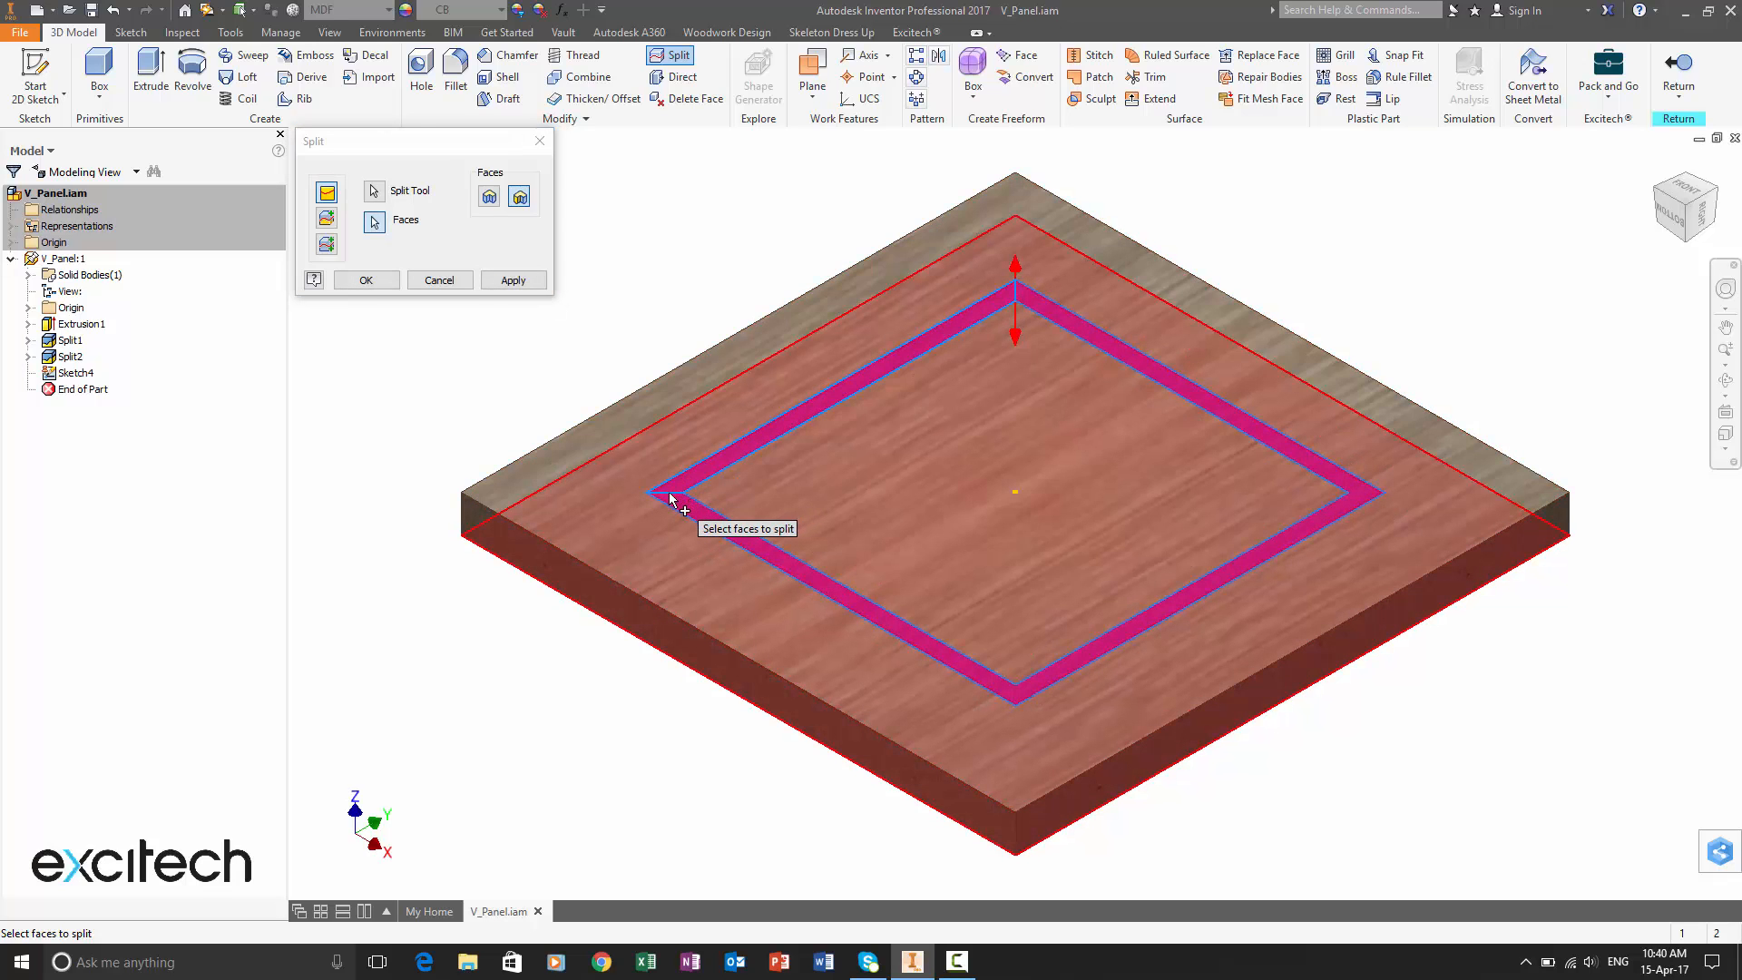
left_click(512, 280)
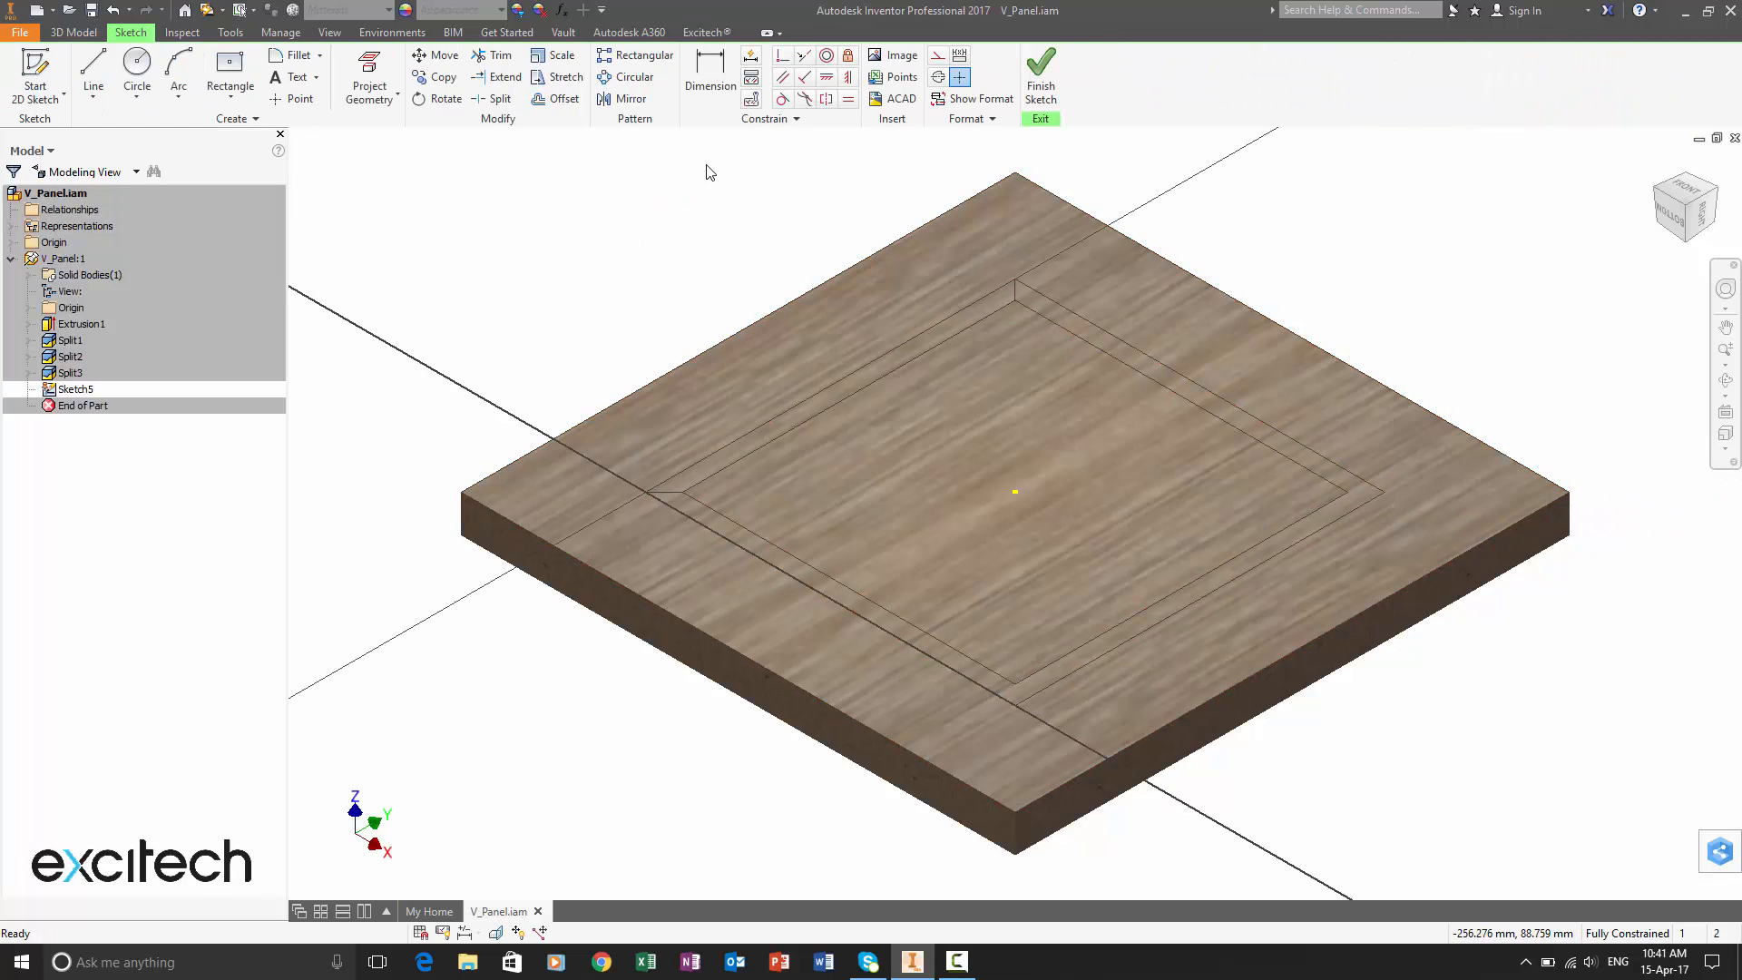
Step: Draw the right-hand border edge and corner mitre lines in Sketch5 and finish it
left_click(92, 76)
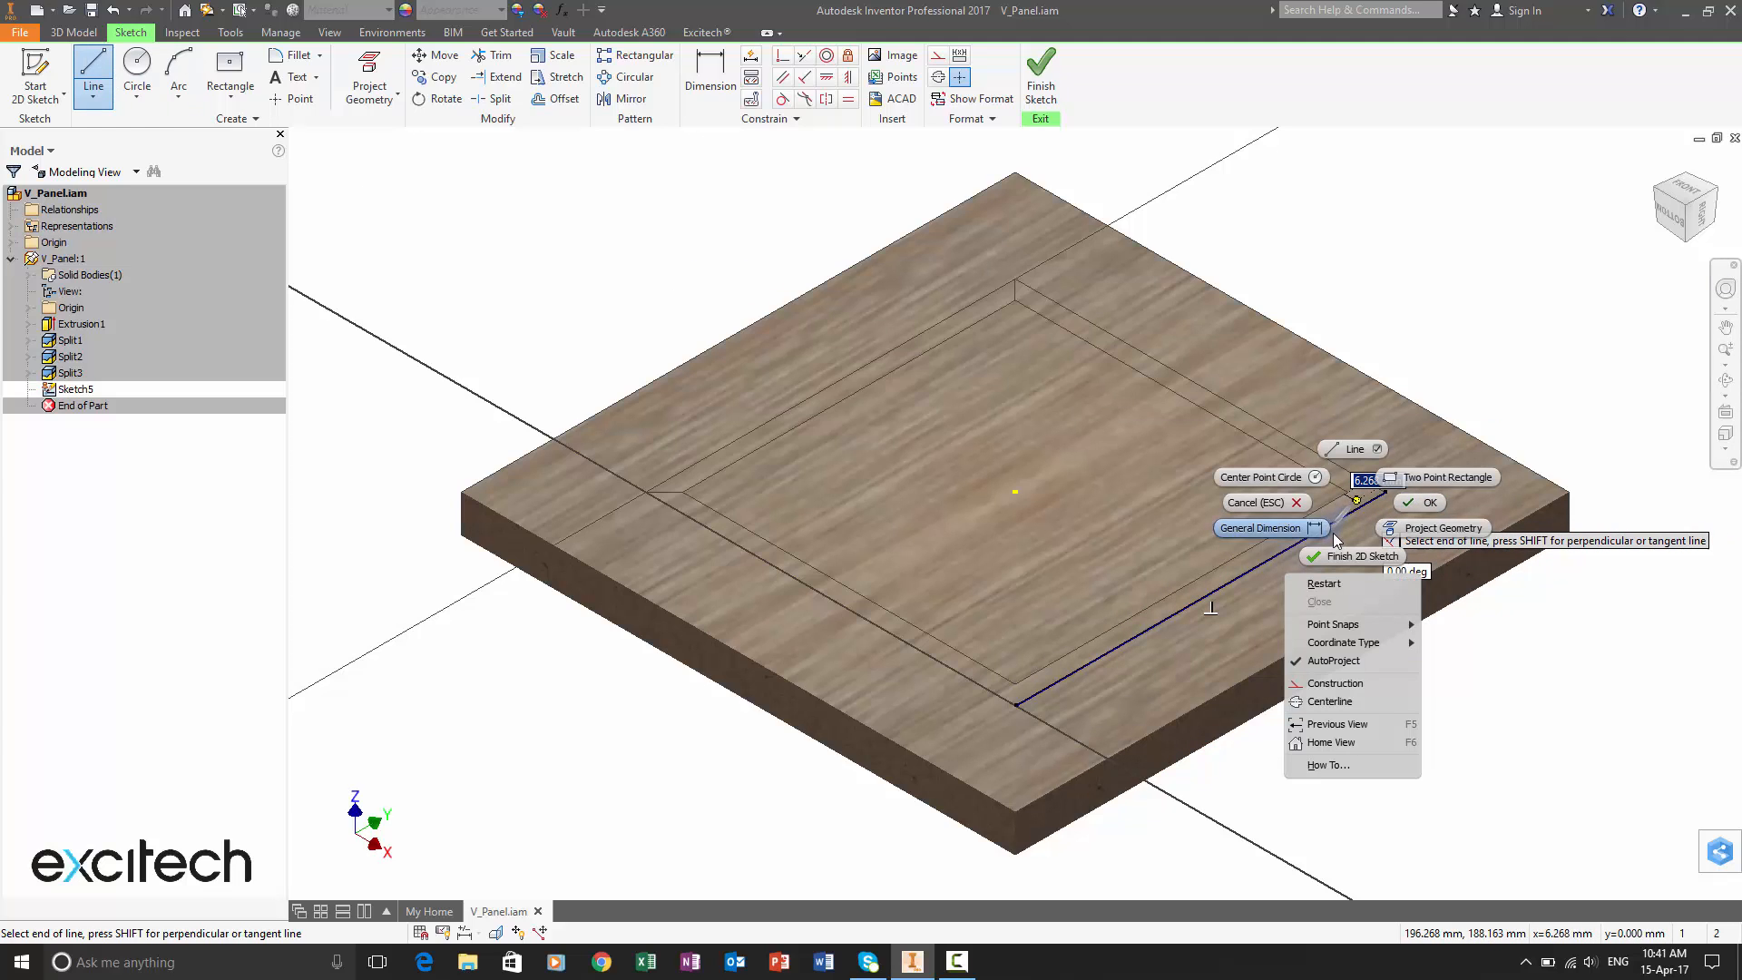
left_click(1345, 579)
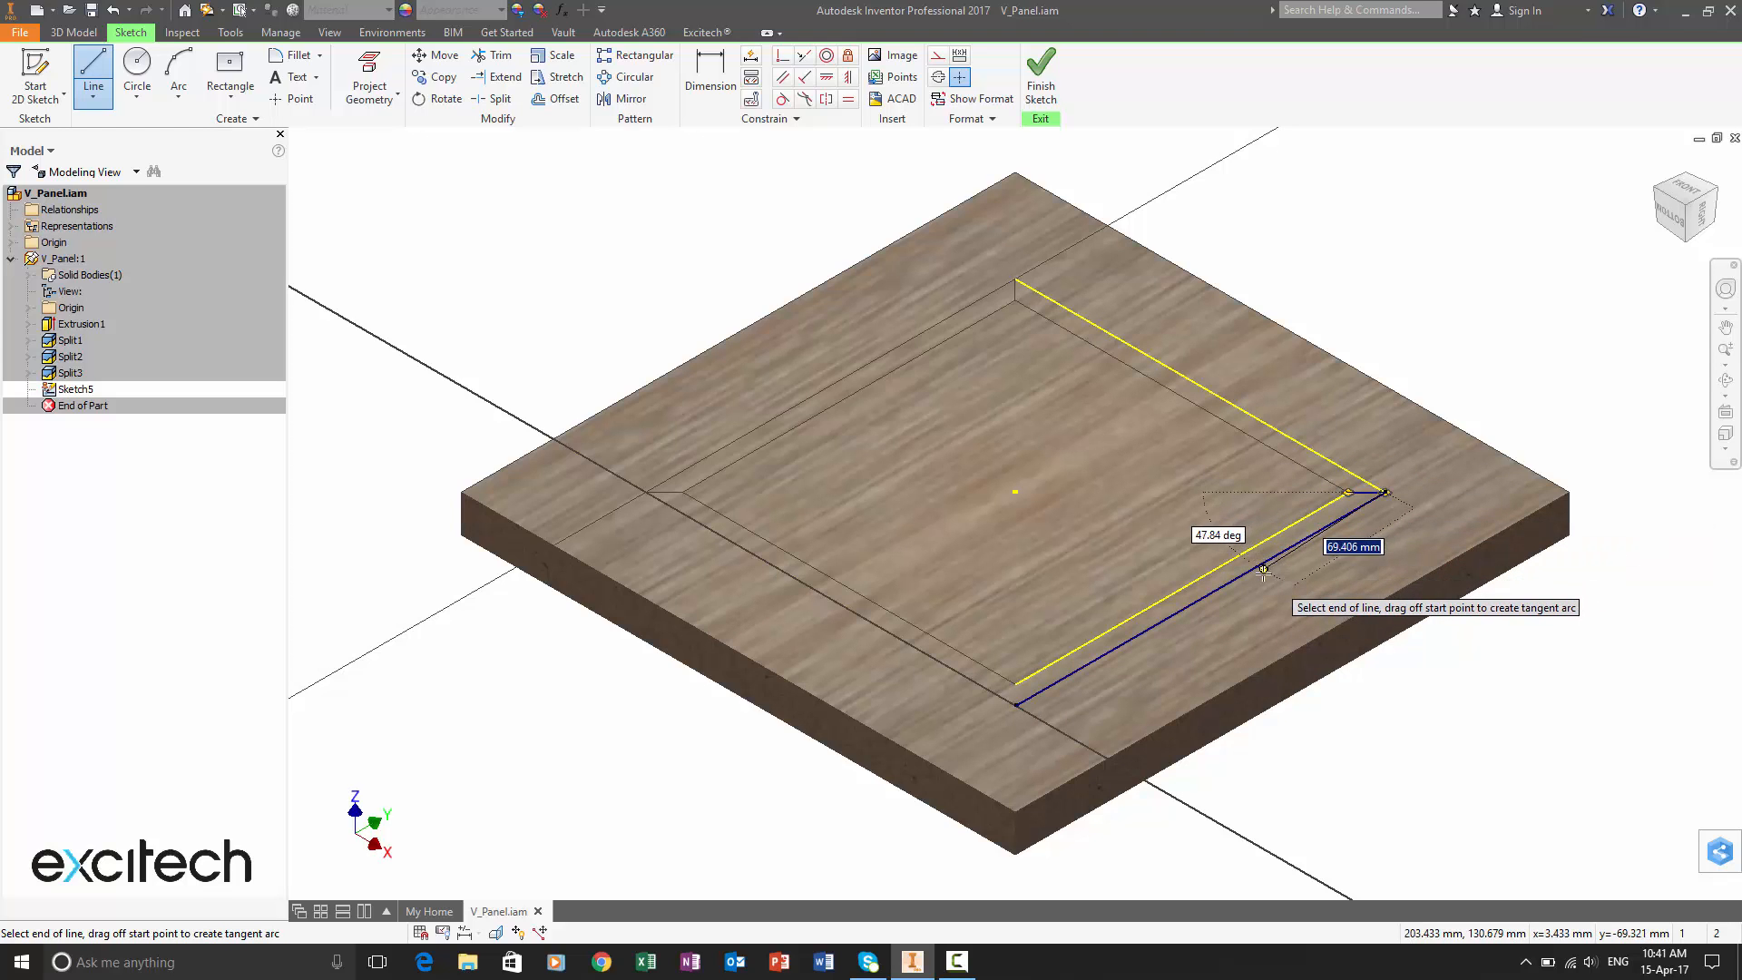
left_click(1012, 679)
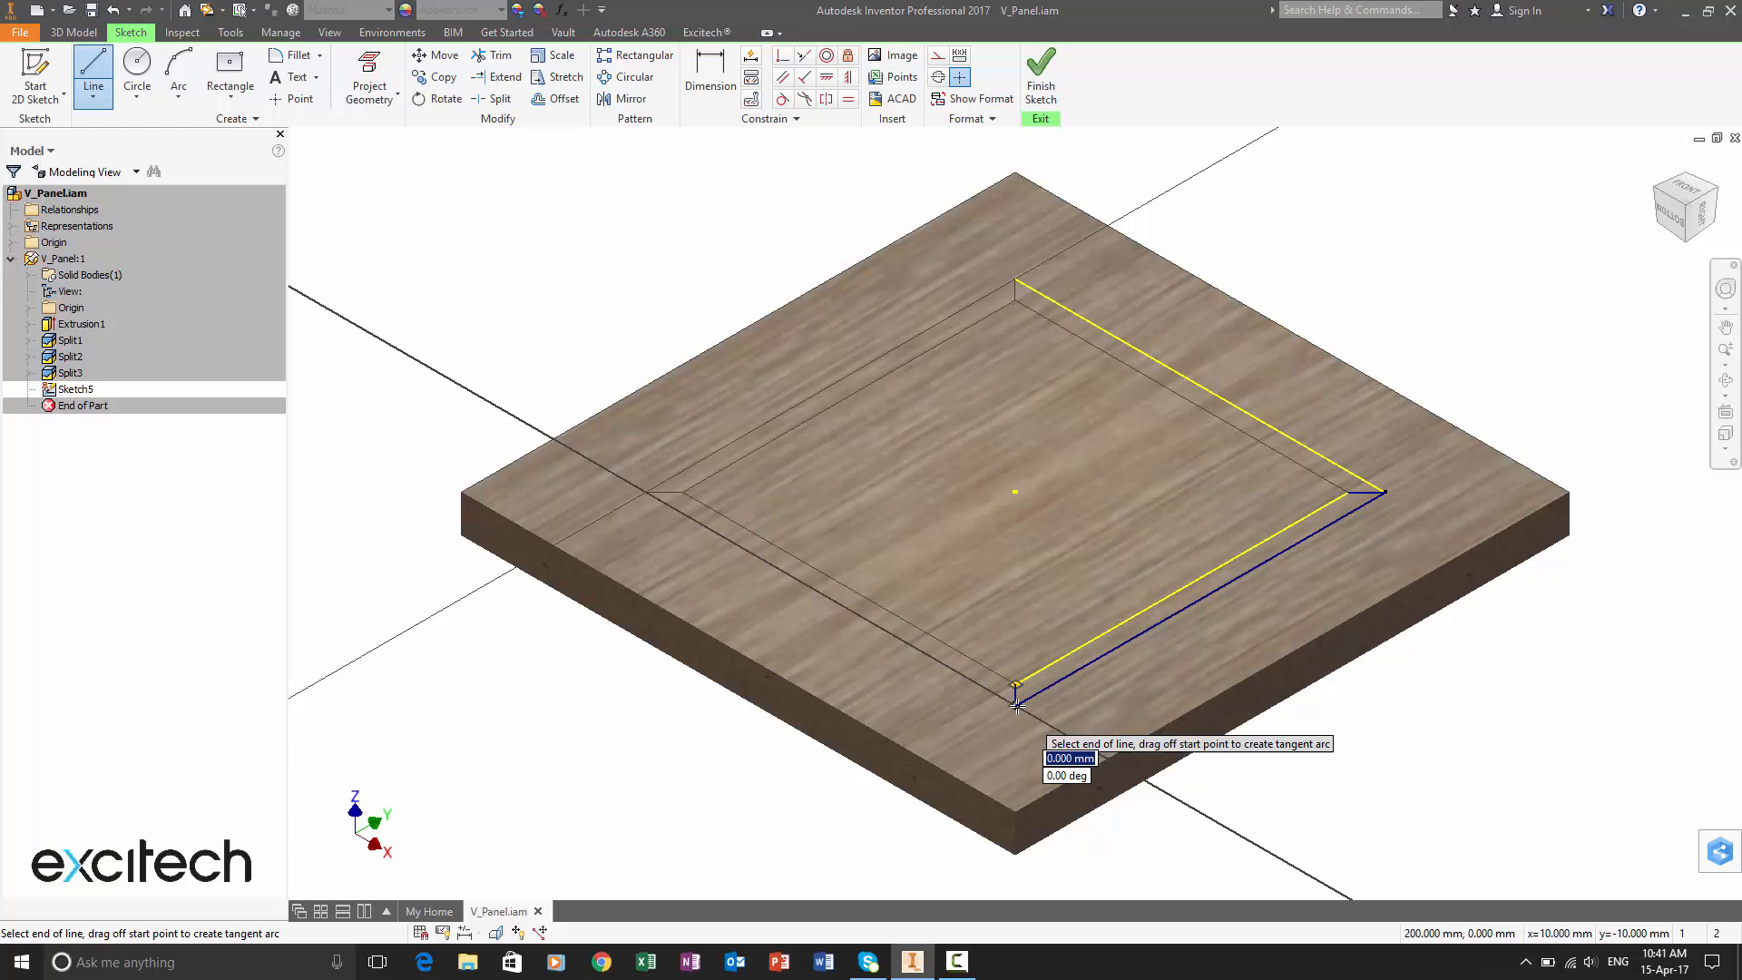
left_click(1014, 690)
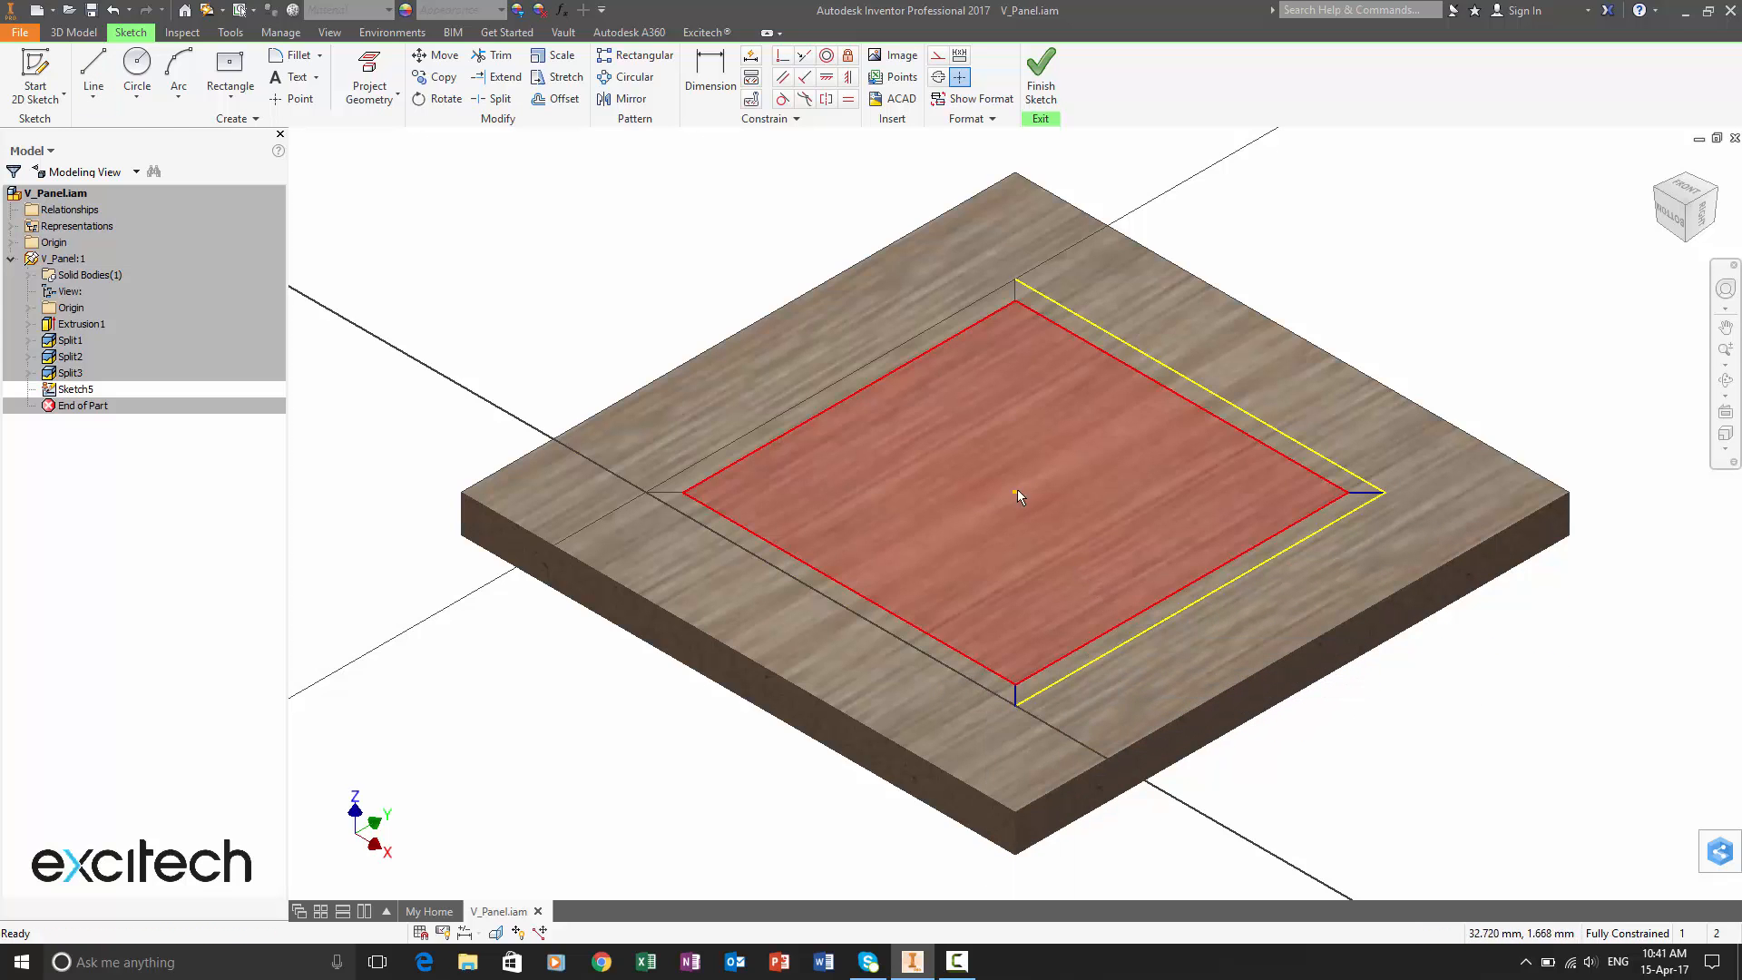
left_click(1039, 74)
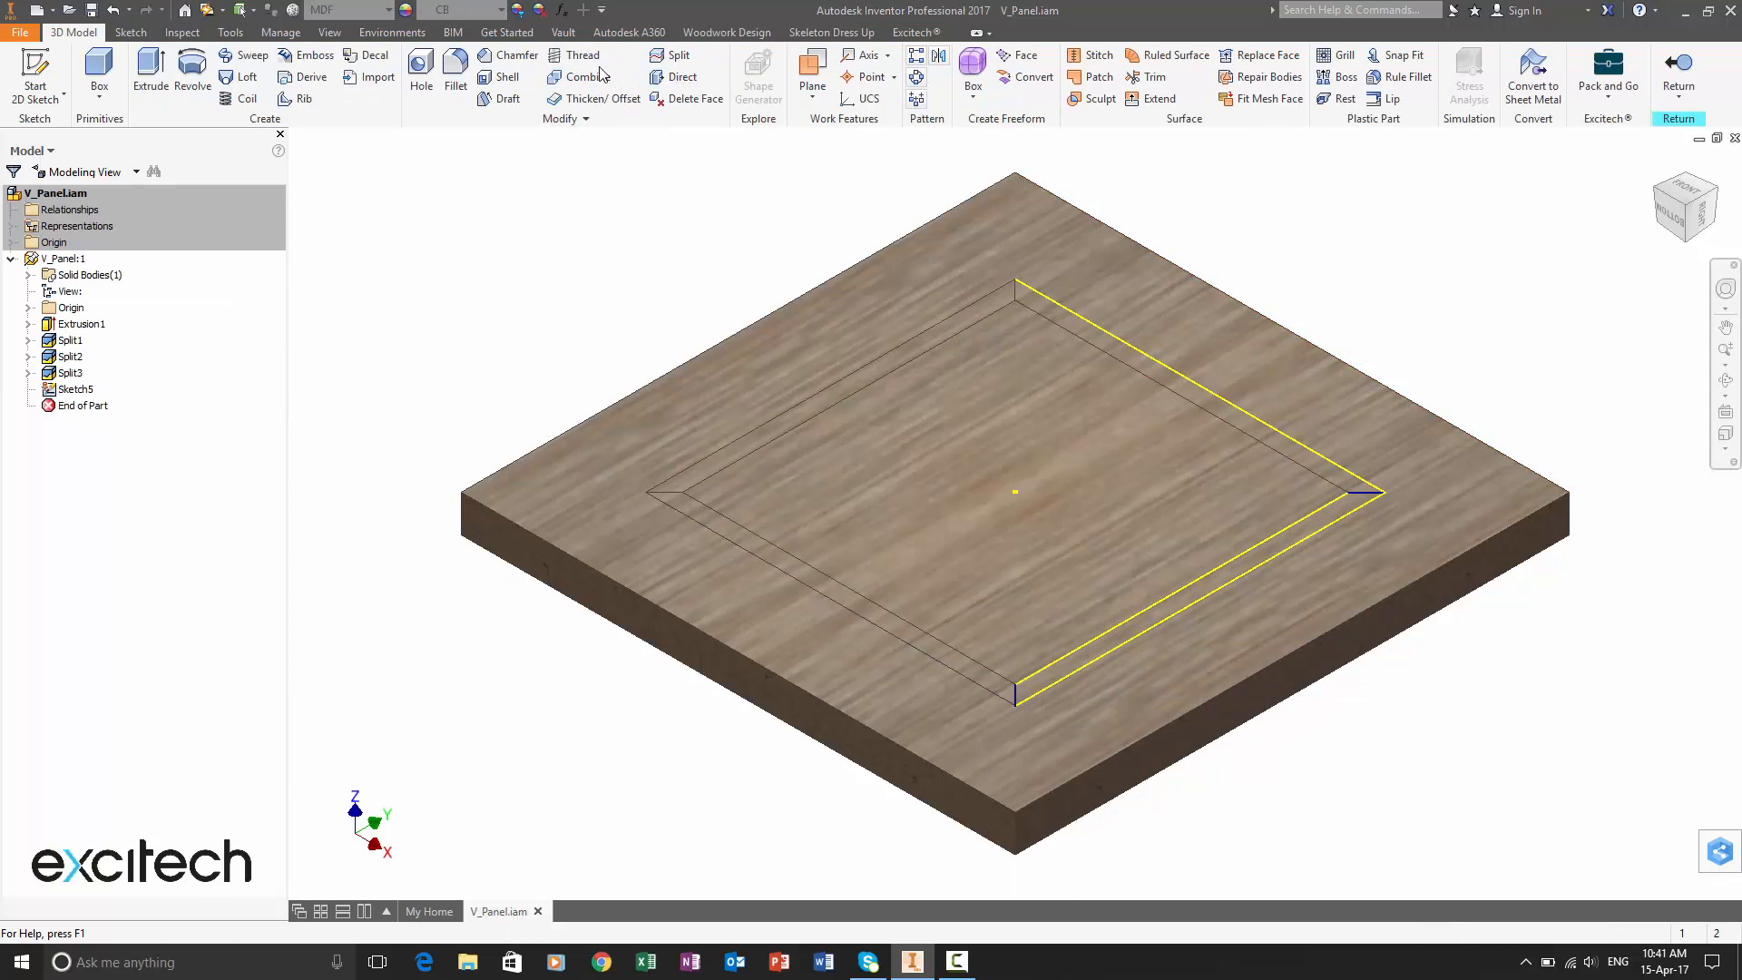
Step: Split the top face using Sketch5 as the split tool, creating Split4
left_click(671, 55)
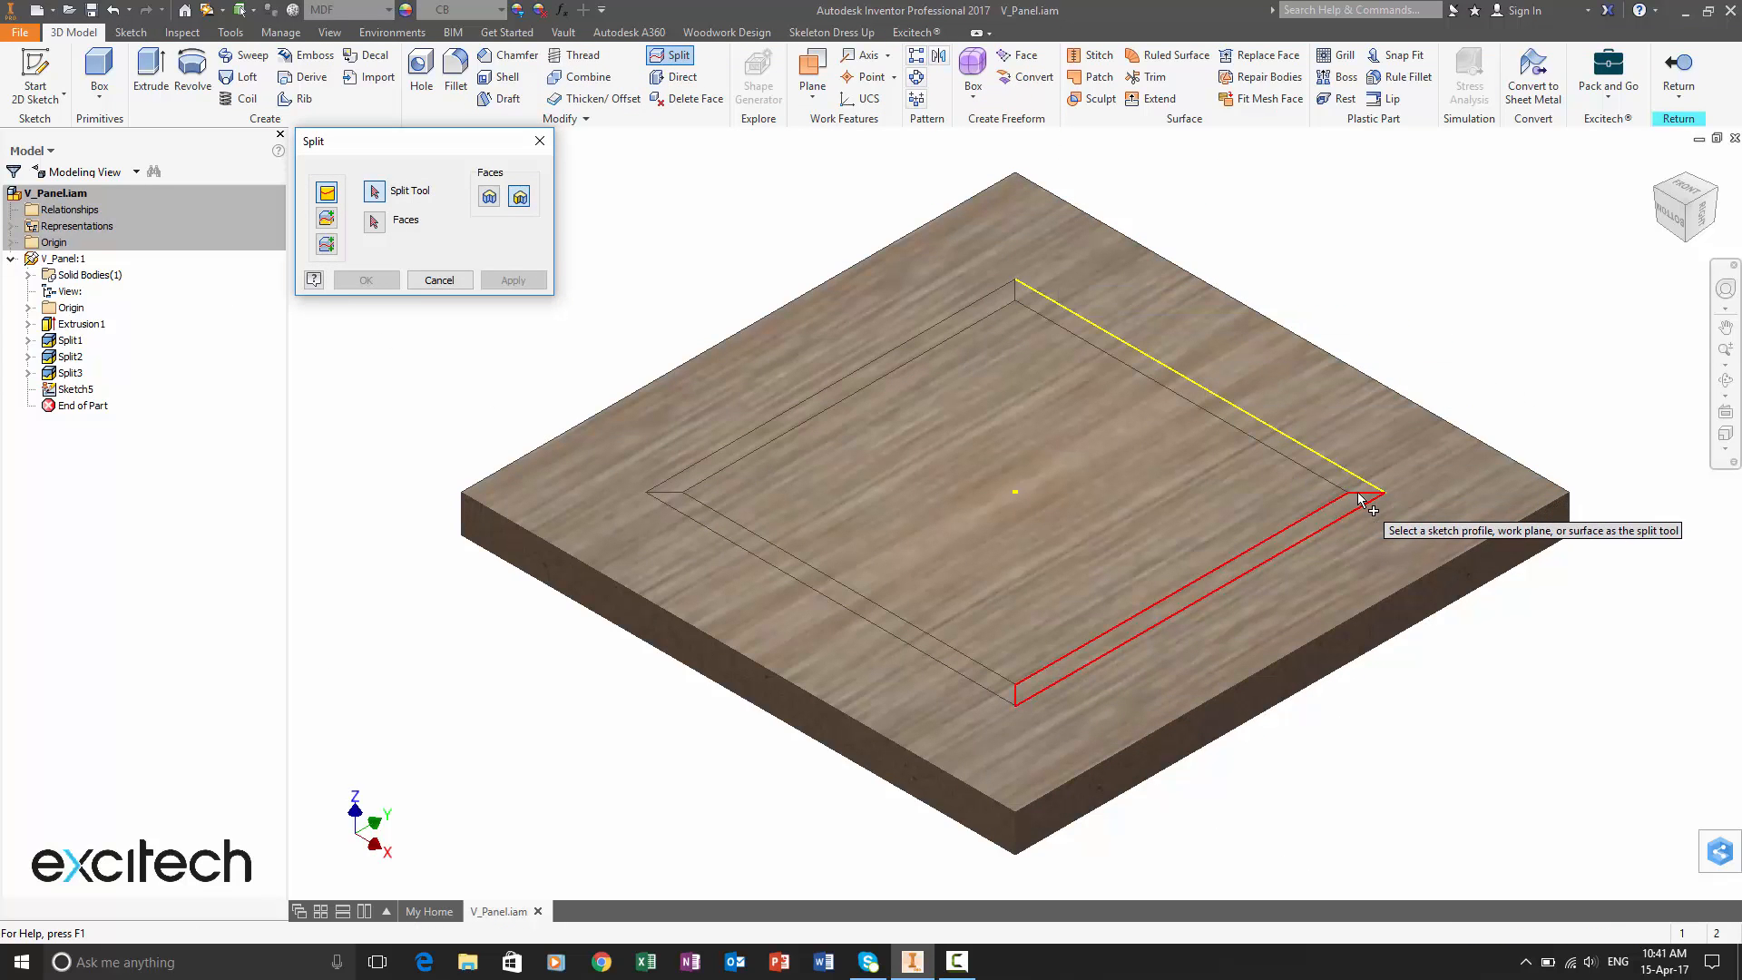
left_click(1367, 497)
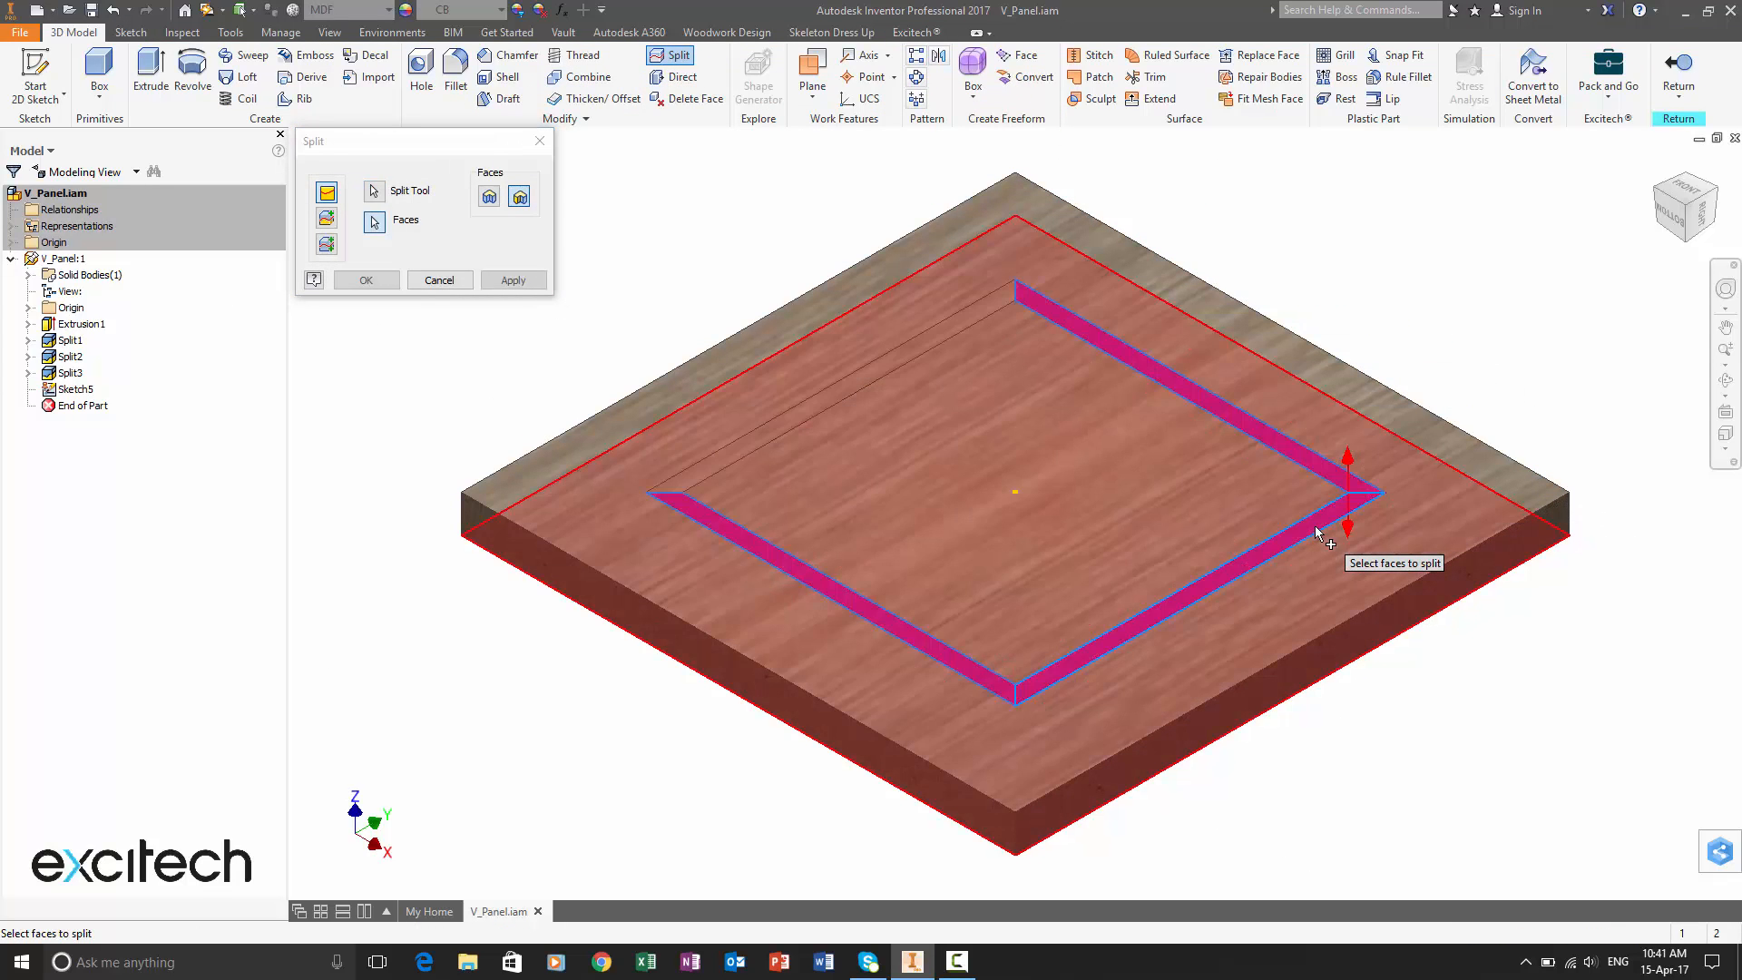
left_click(512, 280)
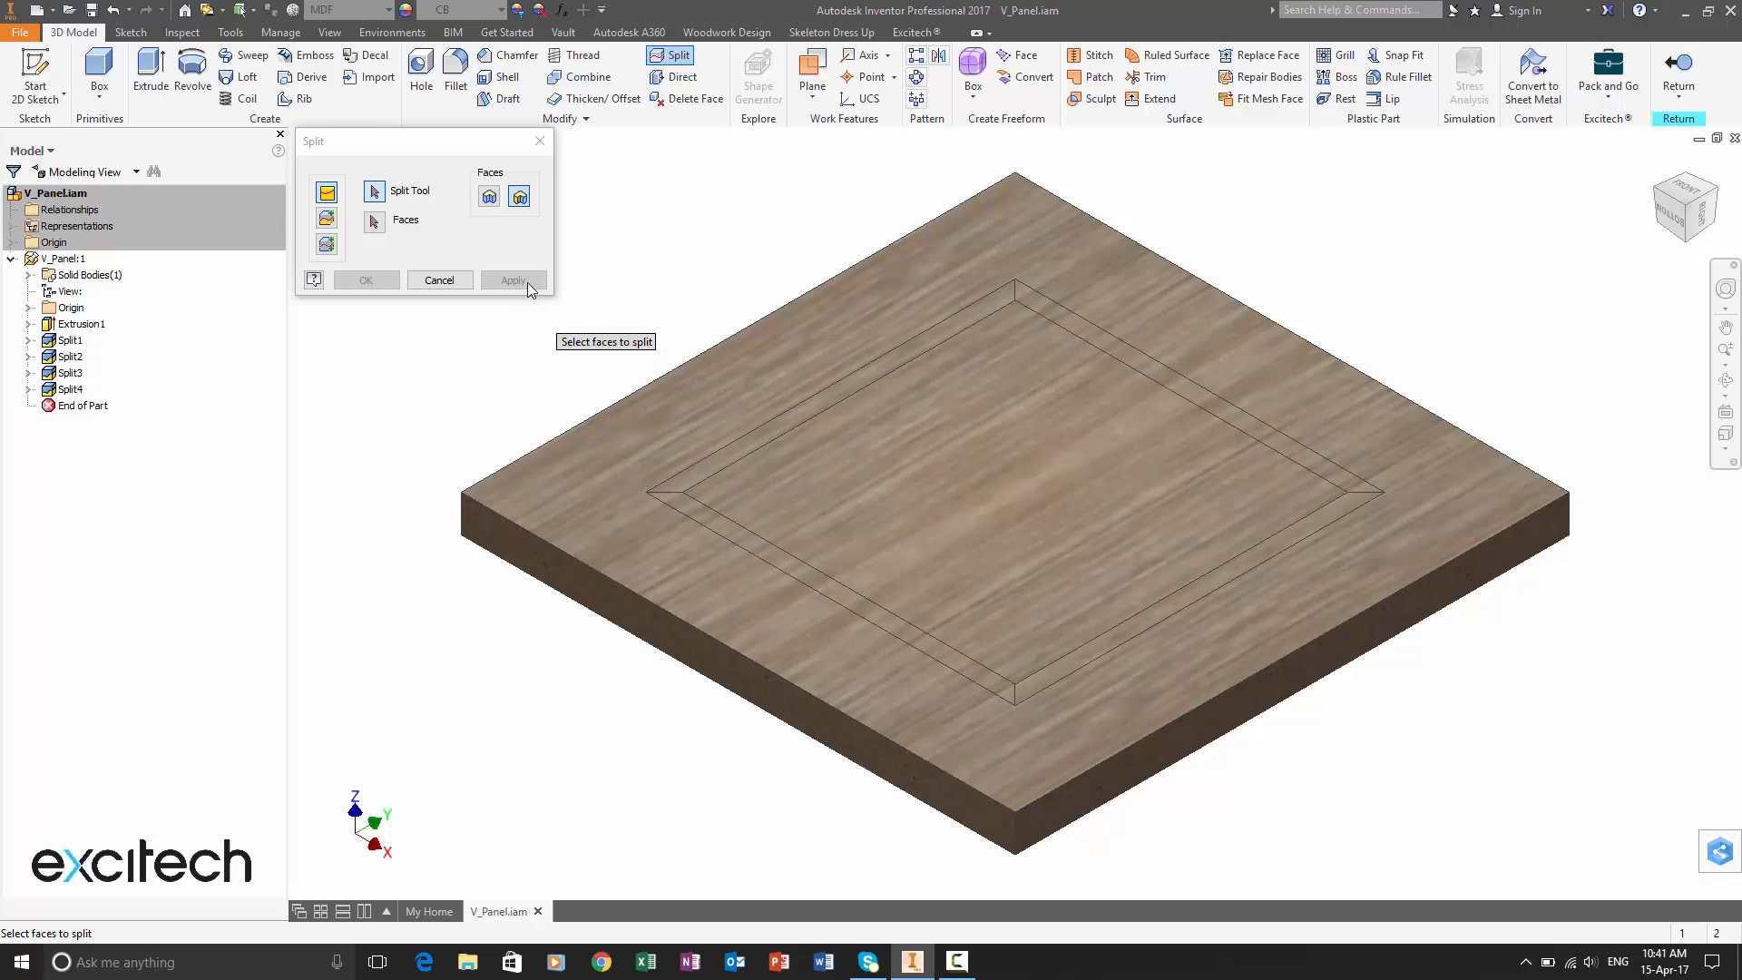
left_click(439, 279)
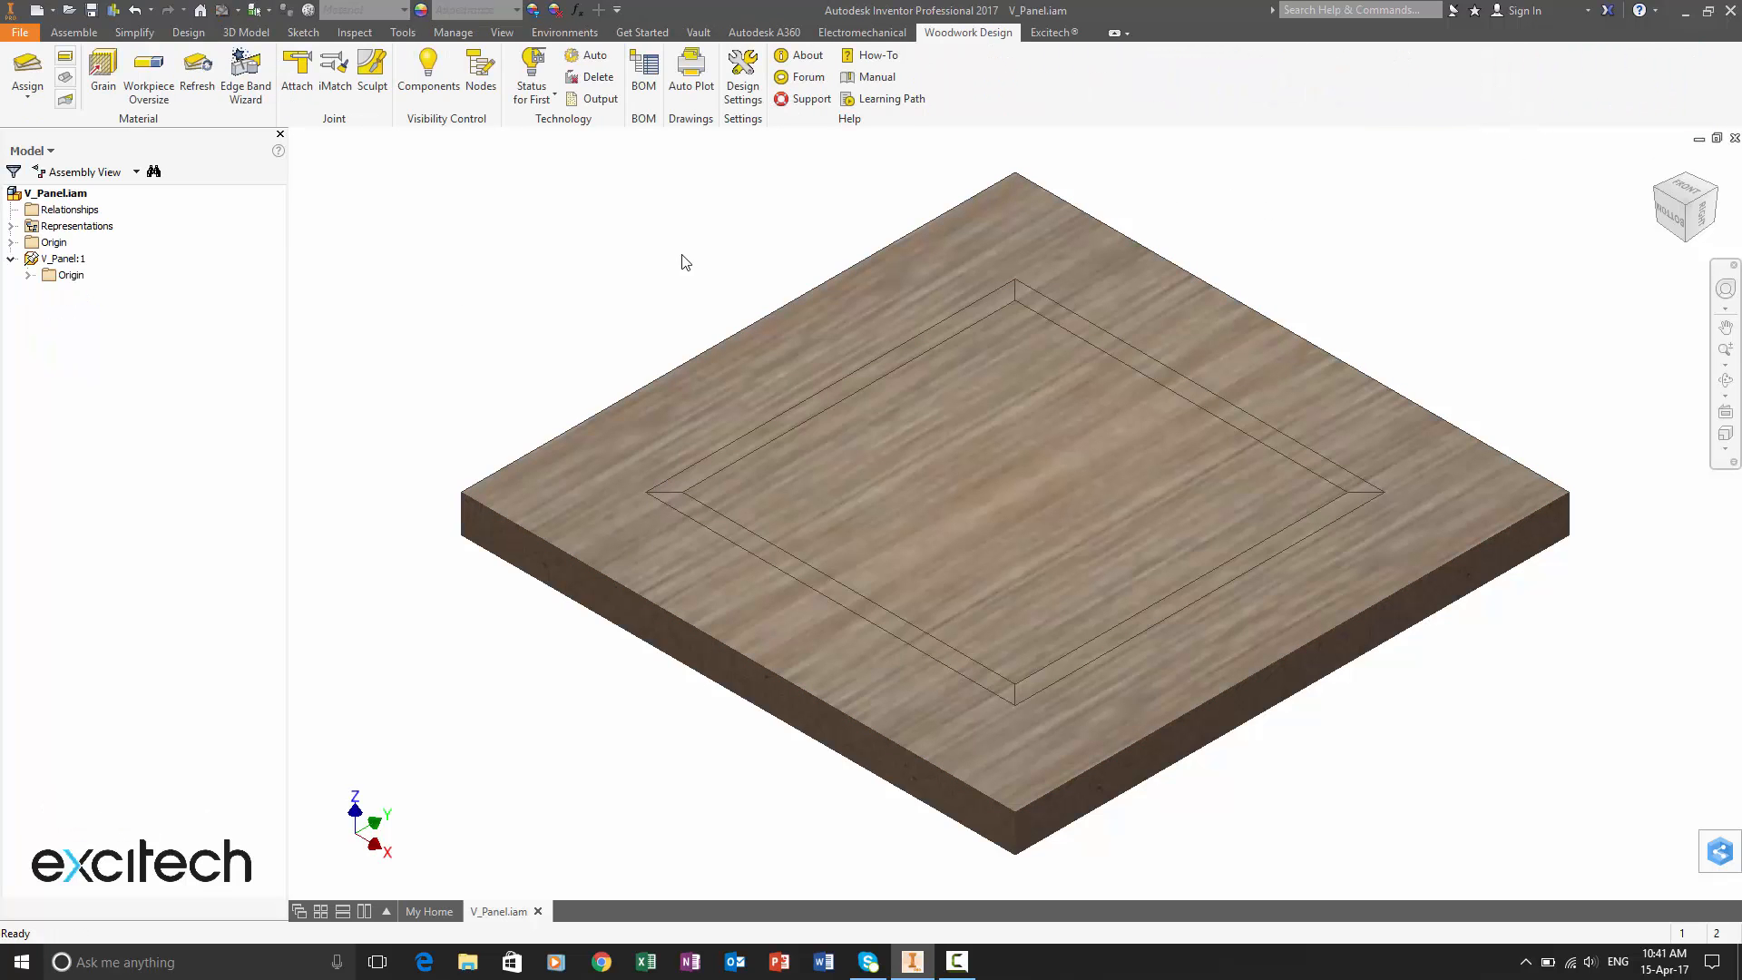
left_click(643, 67)
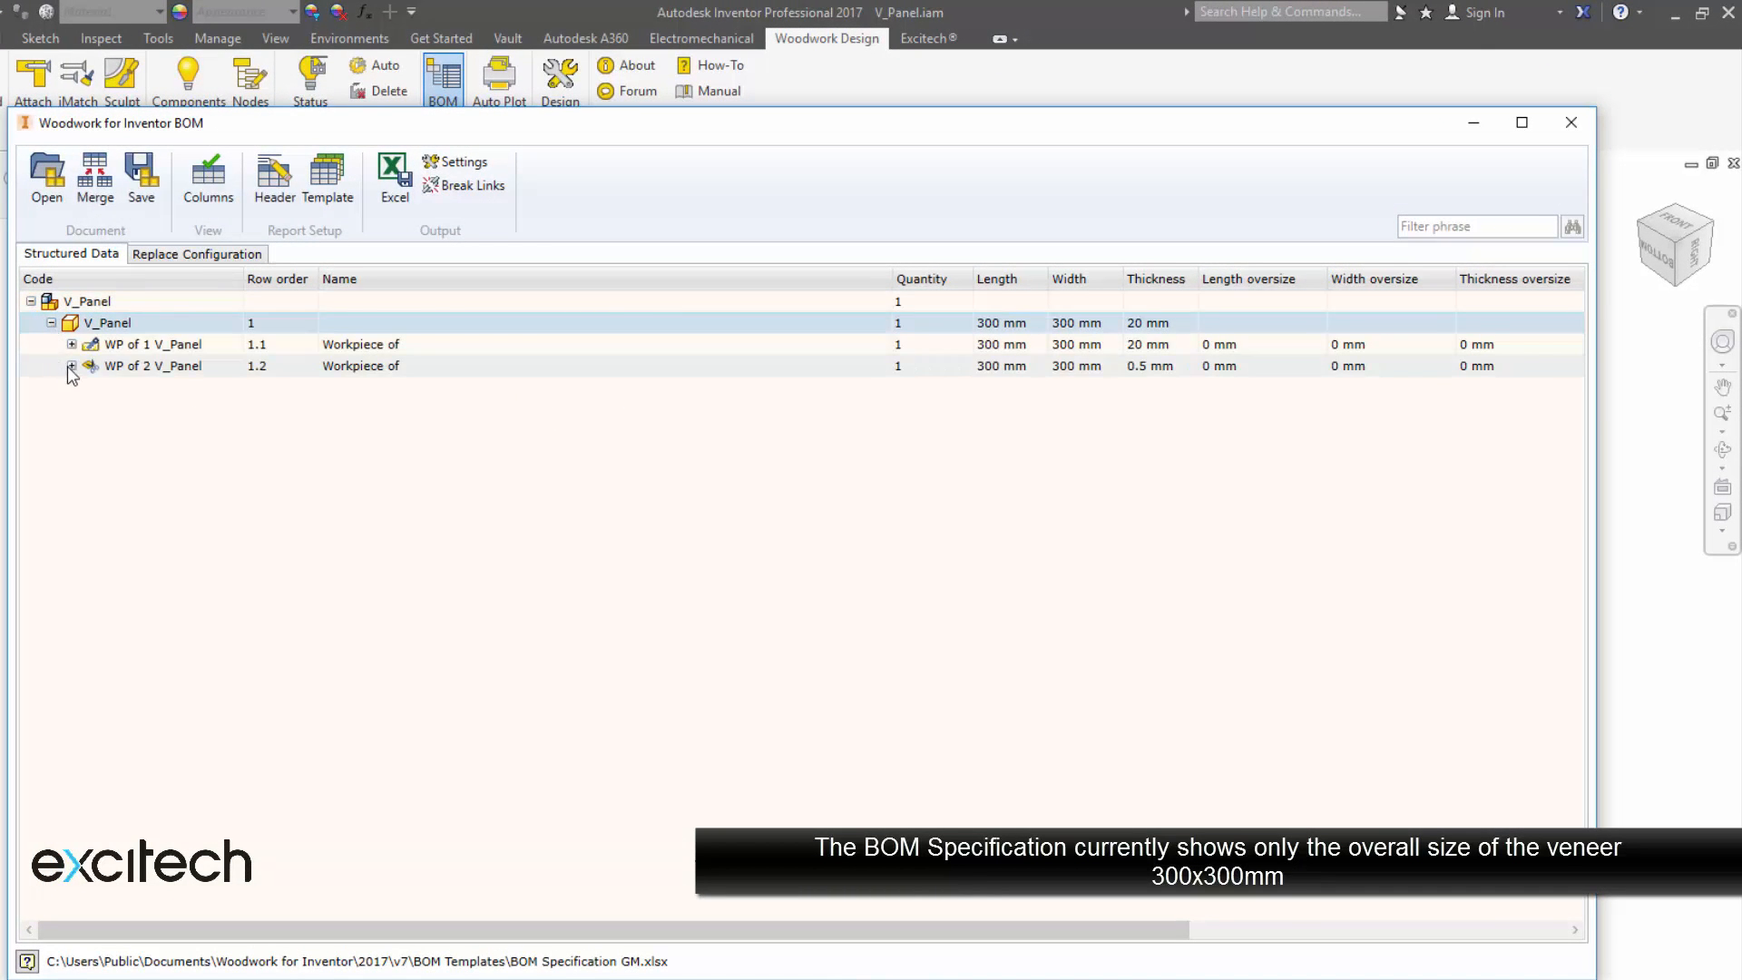
left_click(70, 345)
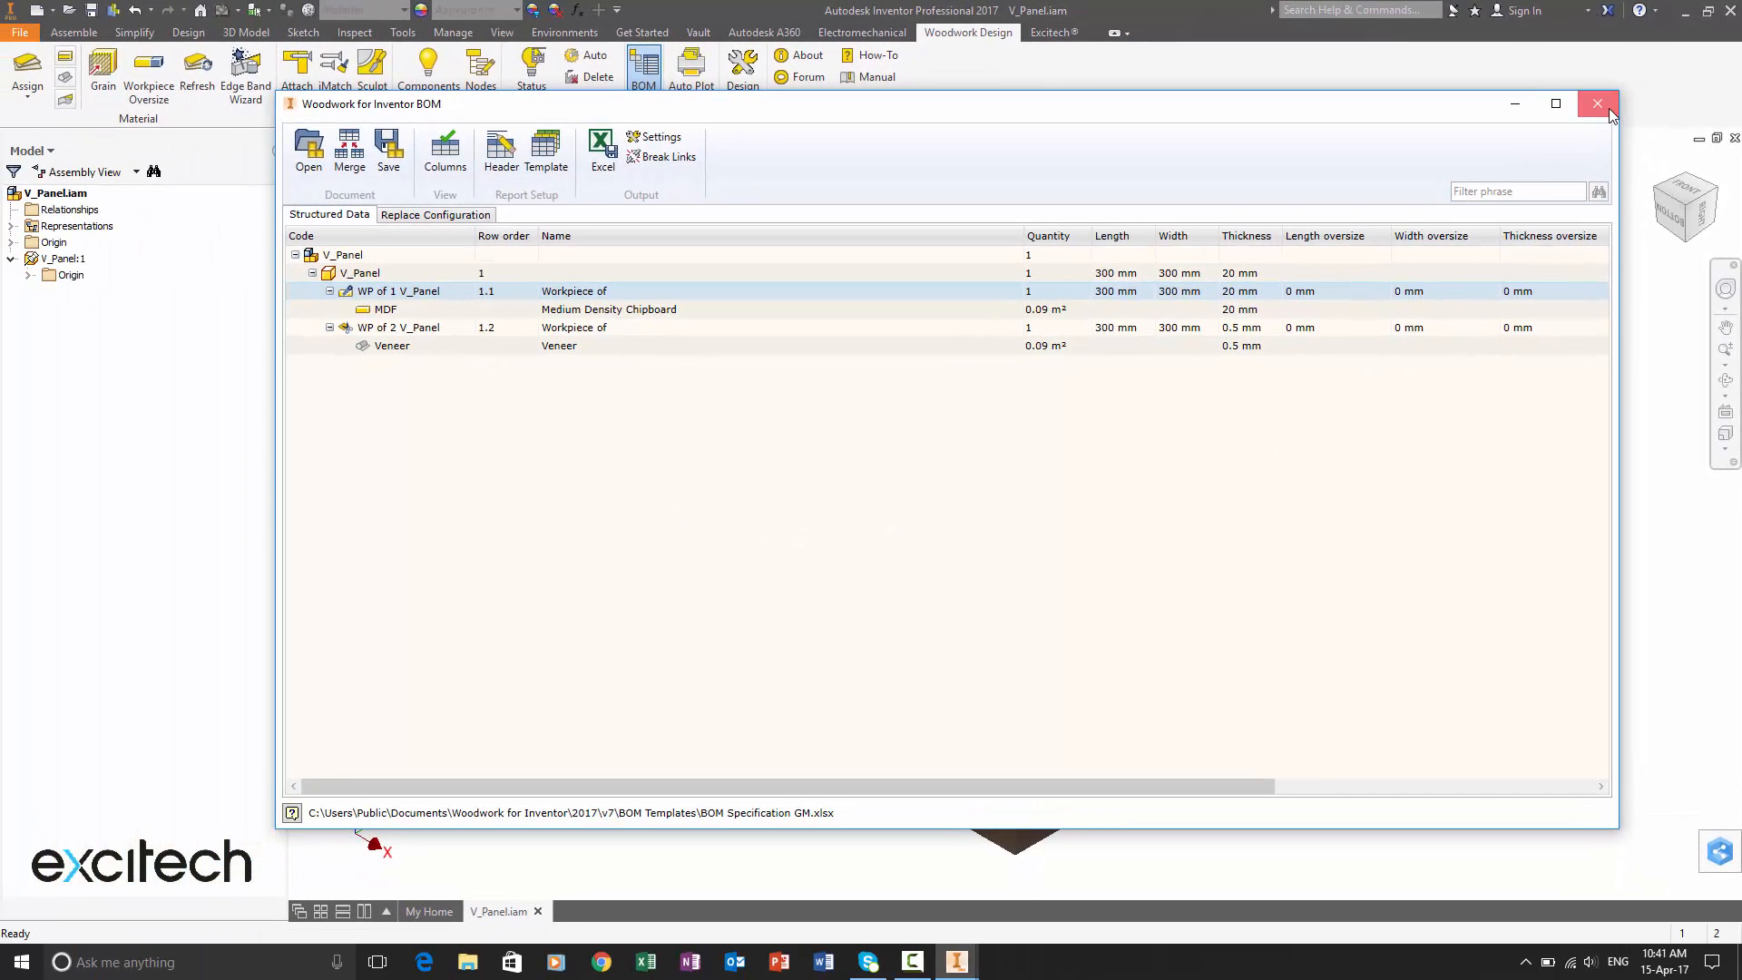
left_click(1597, 103)
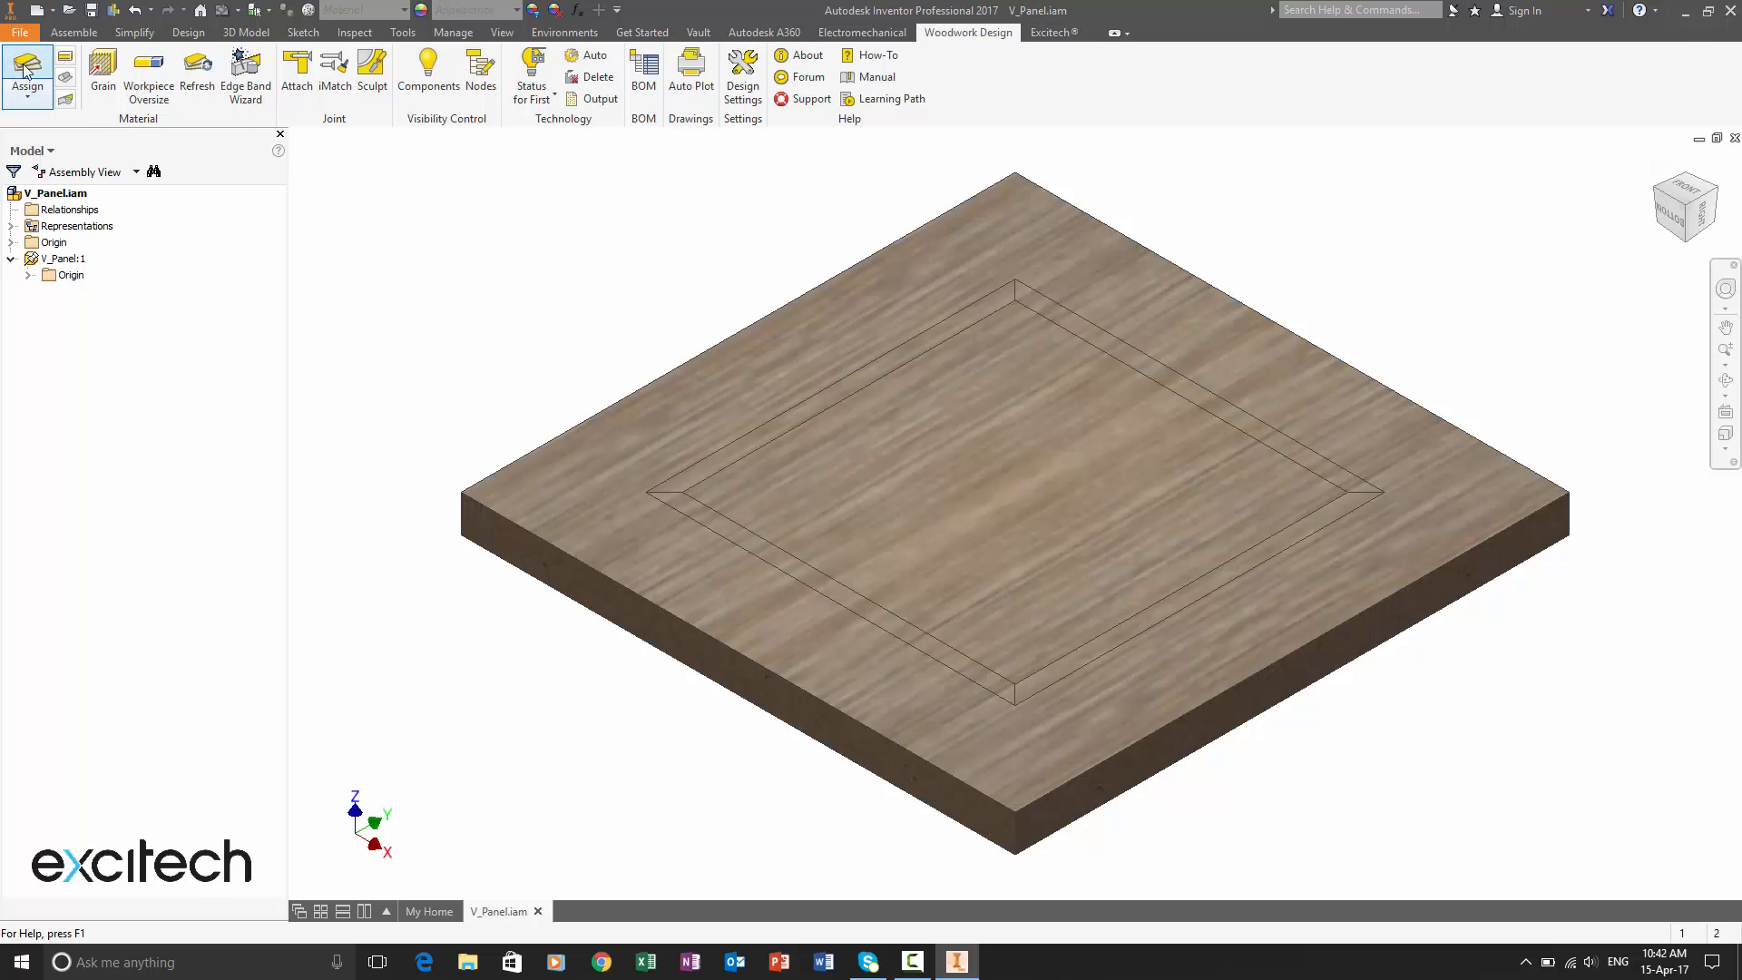
left_click(27, 77)
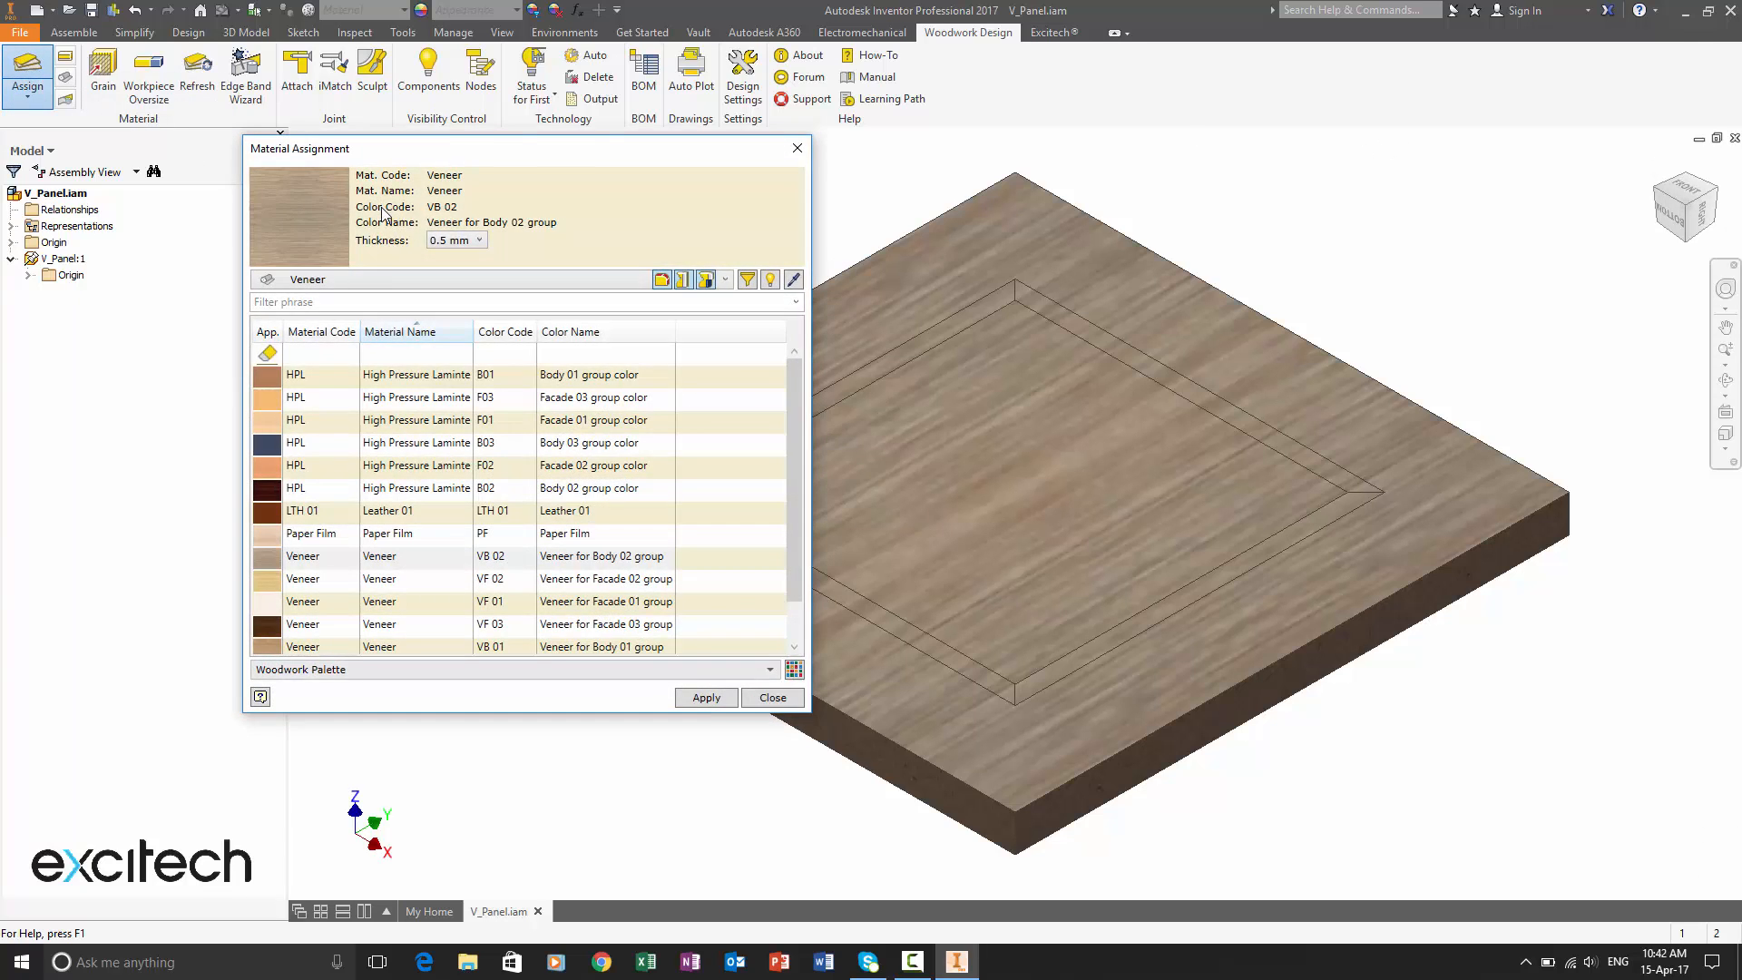
left_click(724, 280)
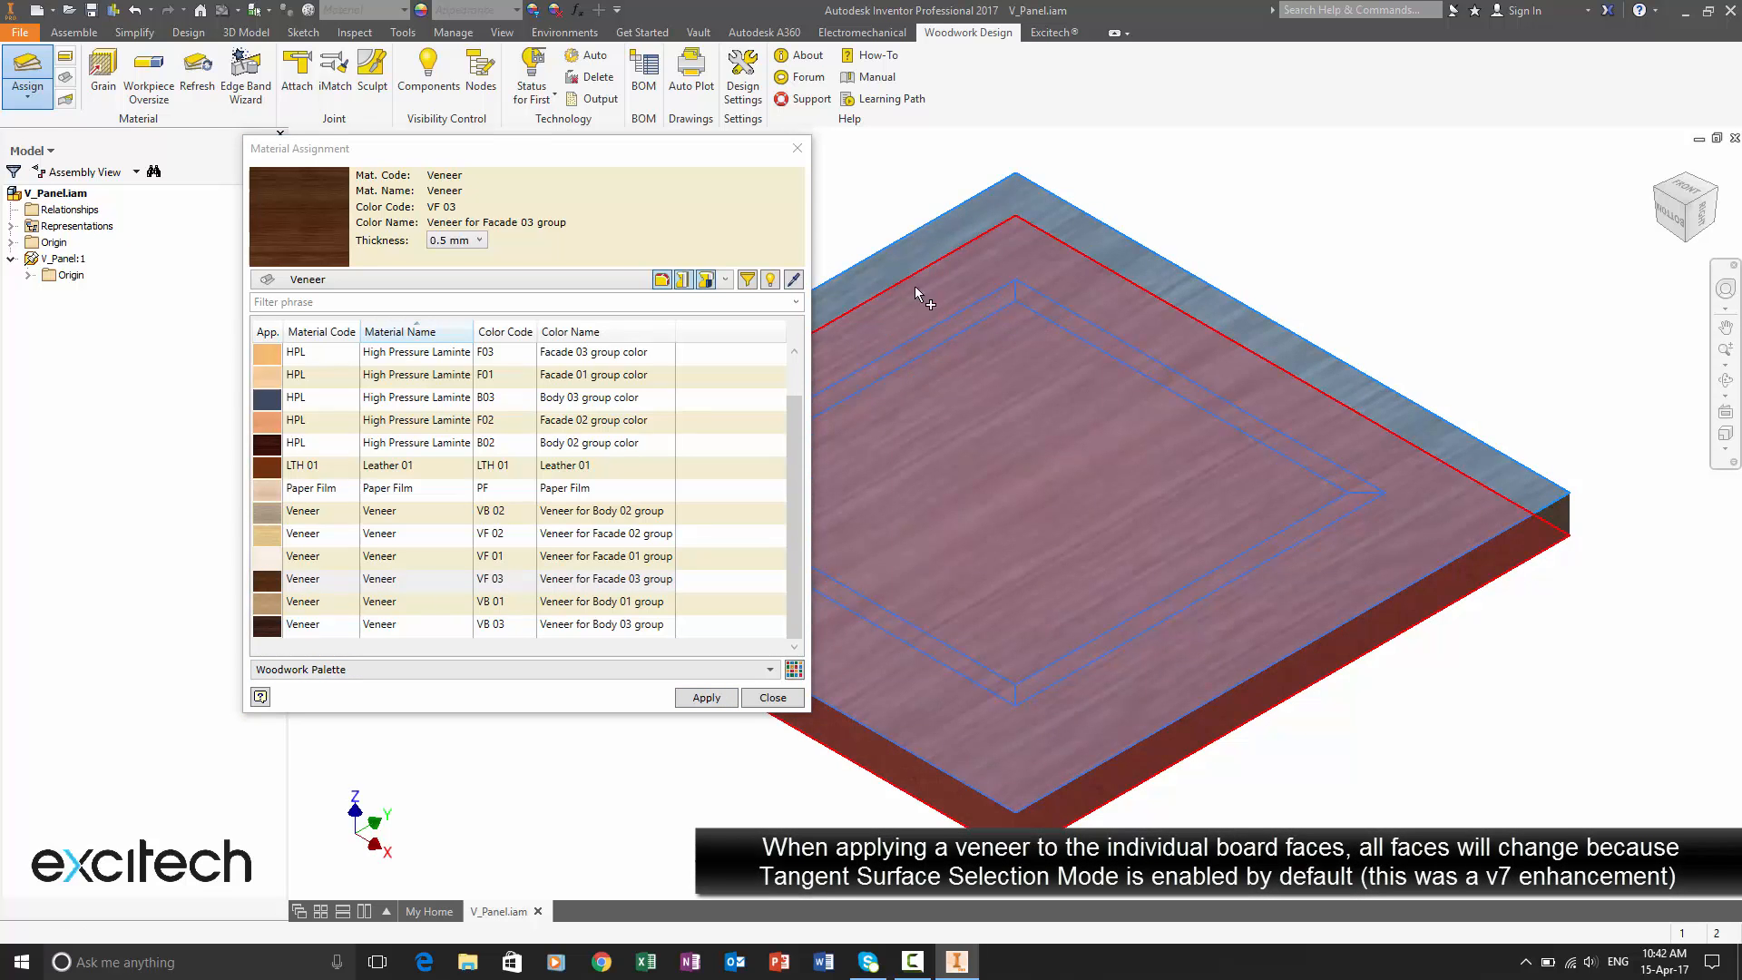
left_click(706, 697)
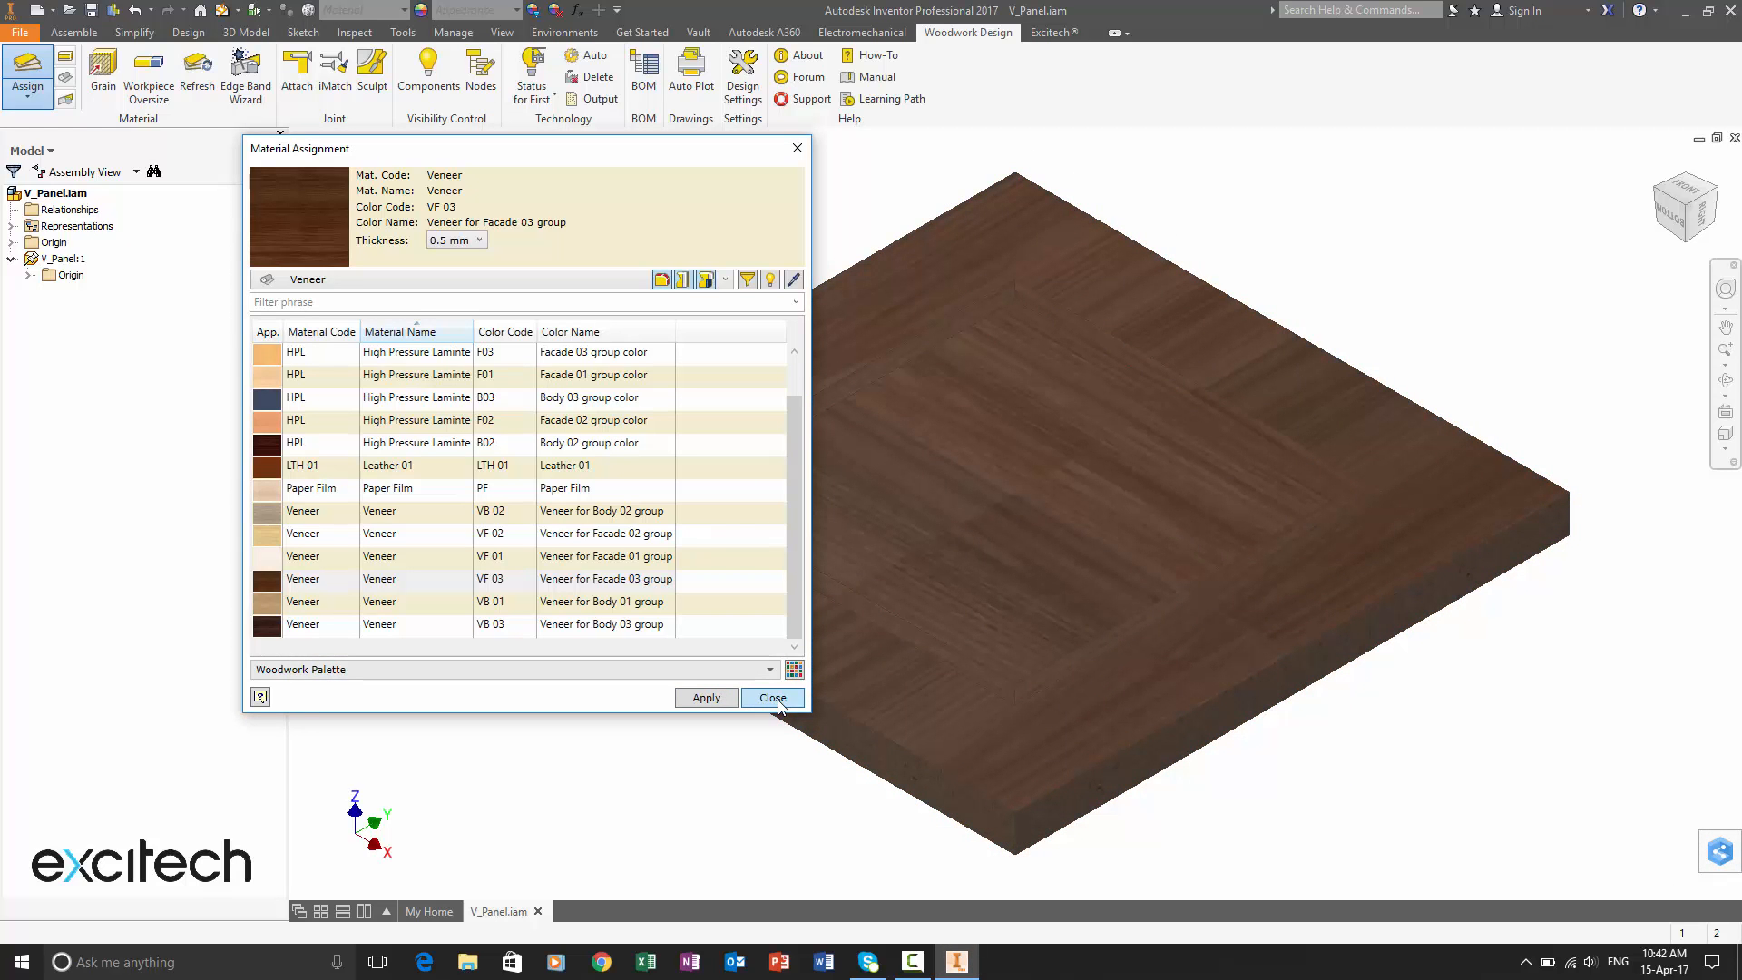
left_click(773, 697)
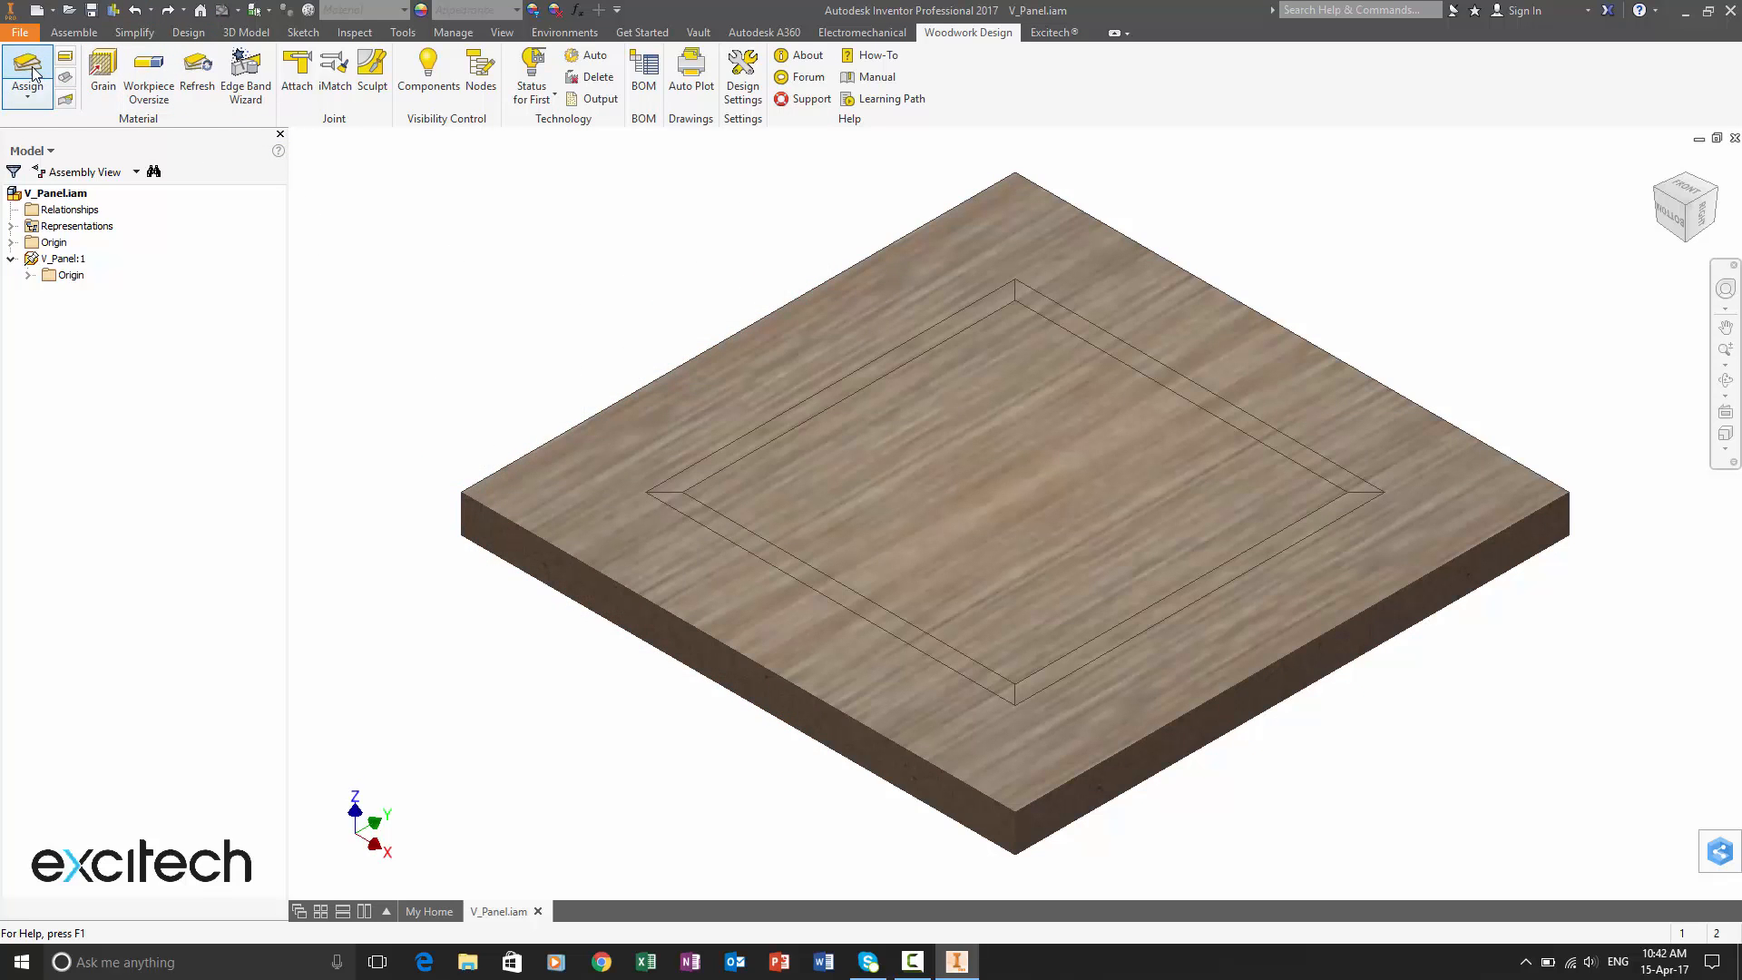
Step: Assign dark VF 03 facade veneer to the four mitred border strip faces only
left_click(31, 78)
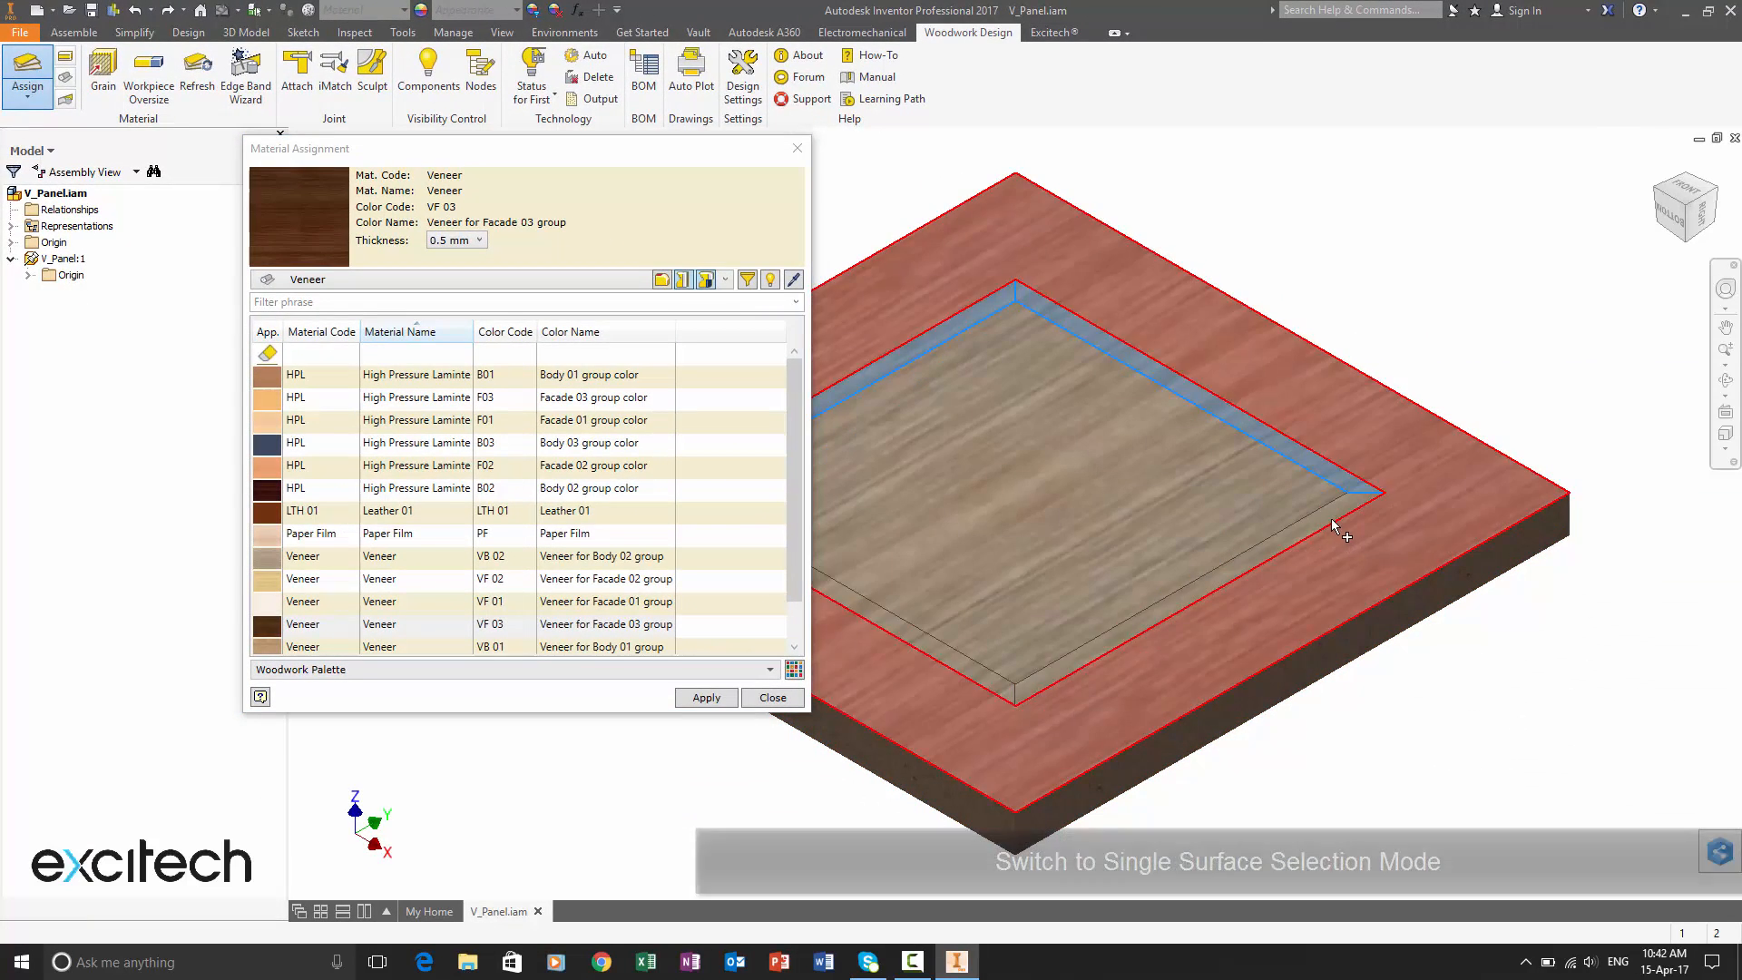
left_click(707, 697)
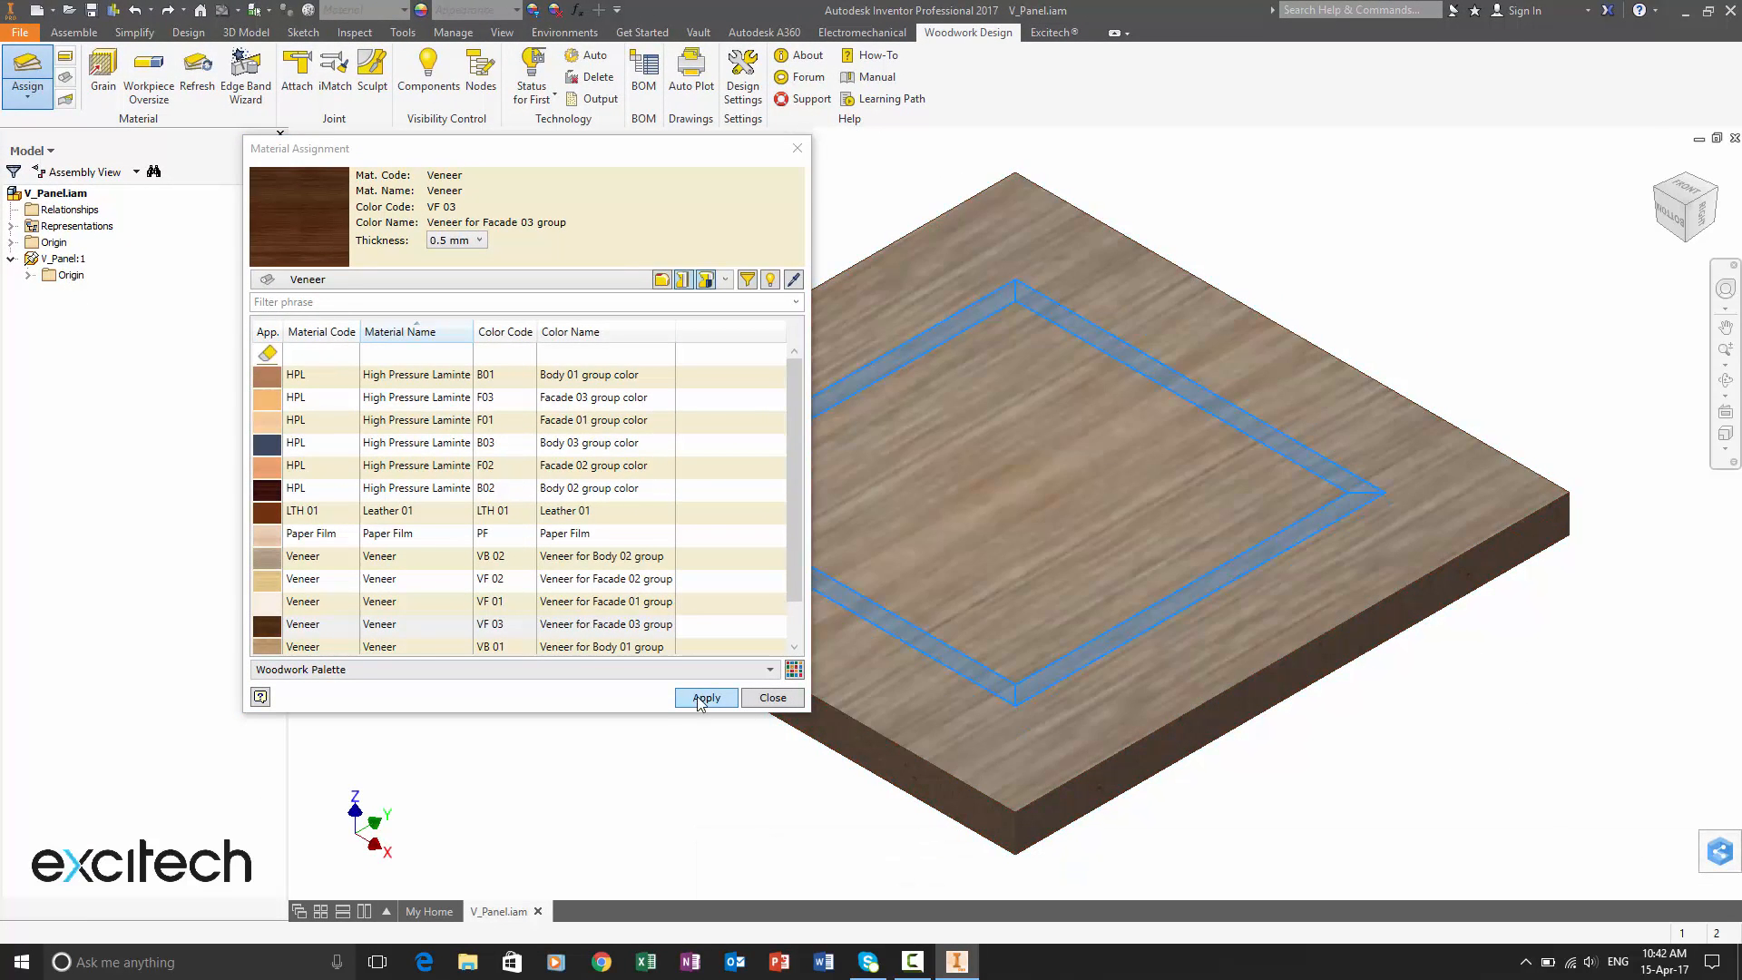
left_click(706, 697)
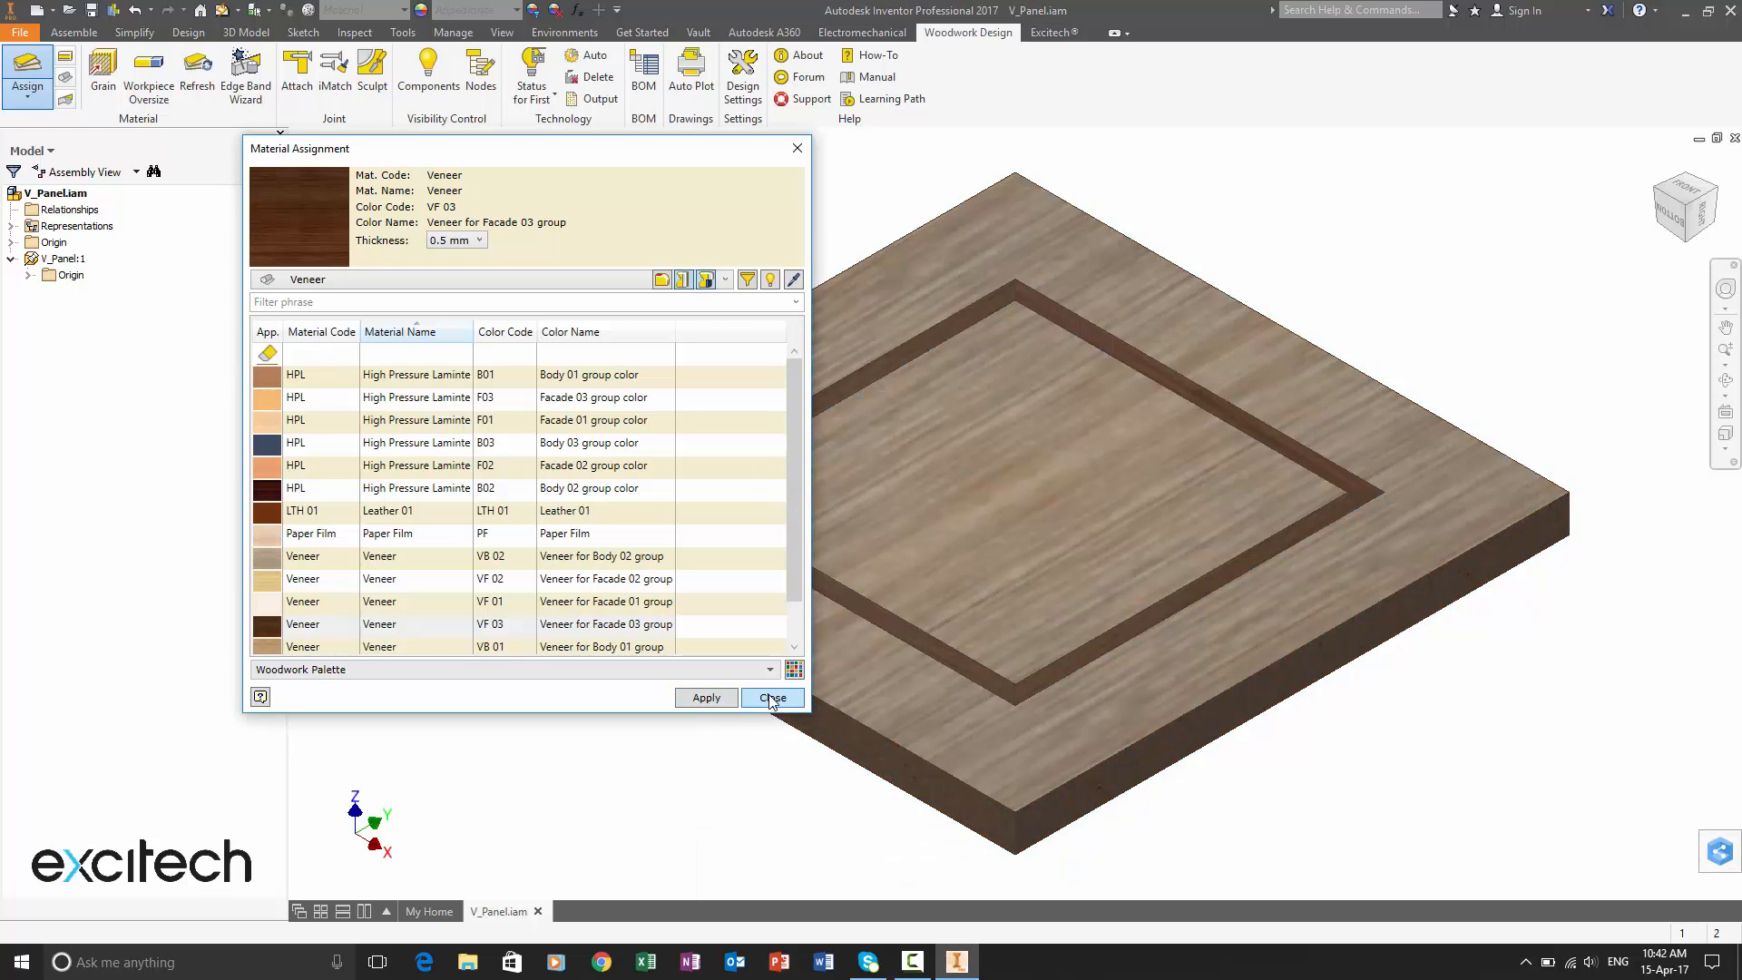
left_click(771, 697)
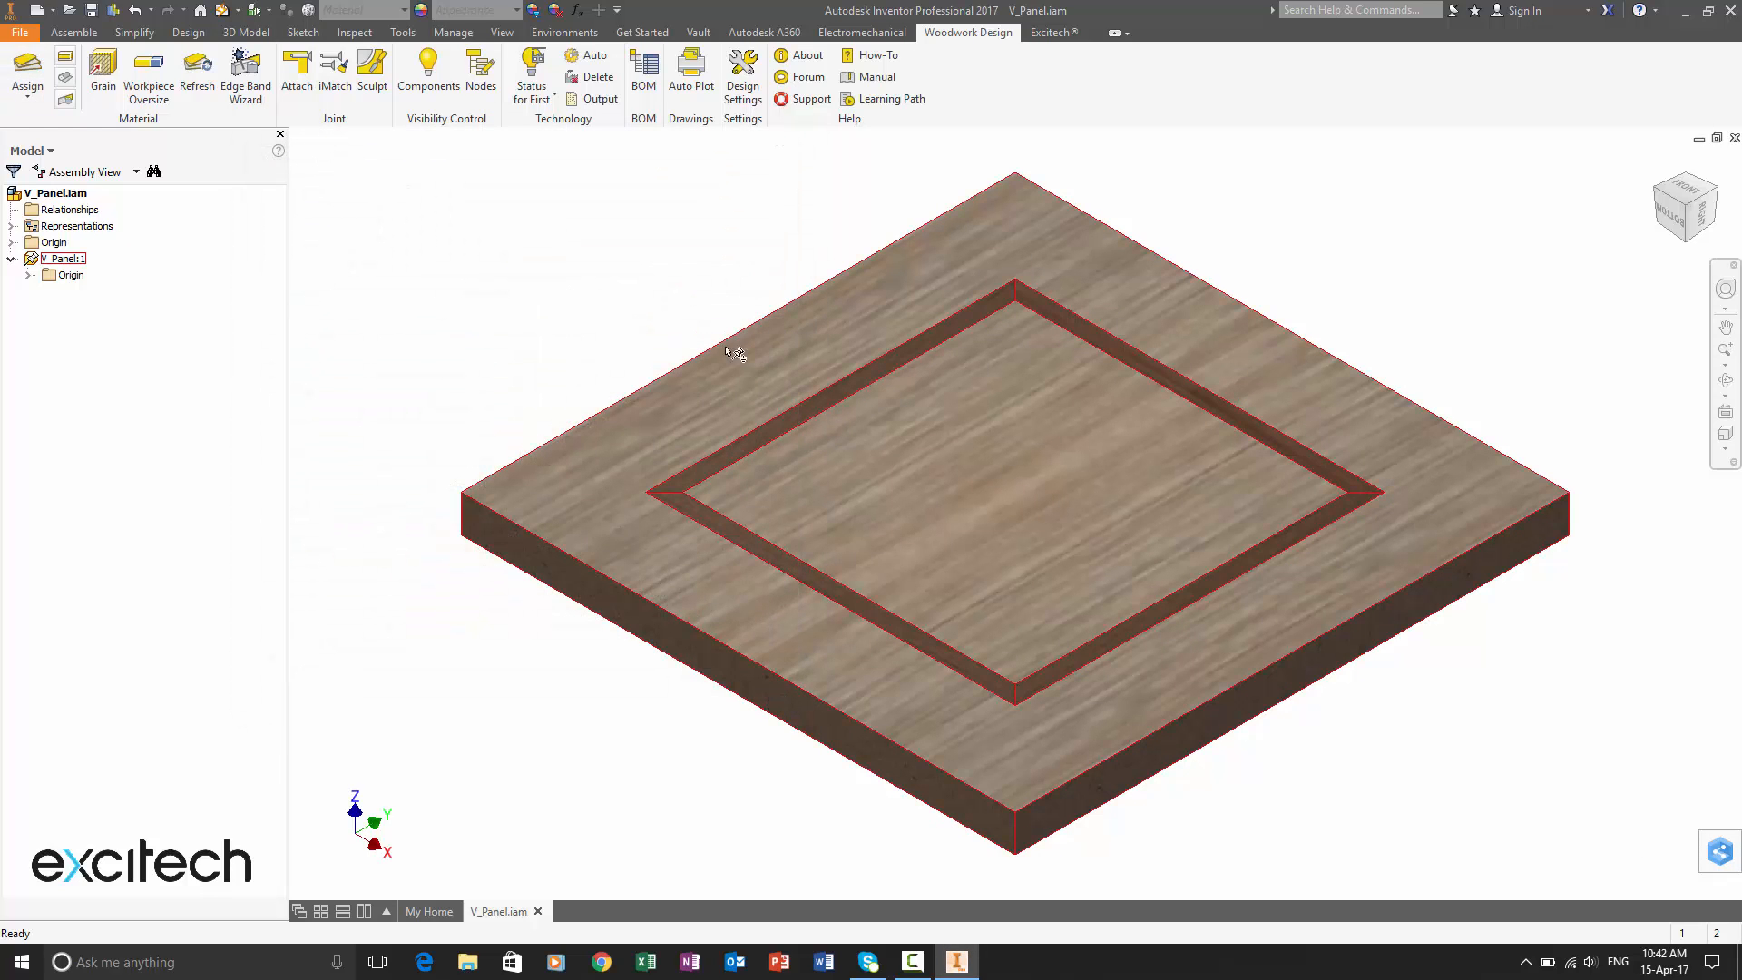
left_click(642, 73)
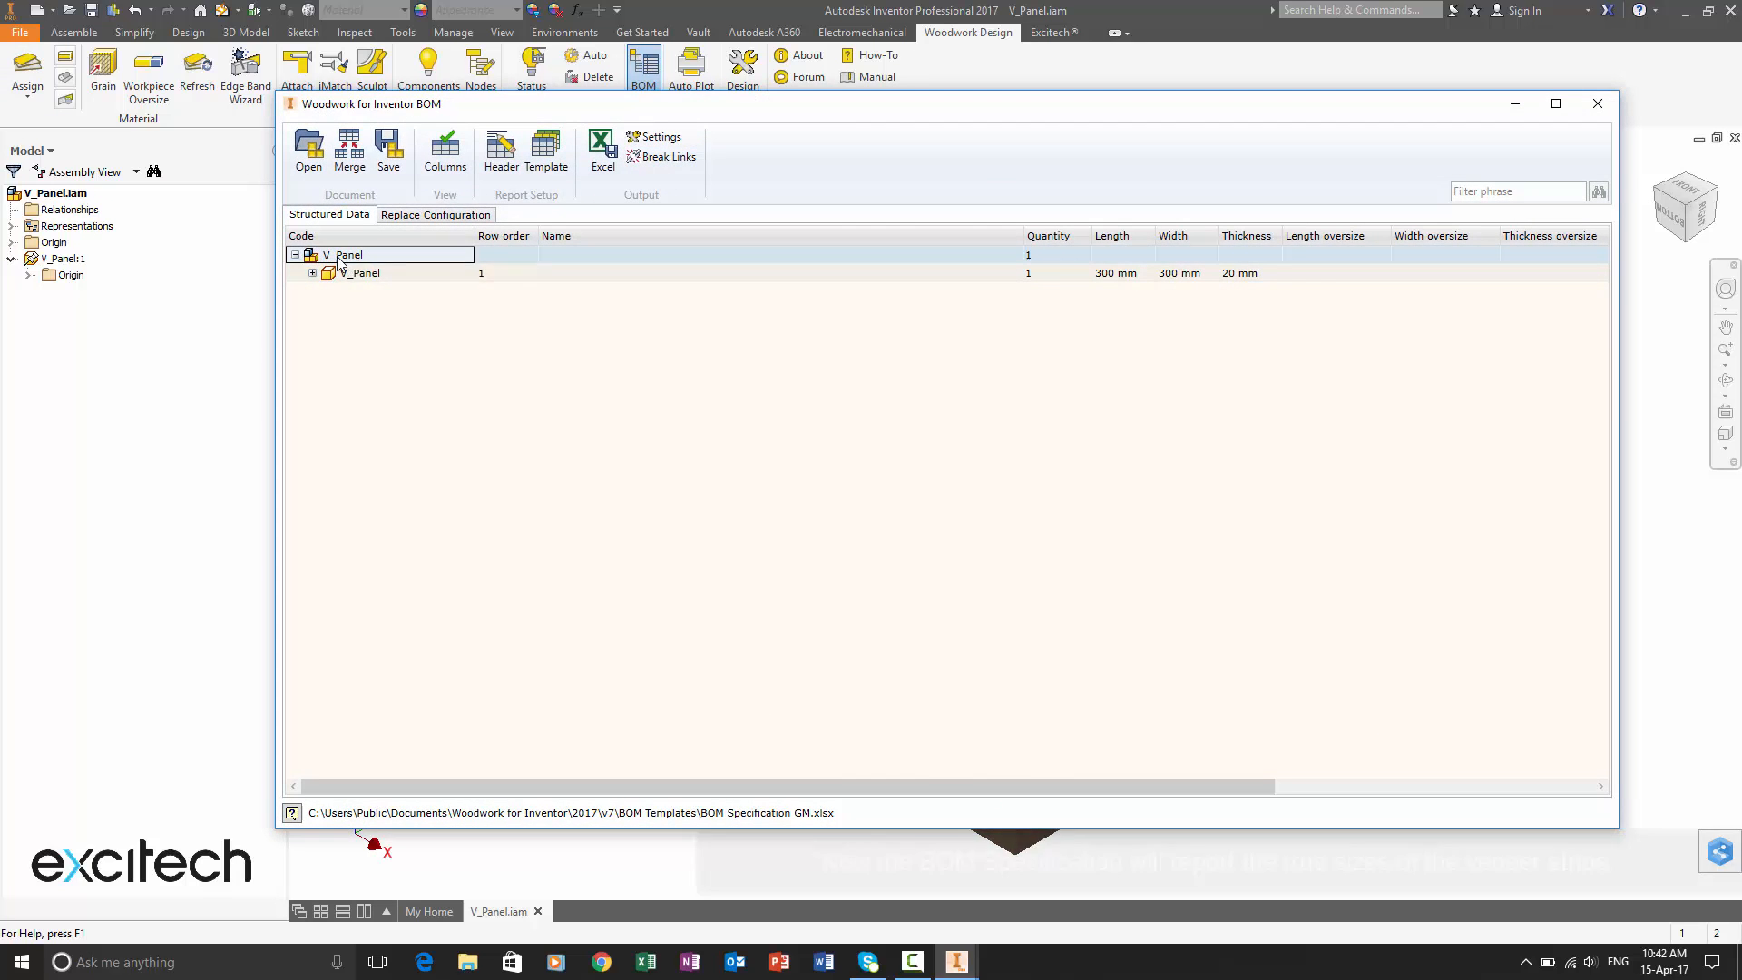
right_click(345, 272)
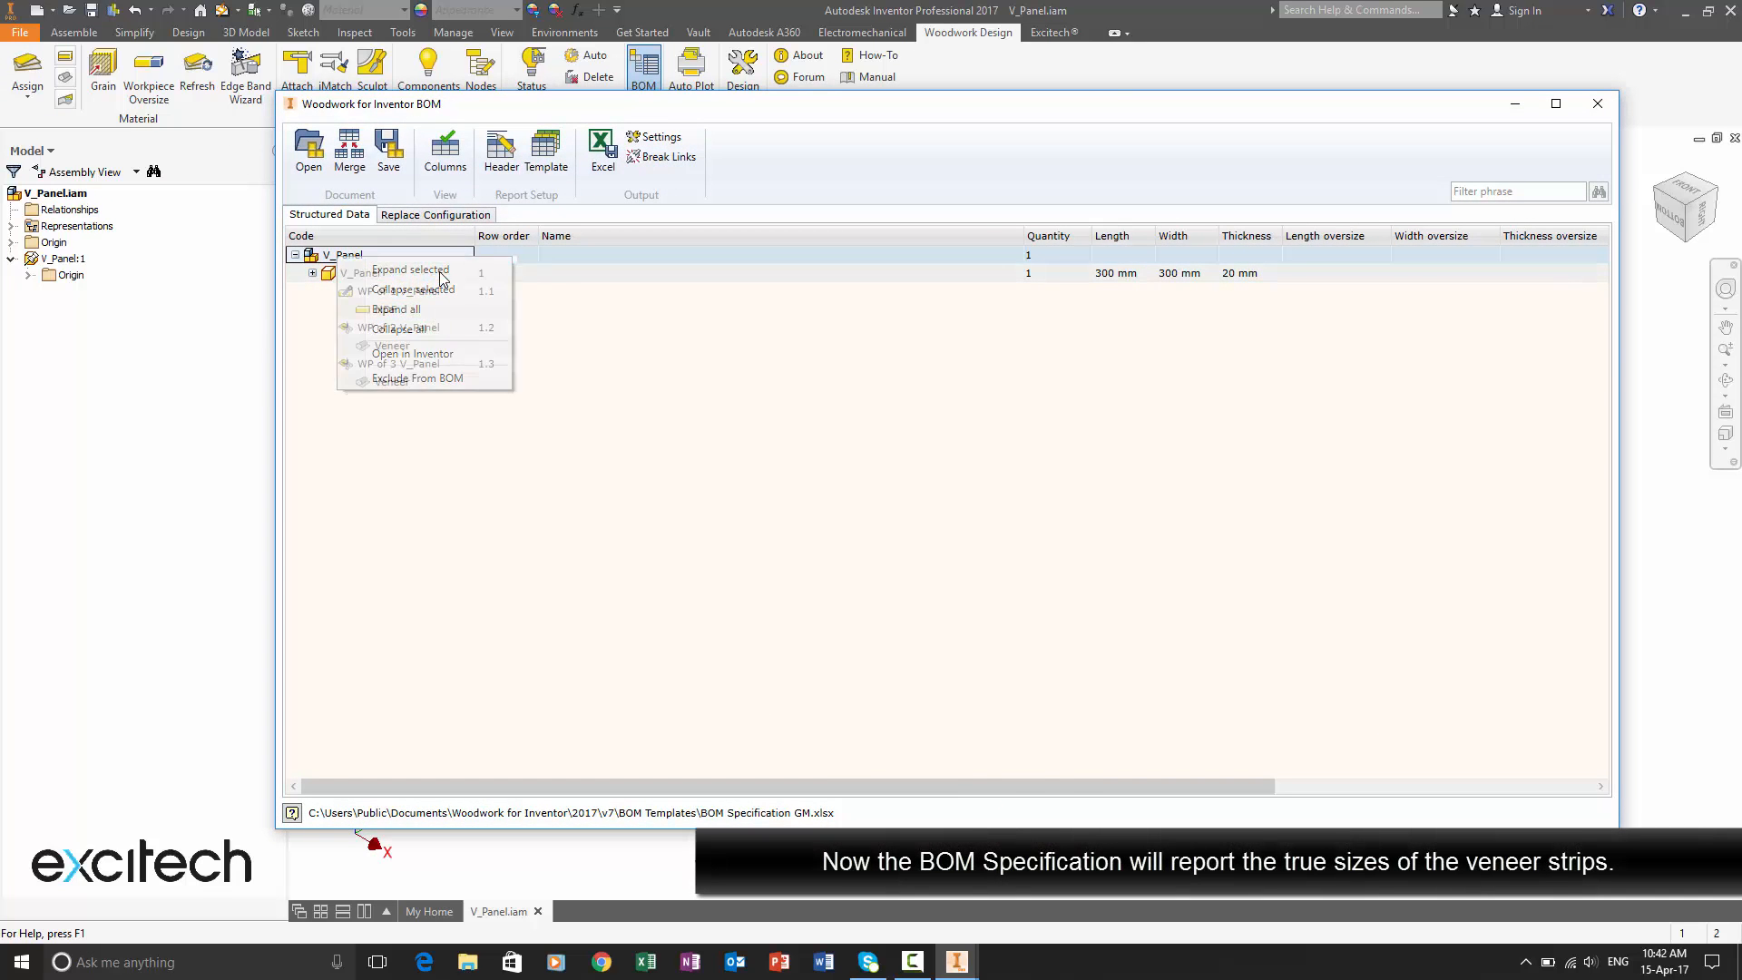
left_click(398, 308)
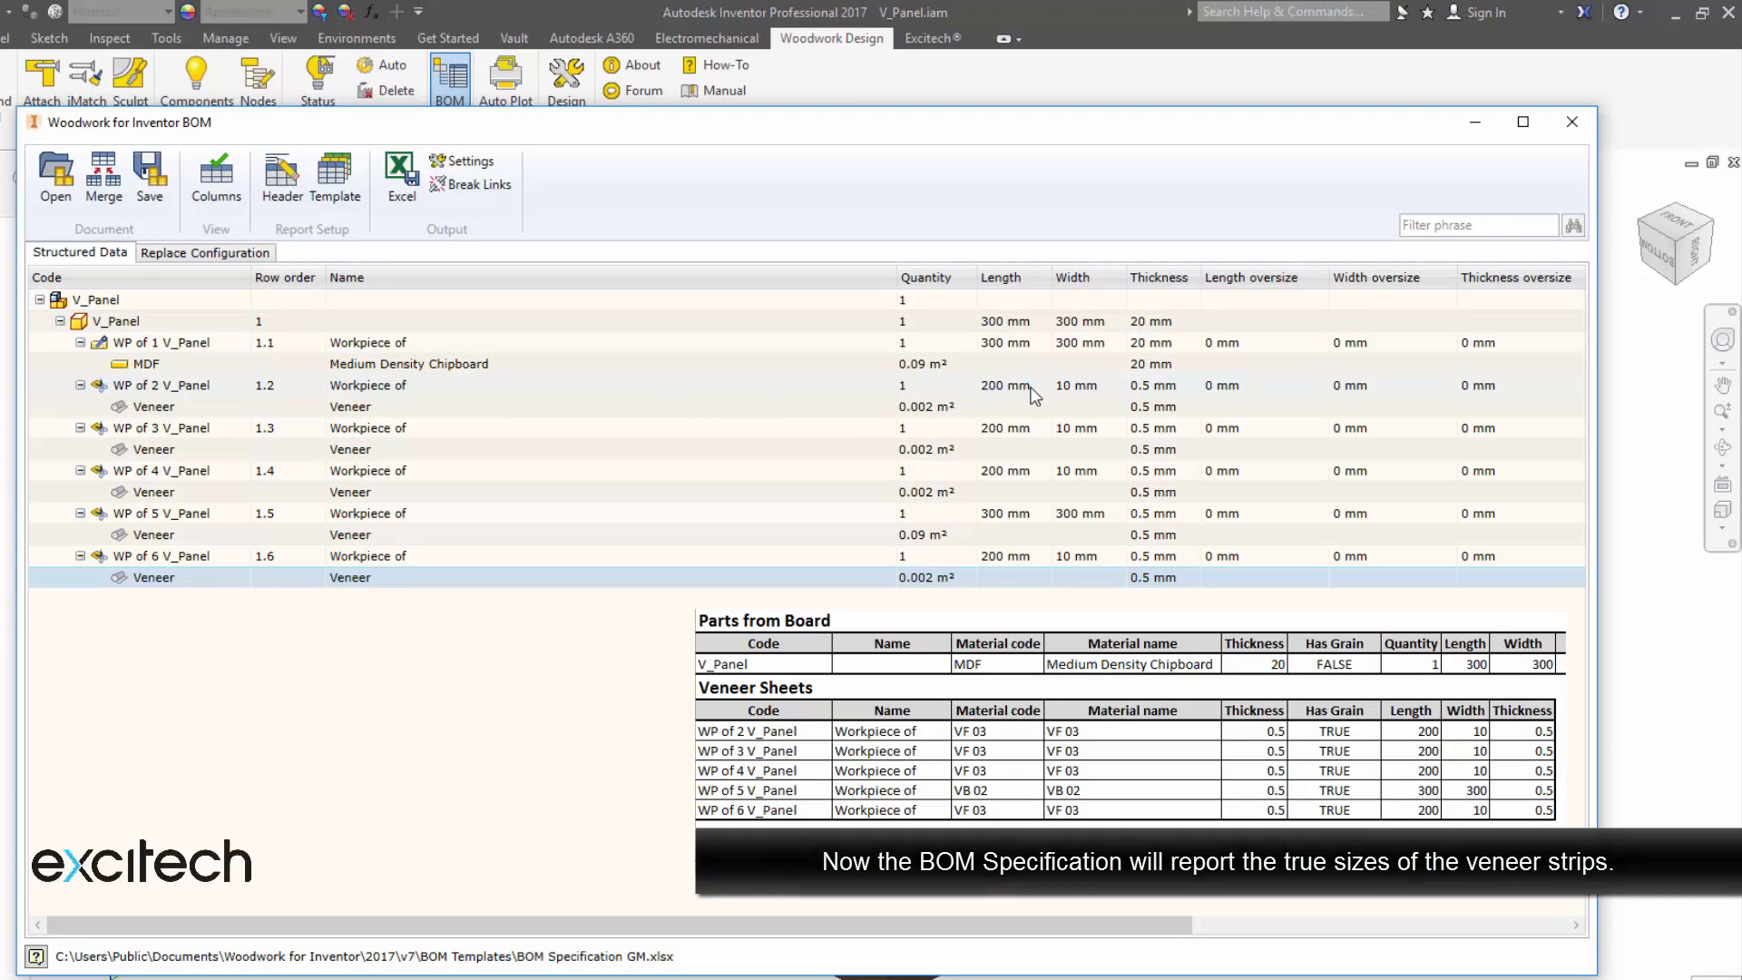
left_click(1574, 121)
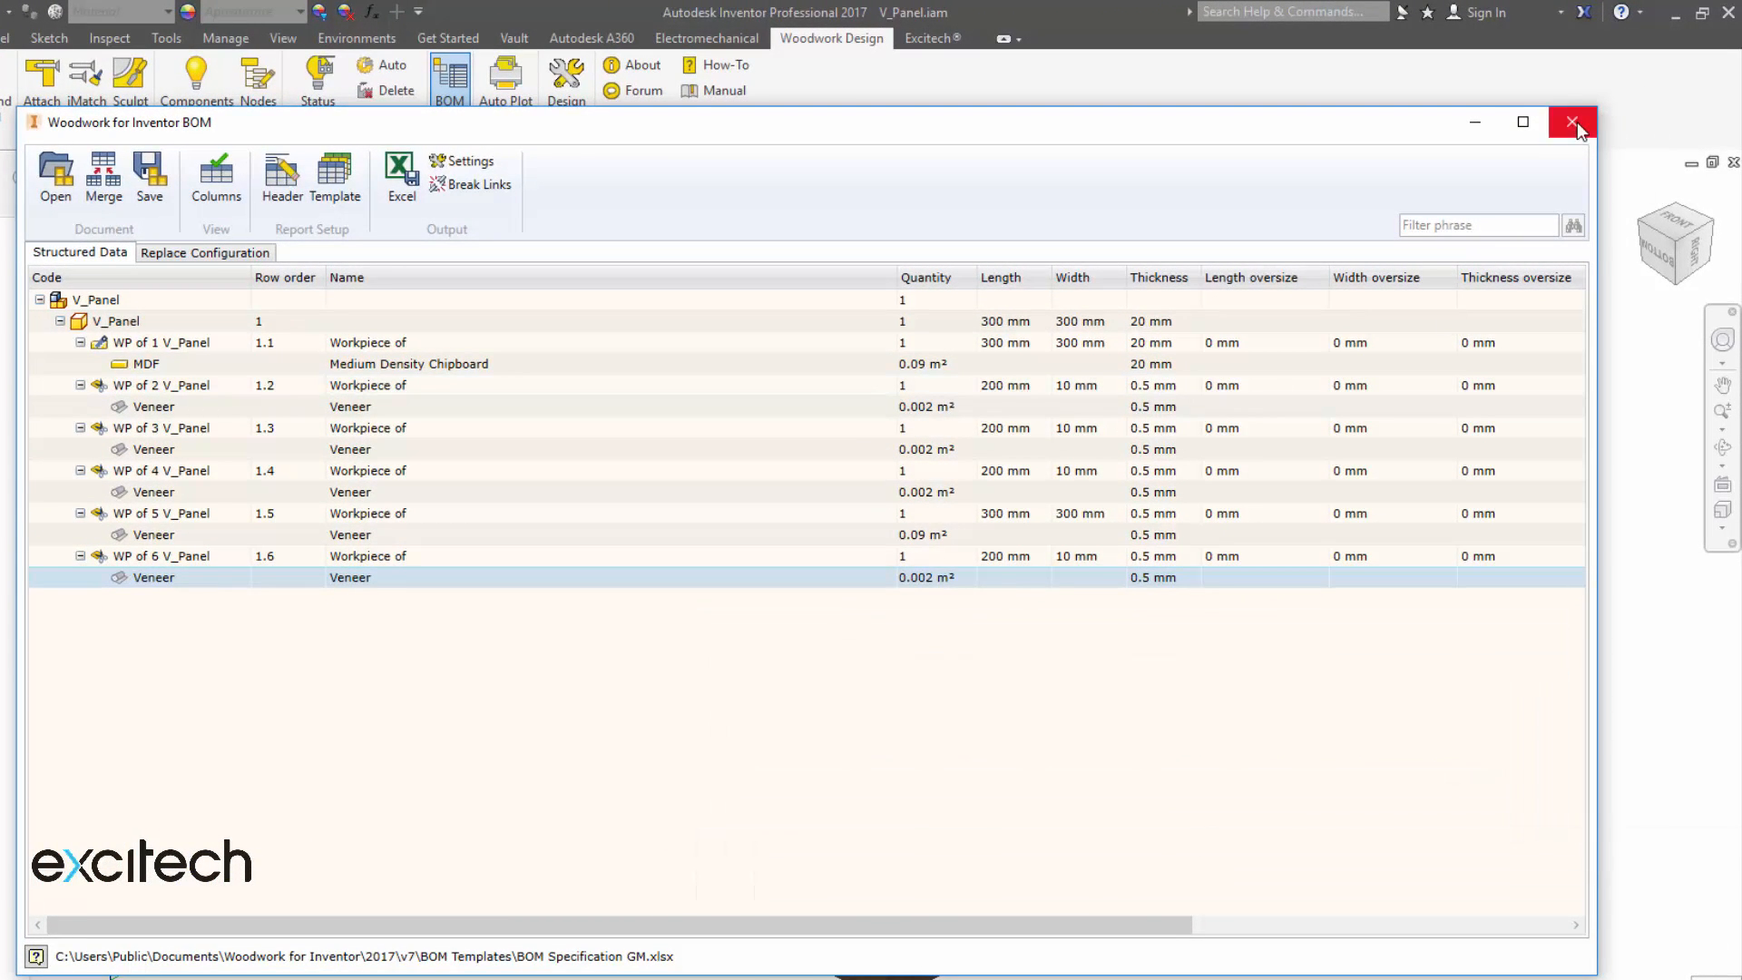
left_click(1573, 121)
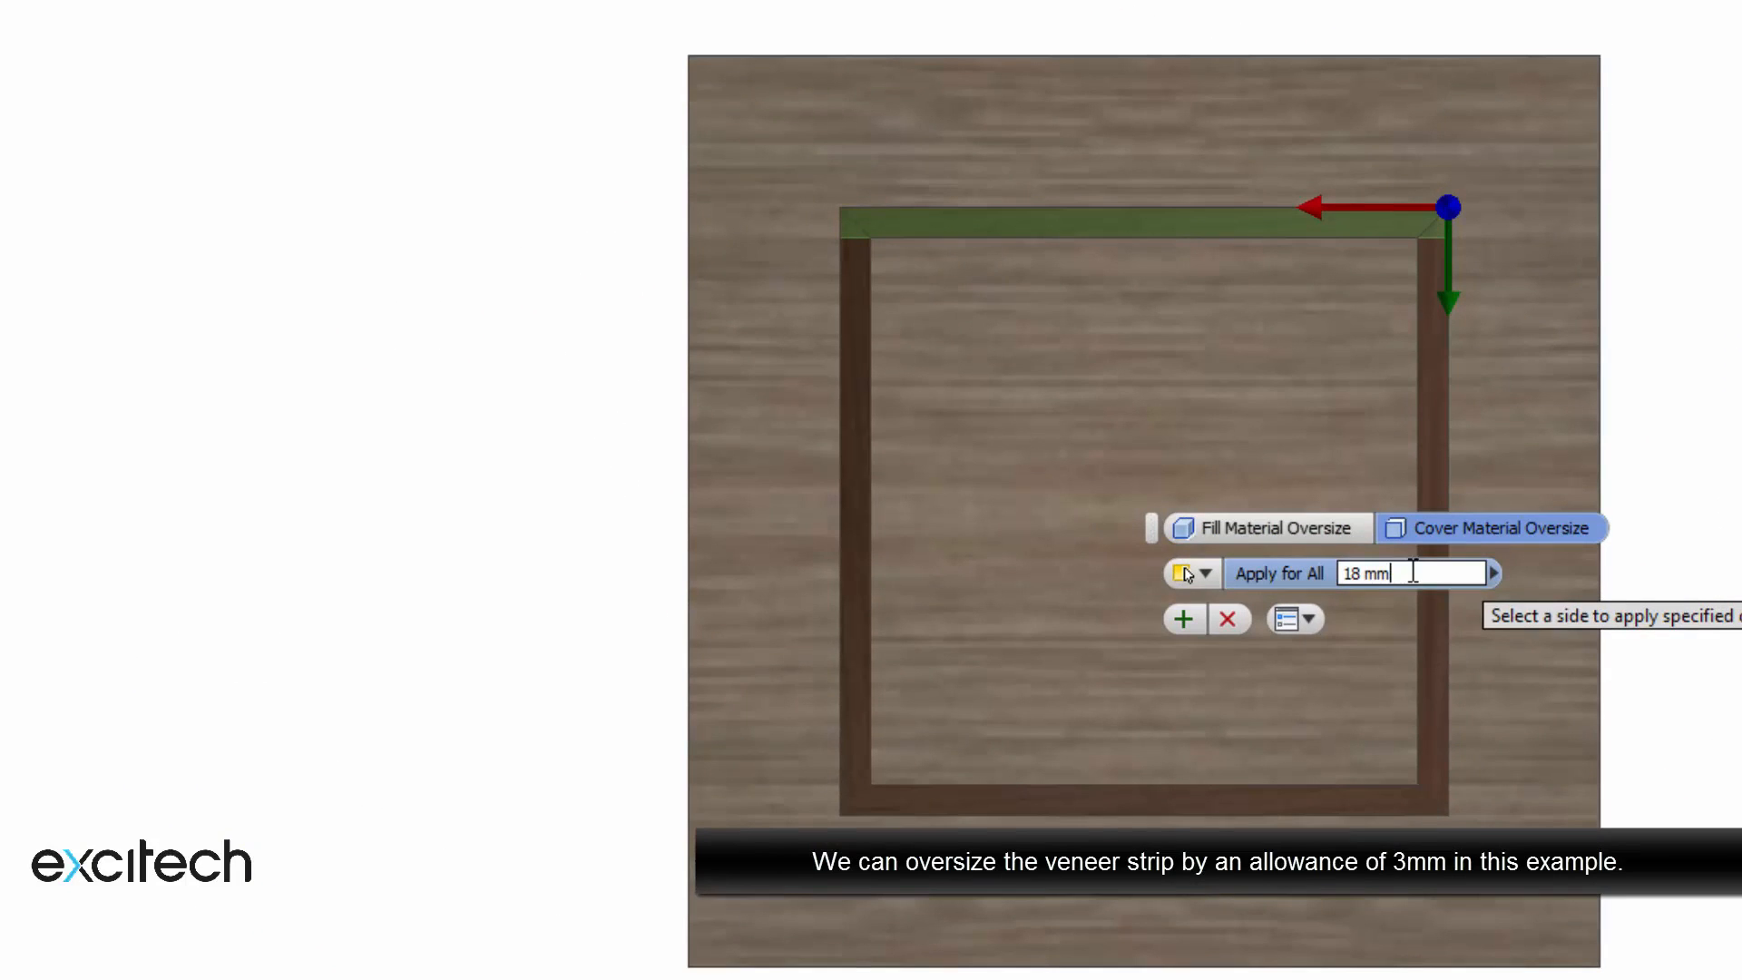
Step: Enter the cover-material oversize allowance, then repeat Workpiece Oversize on the next veneer strip
triple_click(1412, 573)
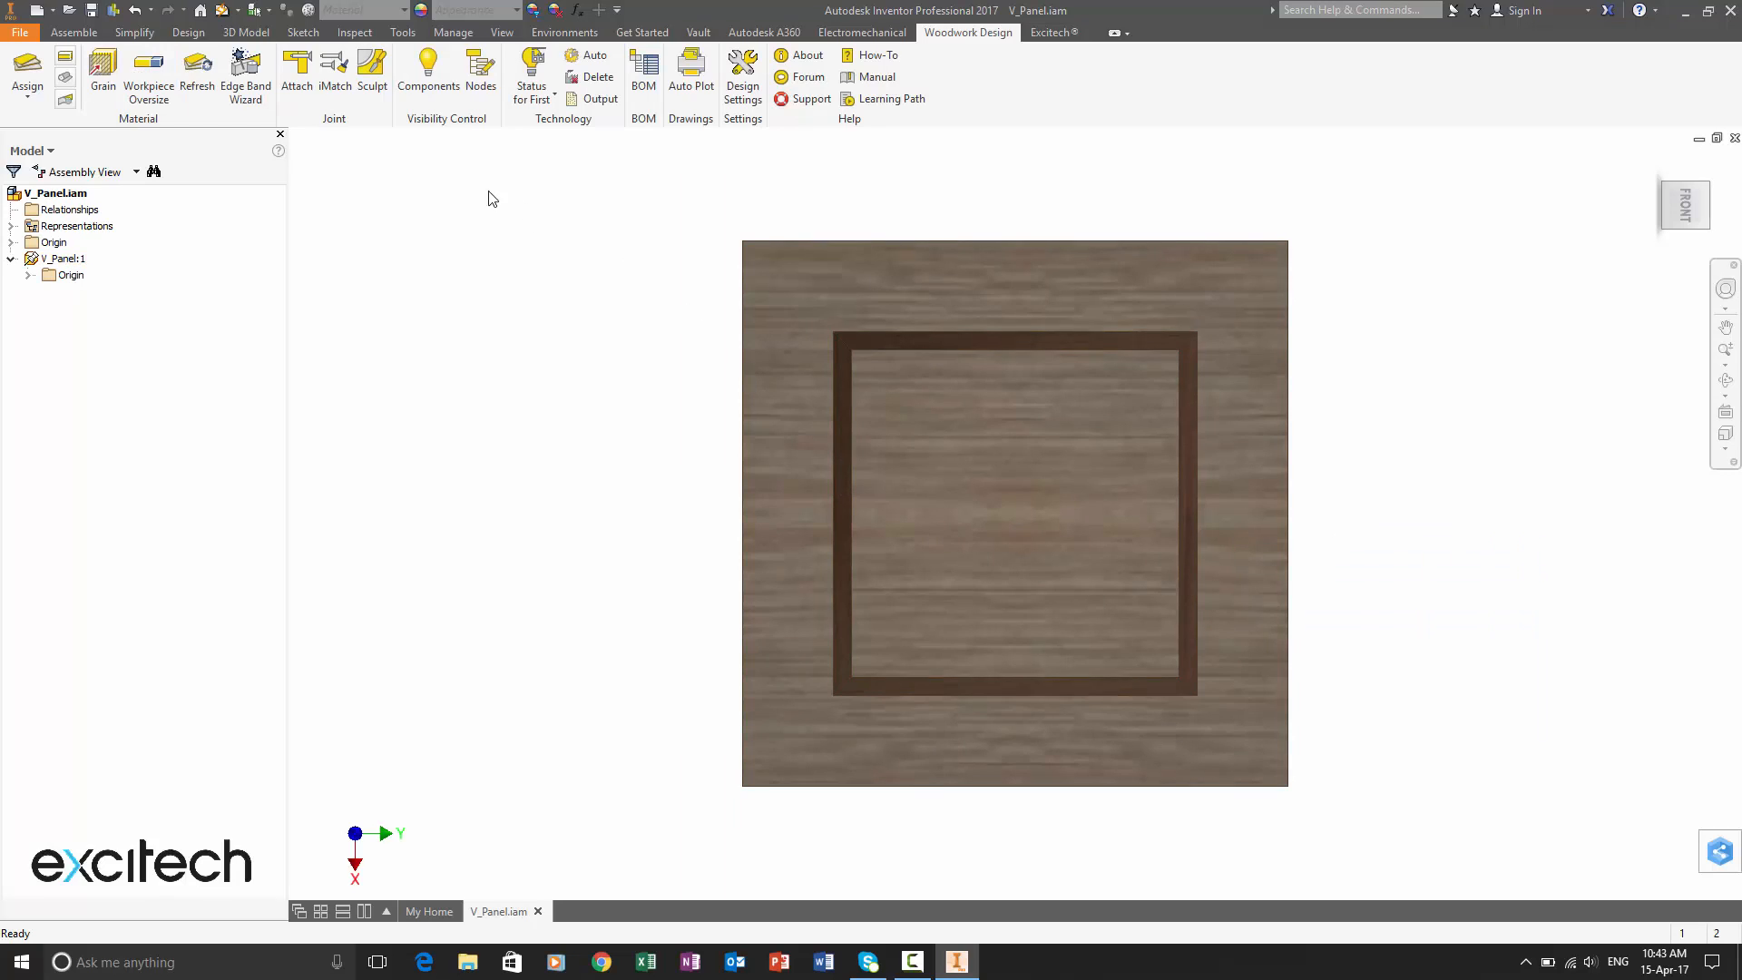
right_click(486, 197)
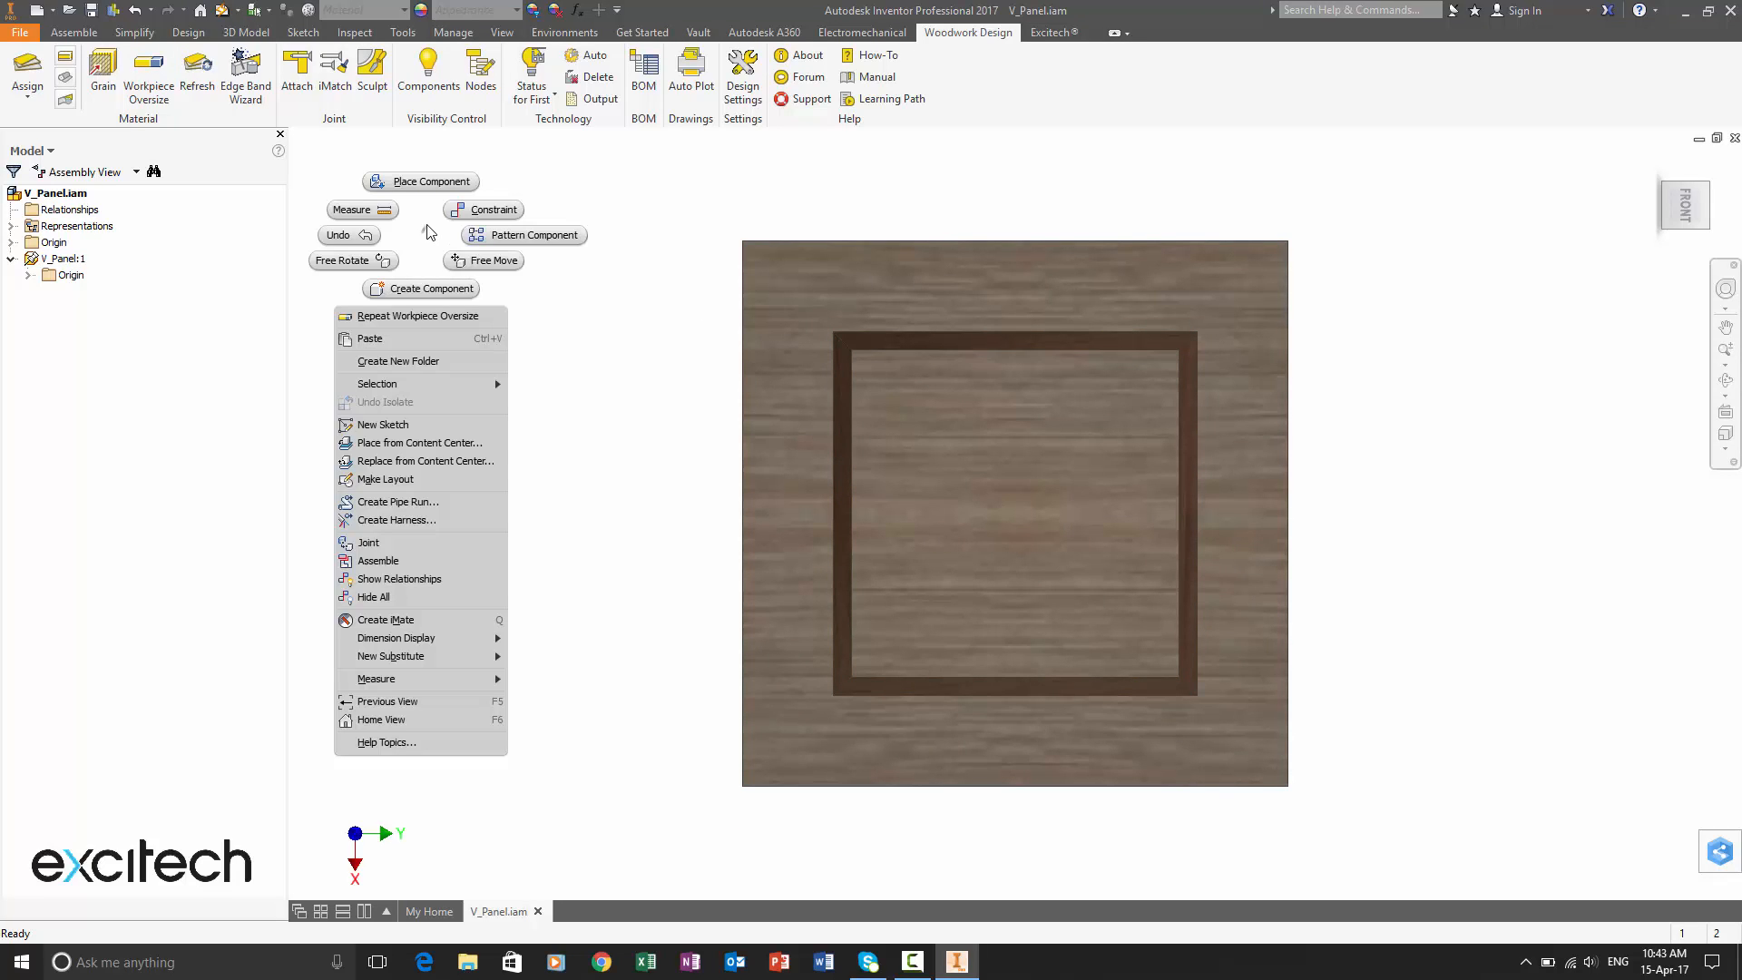
left_click(147, 76)
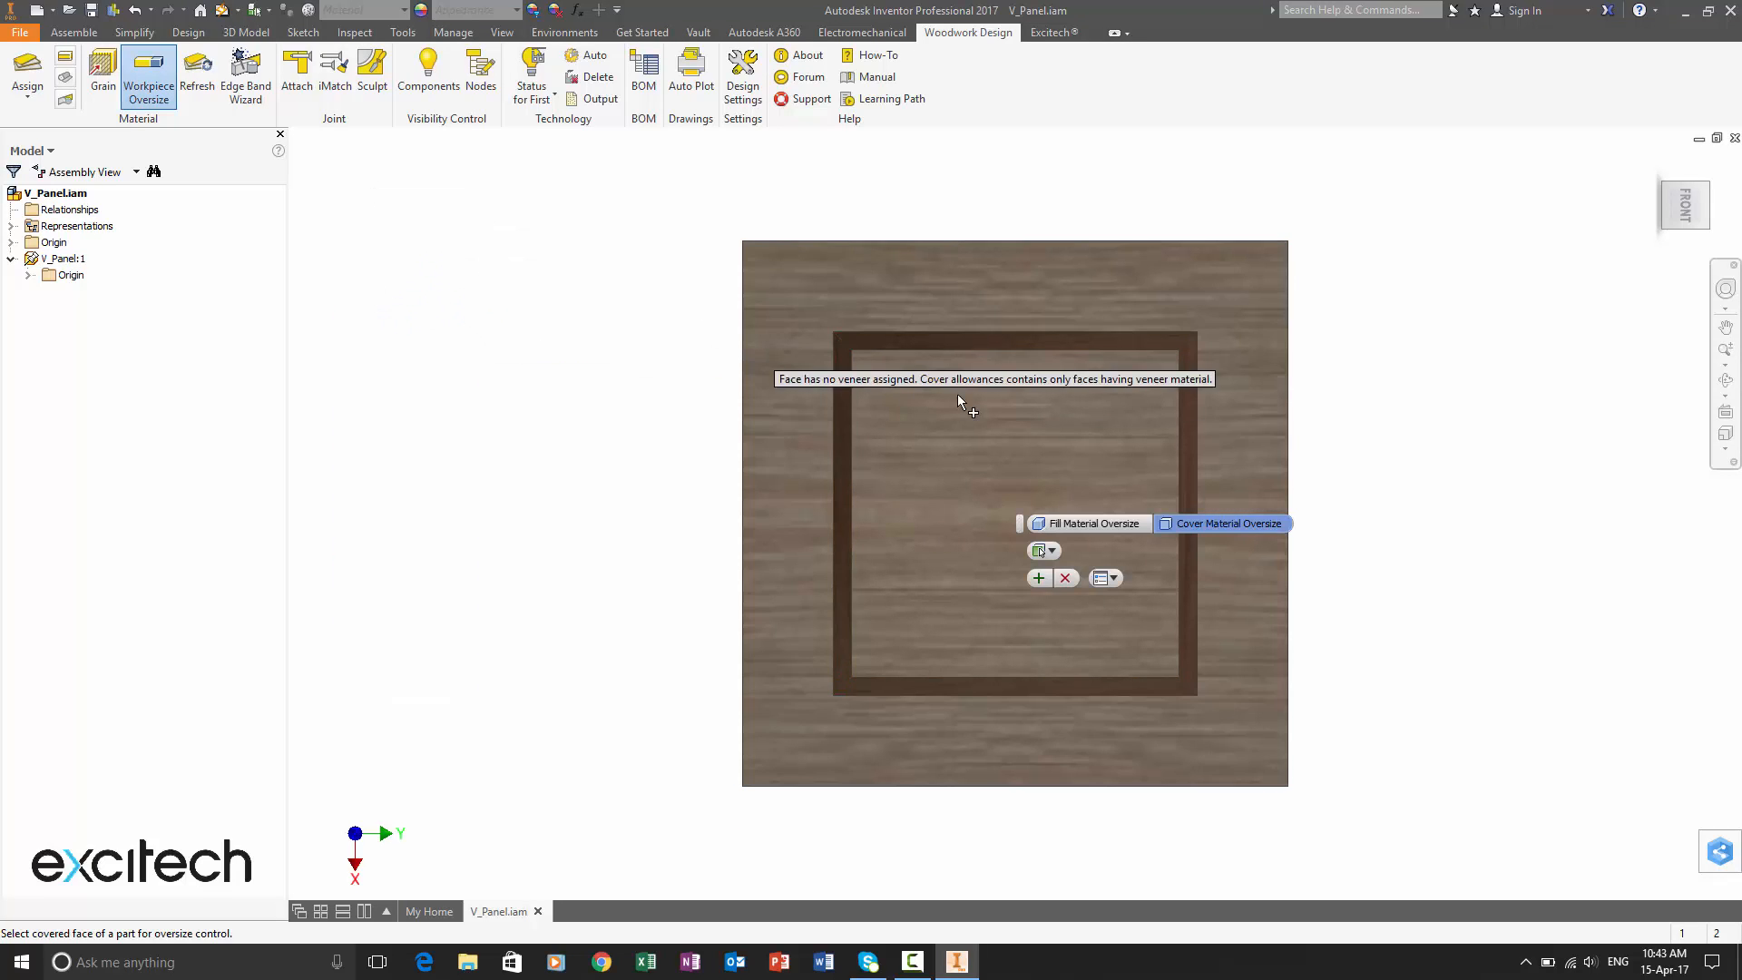
left_click(839, 512)
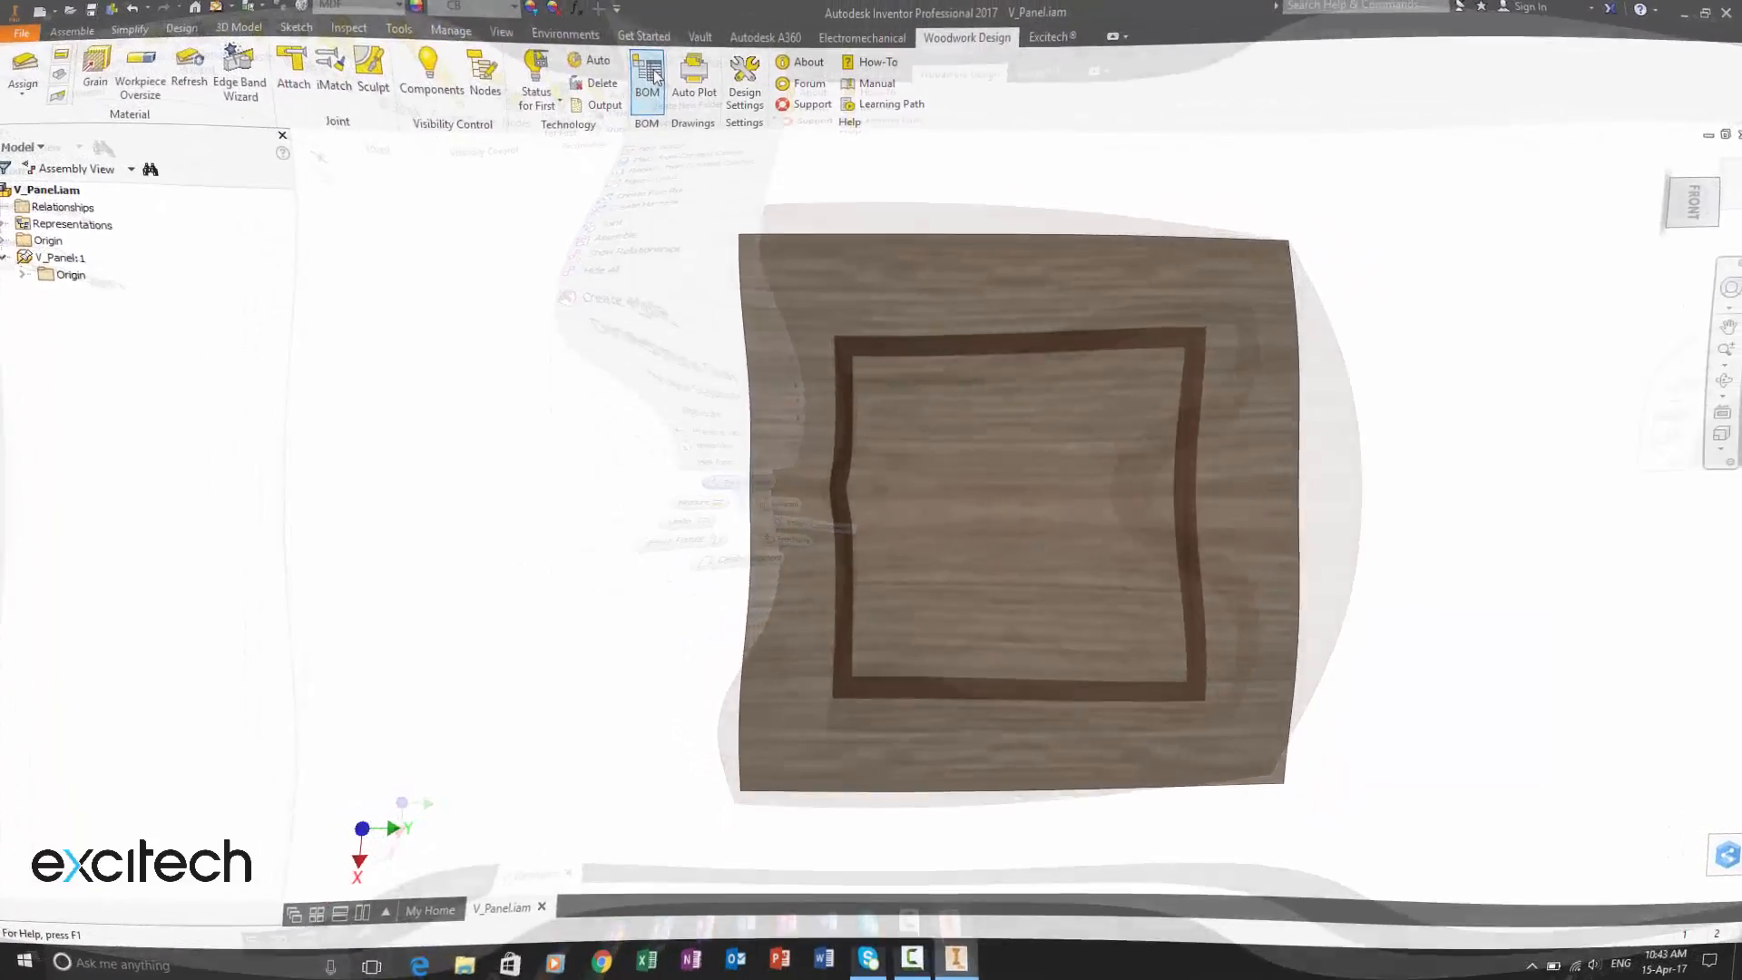
Step: Expand the V_Panel row in the BOM to show the 206 × 16 mm veneer strips with 6 mm oversizes
left_click(646, 83)
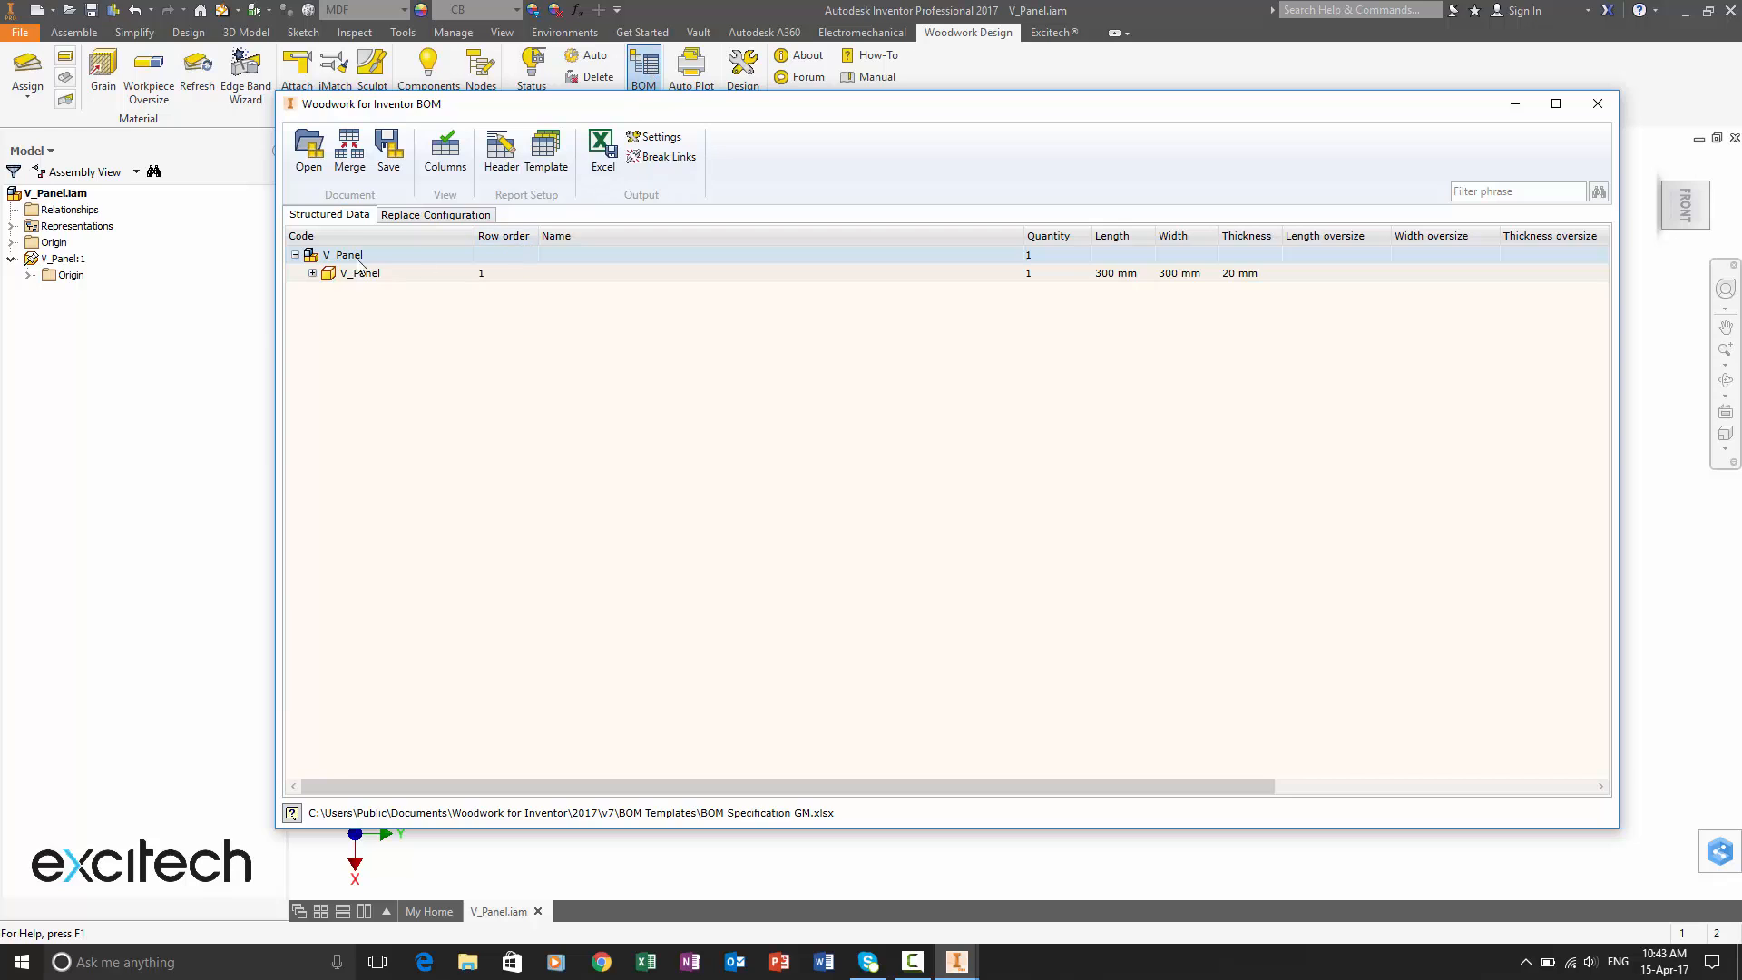
right_click(343, 254)
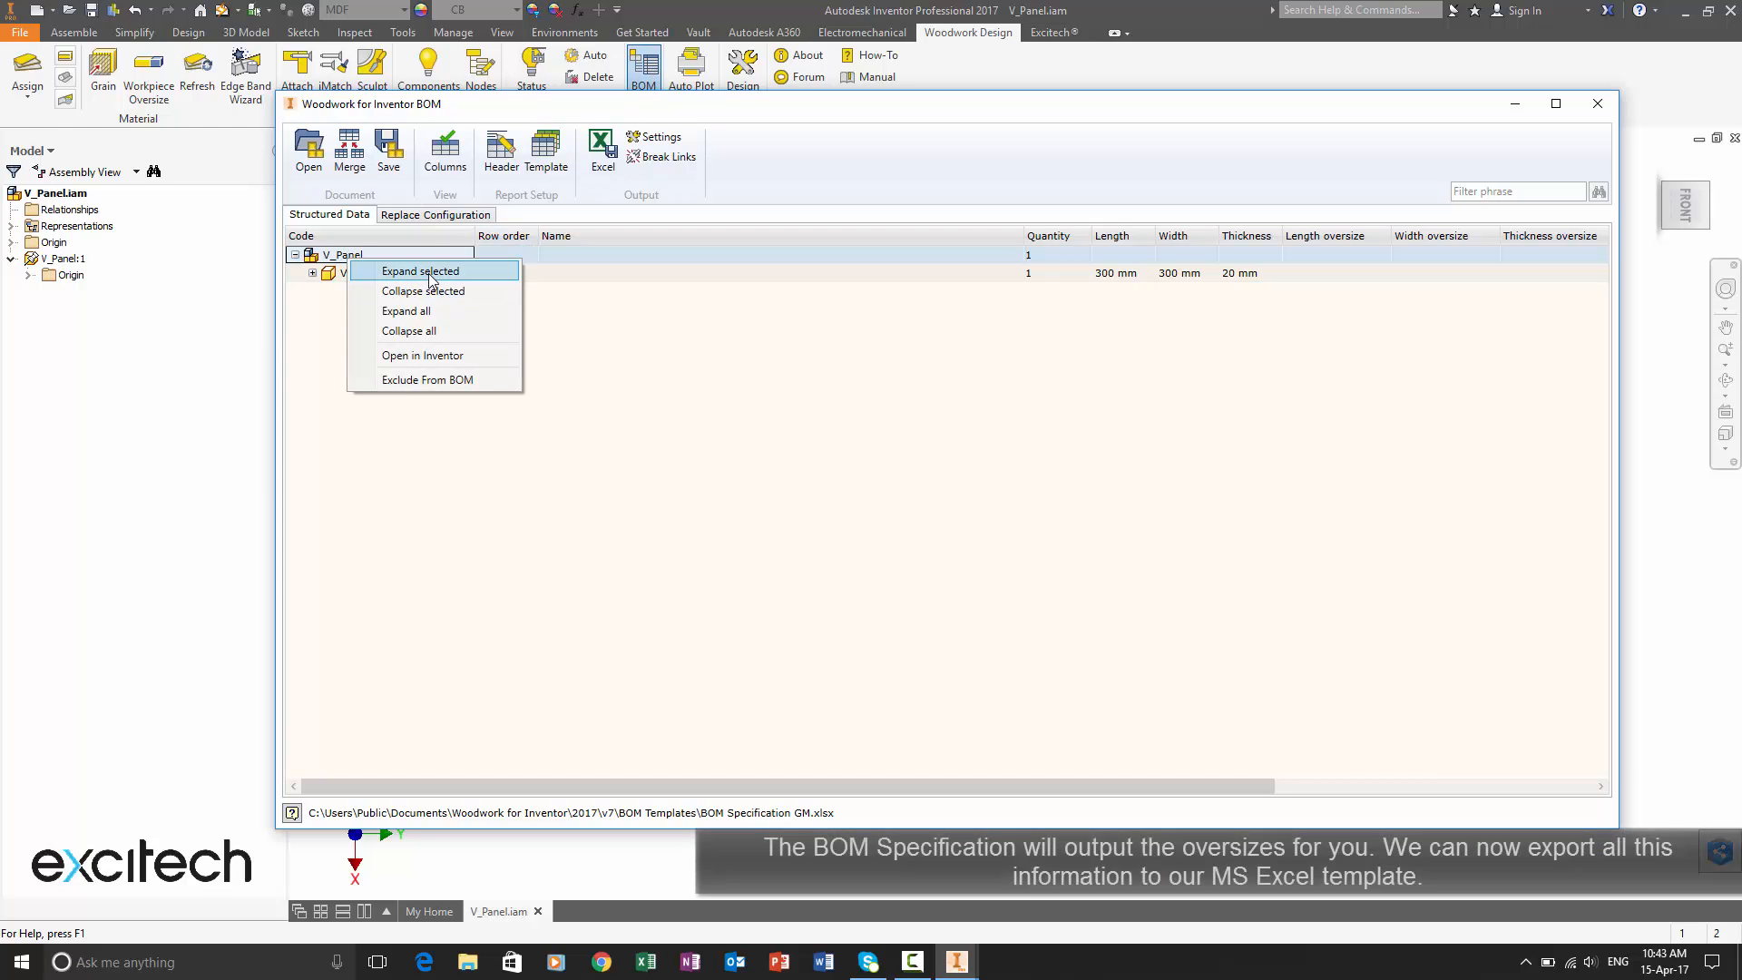
left_click(419, 270)
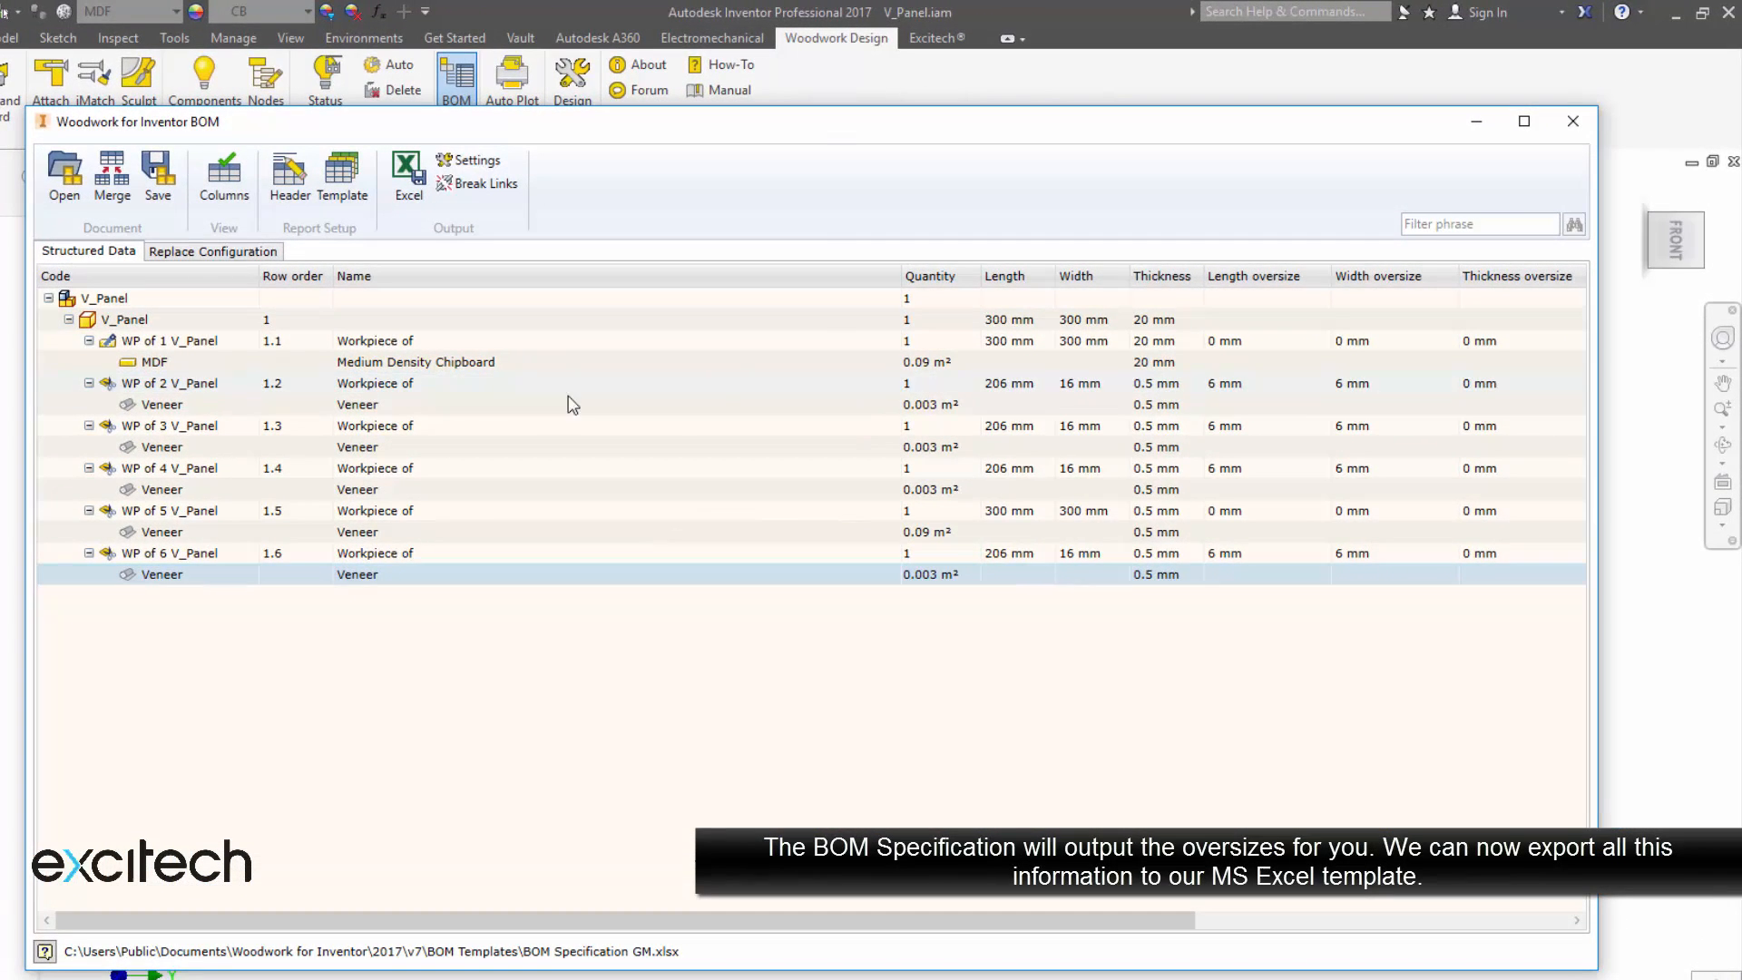